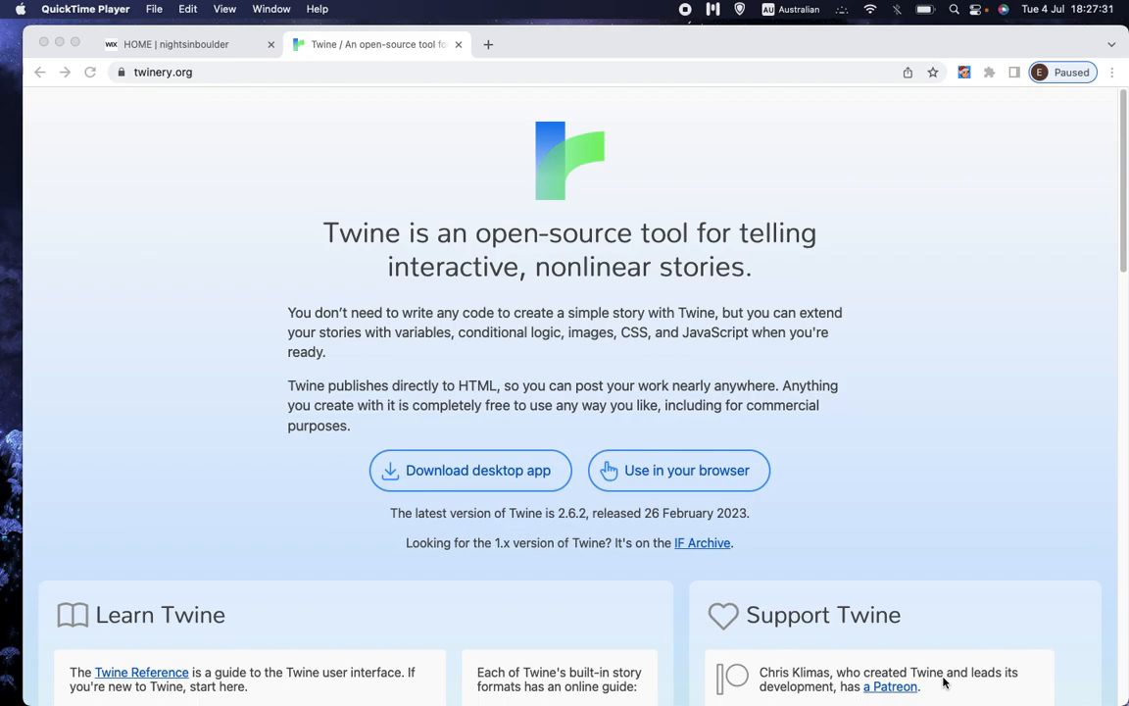
{"action": "mouse_move", "coordinate": [976, 520]}
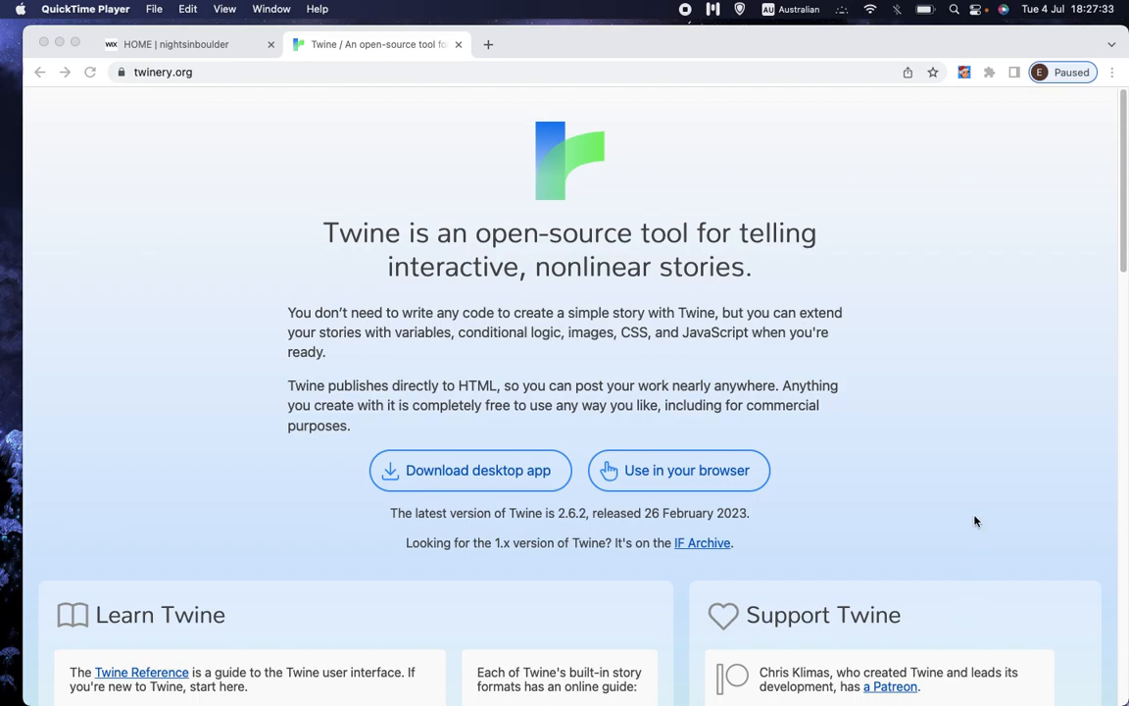
{"action": "mouse_move", "coordinate": [192, 204]}
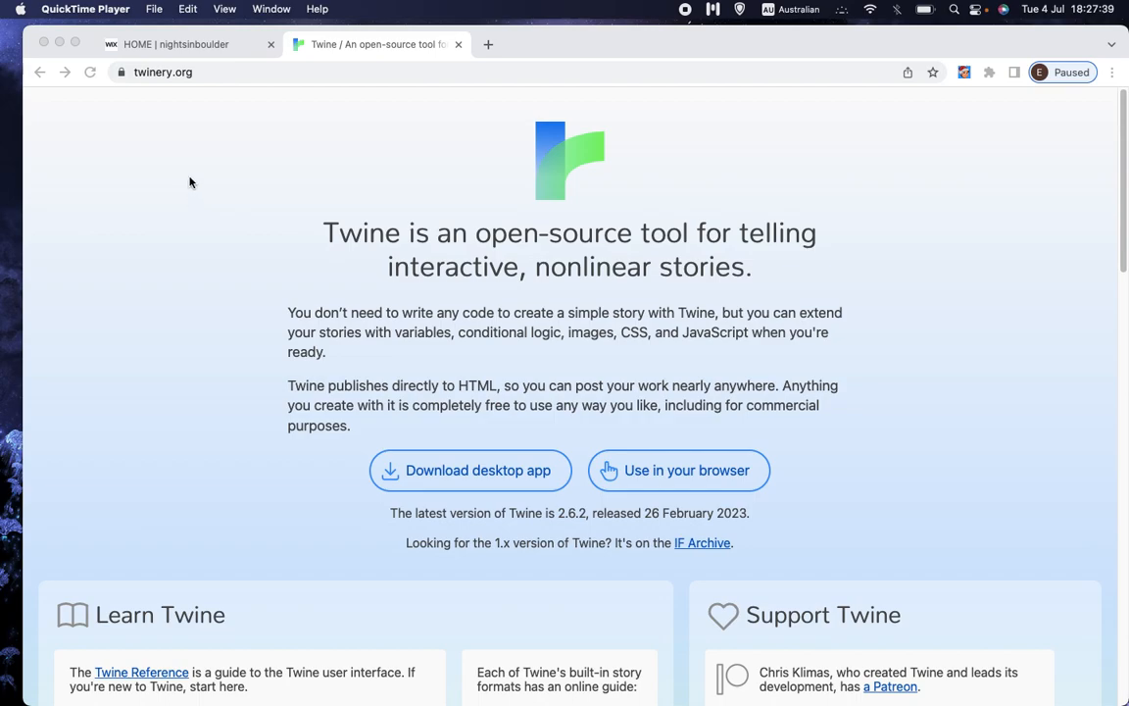
{"action": "mouse_move", "coordinate": [143, 89]}
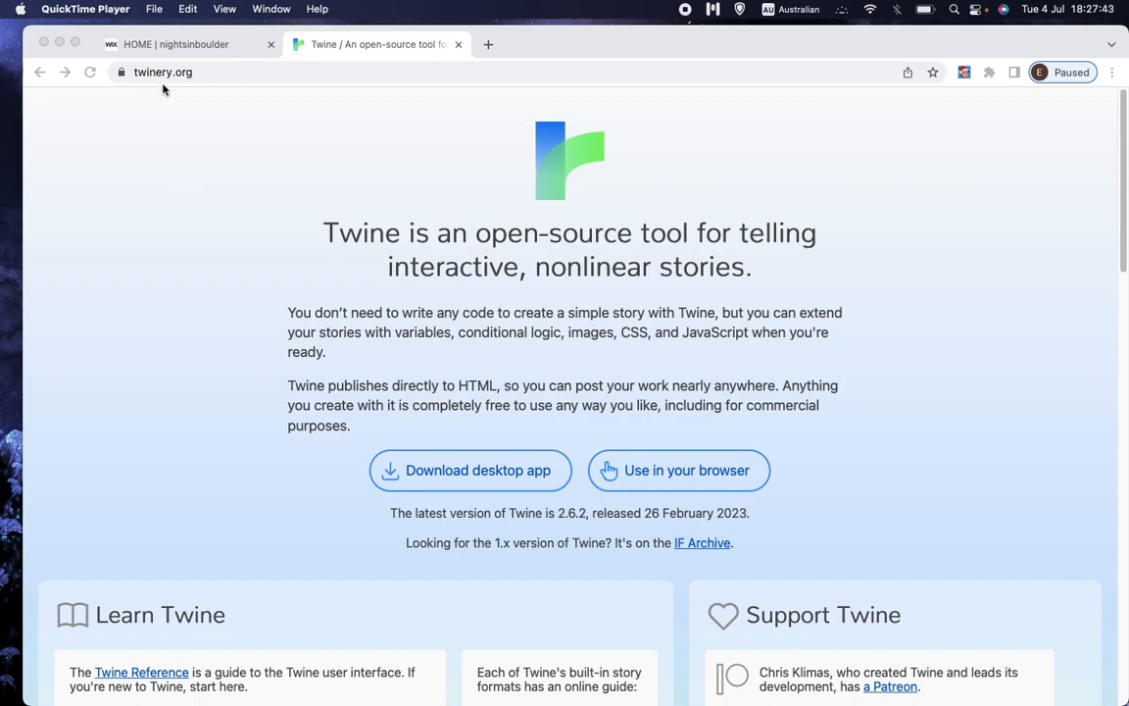
{"action": "mouse_move", "coordinate": [502, 199]}
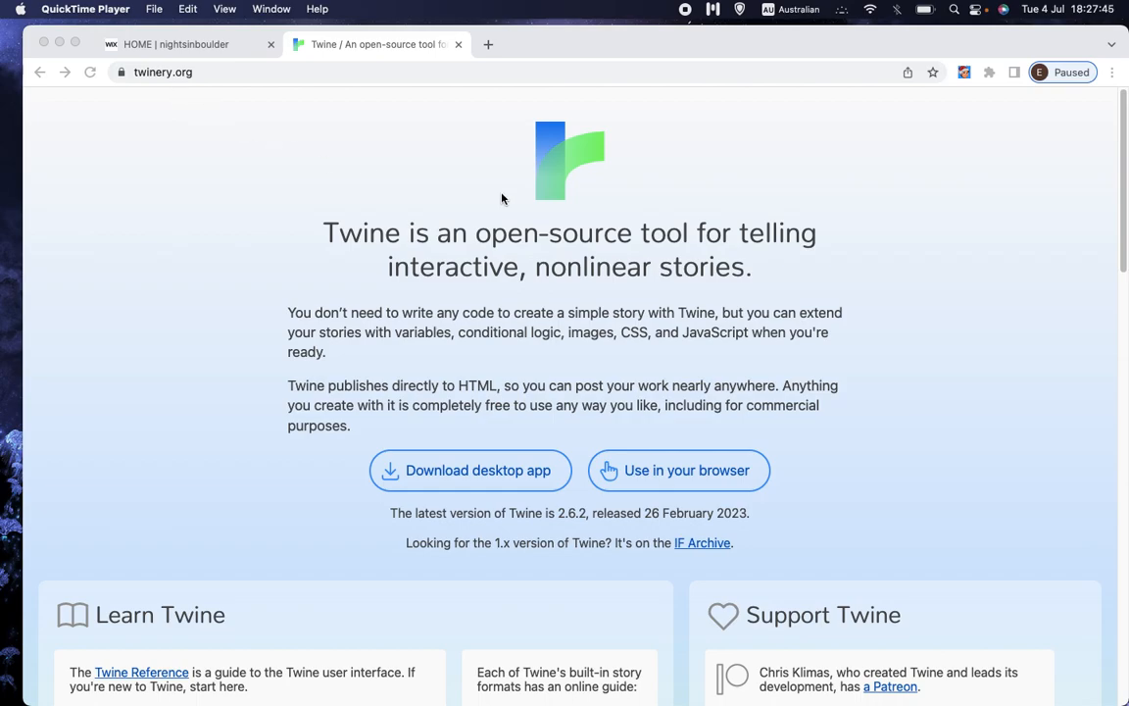
{"action": "mouse_move", "coordinate": [520, 382]}
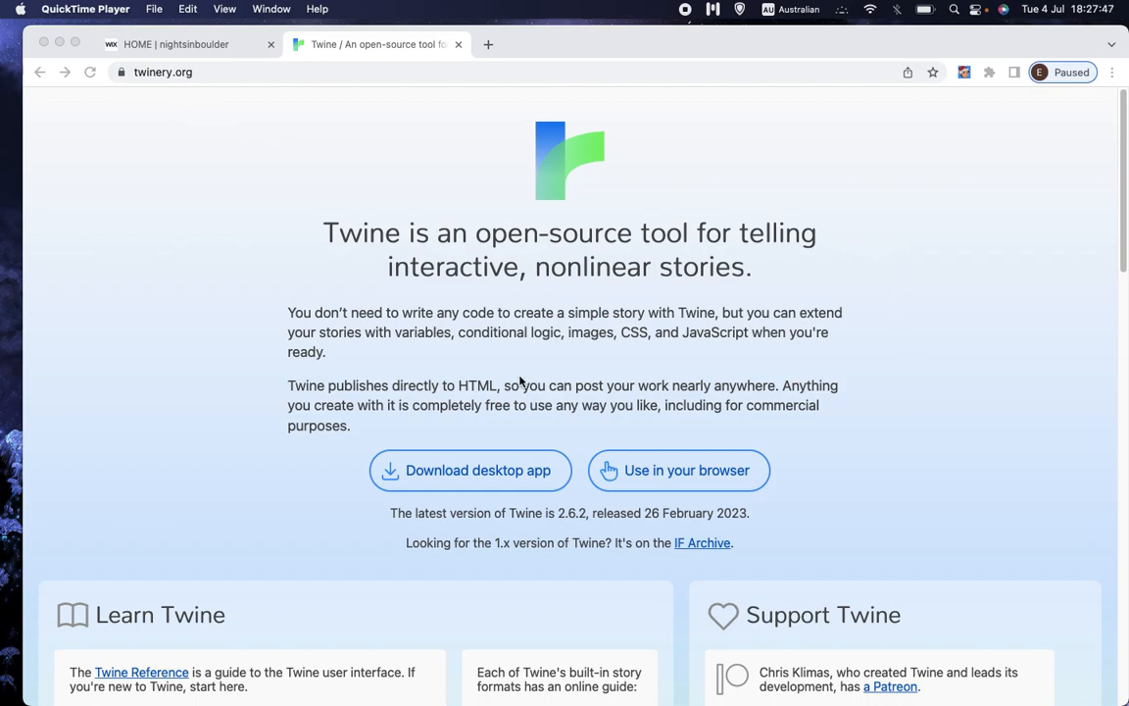
{"action": "mouse_move", "coordinate": [911, 321]}
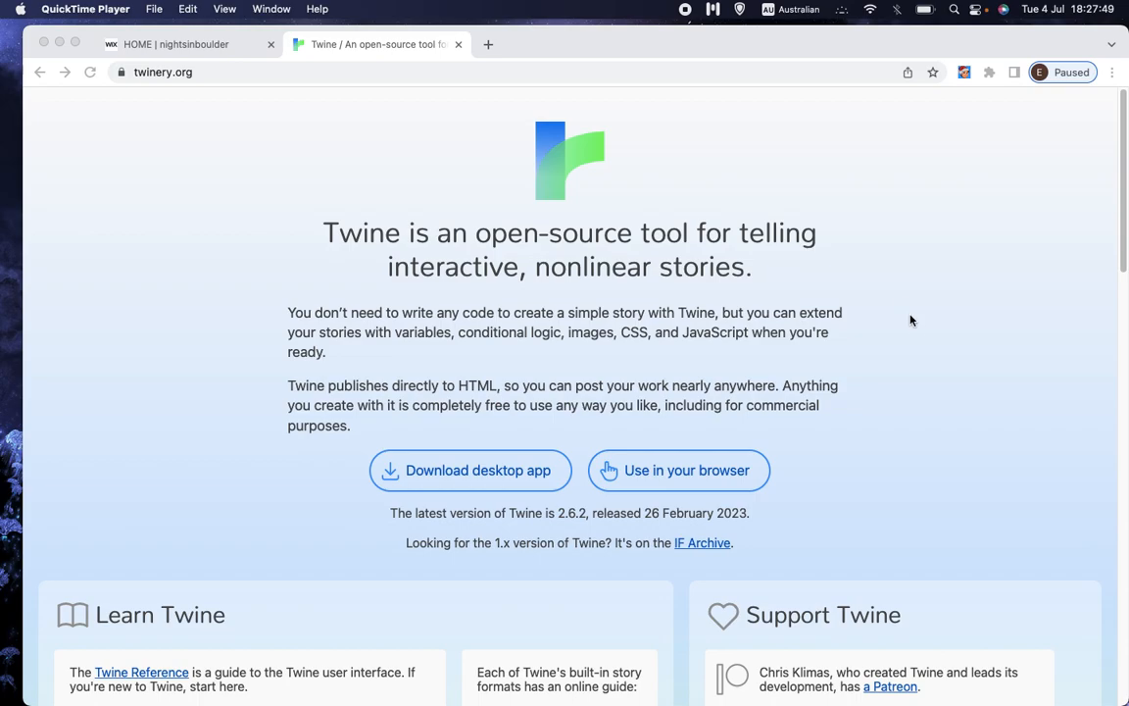
- Bring up the HOME | nightsinboulder tab and scroll to its title, Play link and description
{"action": "scroll", "scroll_direction": "down", "scroll_amount": 3}
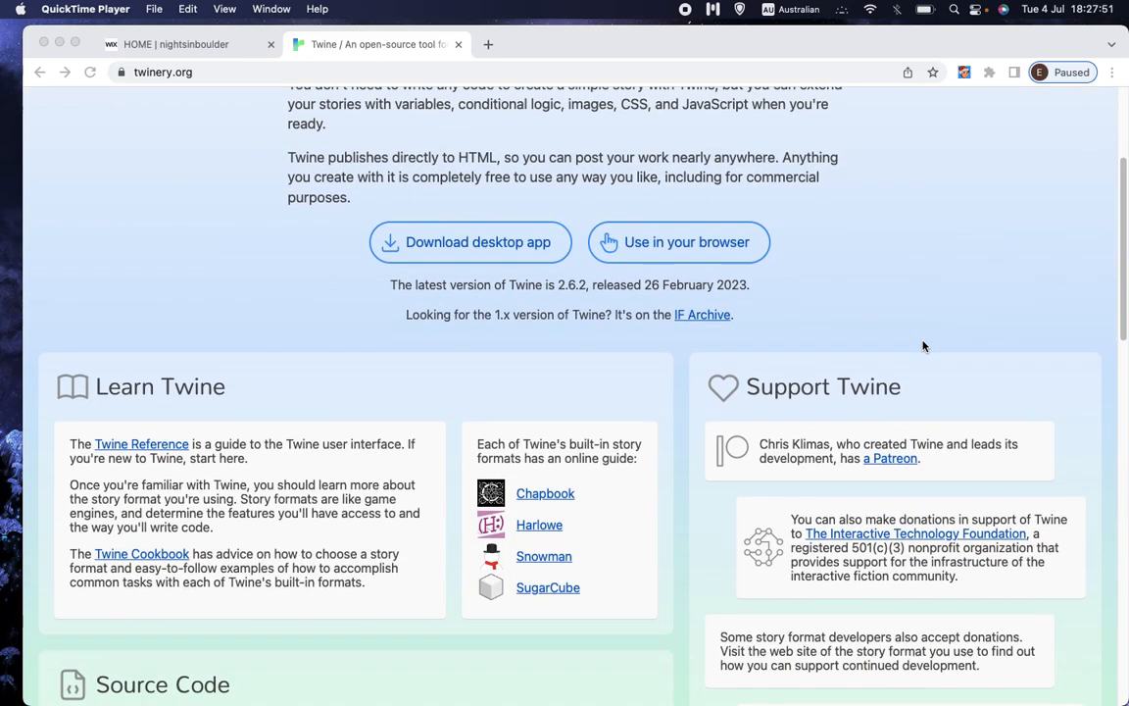
{"action": "scroll", "scroll_direction": "down", "scroll_amount": 3}
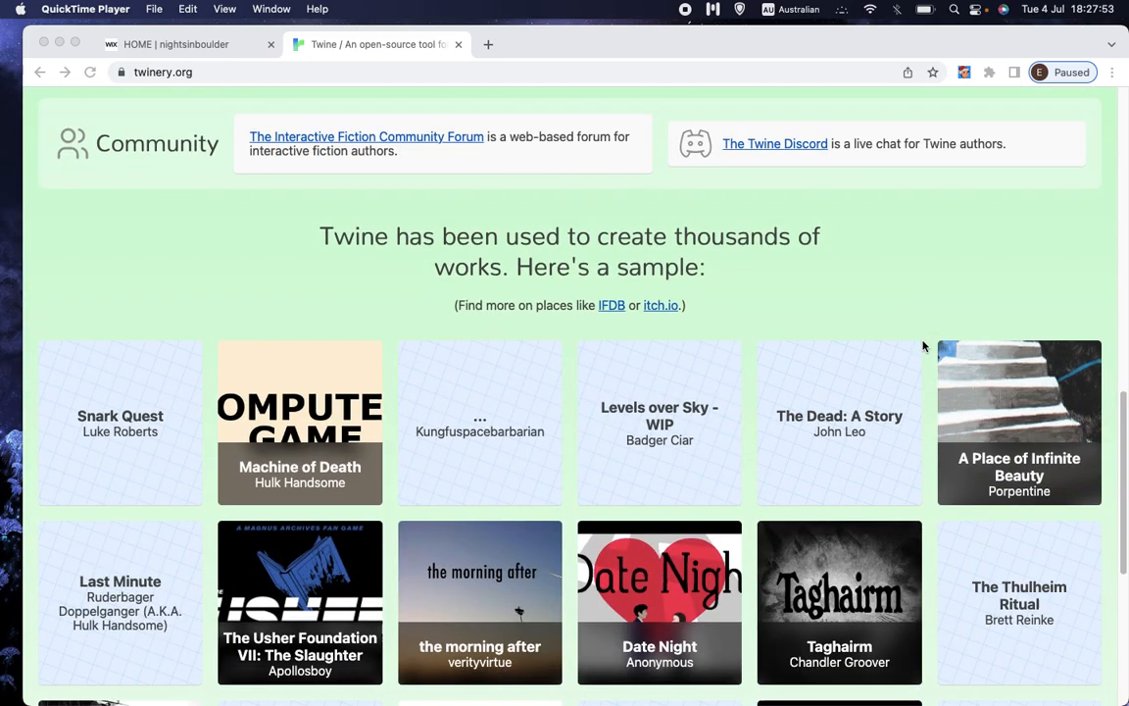
{"action": "scroll", "scroll_direction": "down", "scroll_amount": 3}
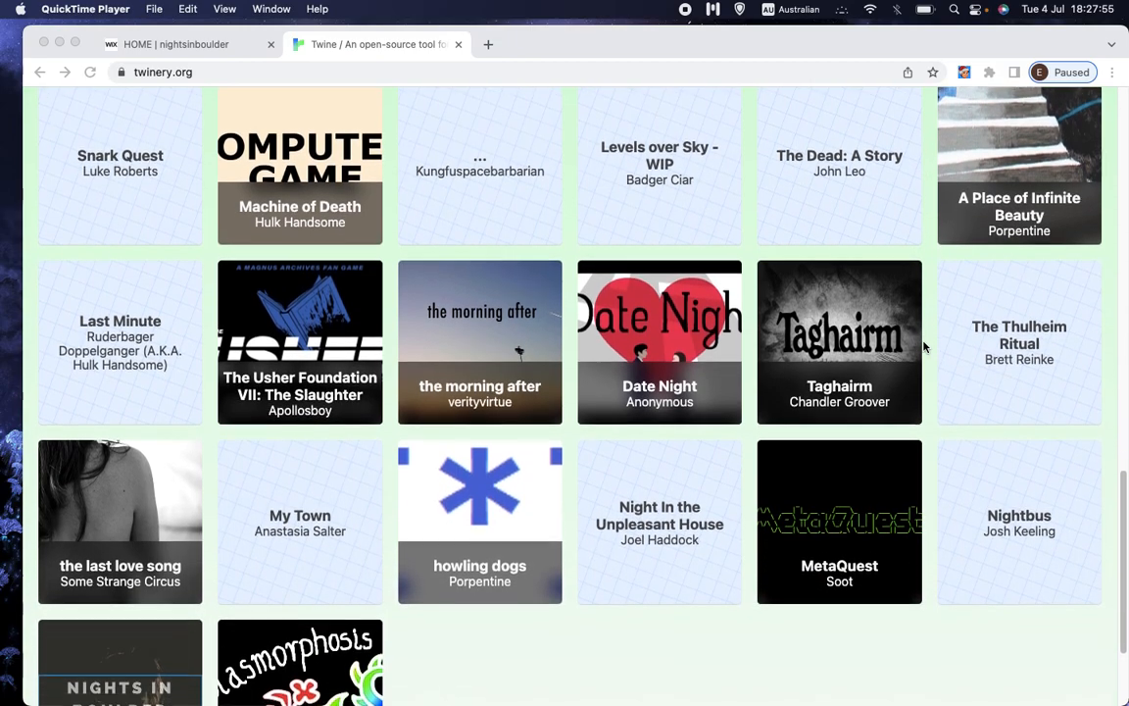
{"action": "scroll", "scroll_direction": "down", "scroll_amount": 3}
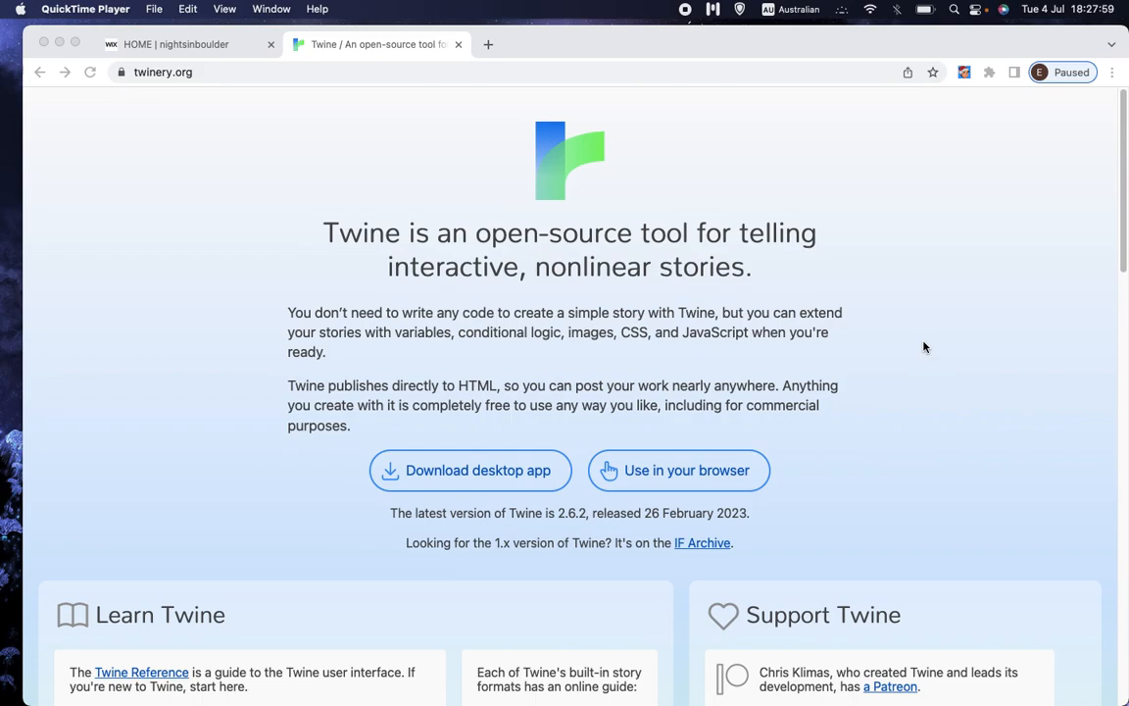
{"action": "mouse_move", "coordinate": [472, 257]}
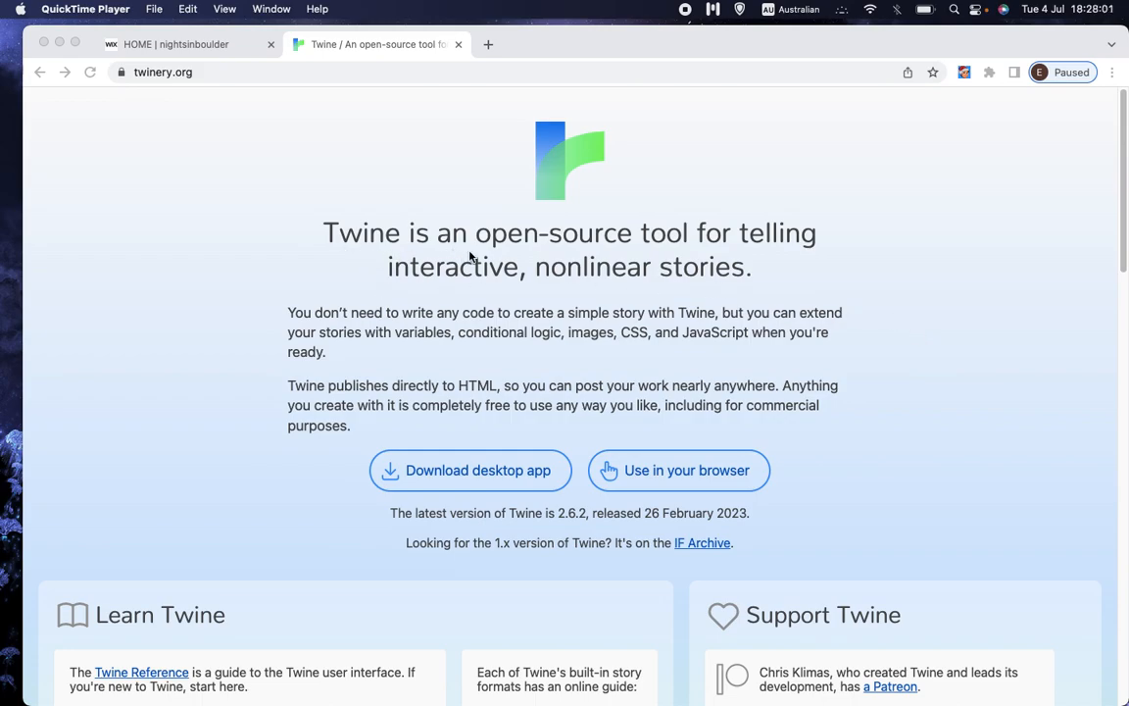
{"action": "mouse_move", "coordinate": [699, 263]}
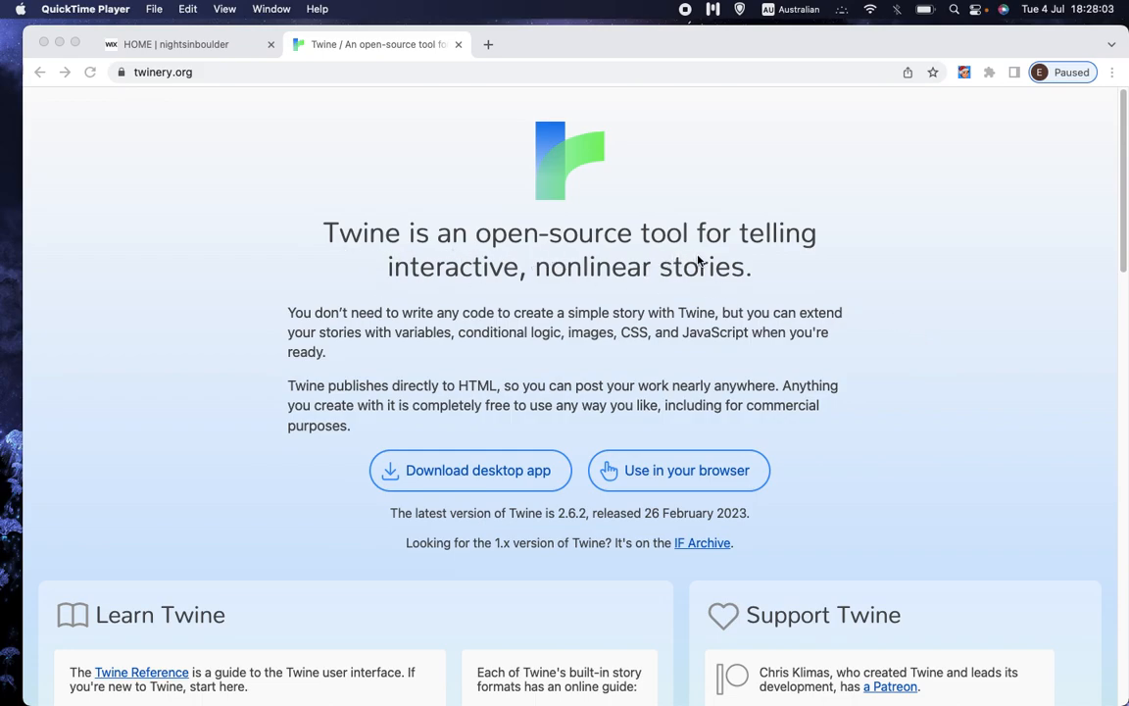
{"action": "mouse_move", "coordinate": [588, 294]}
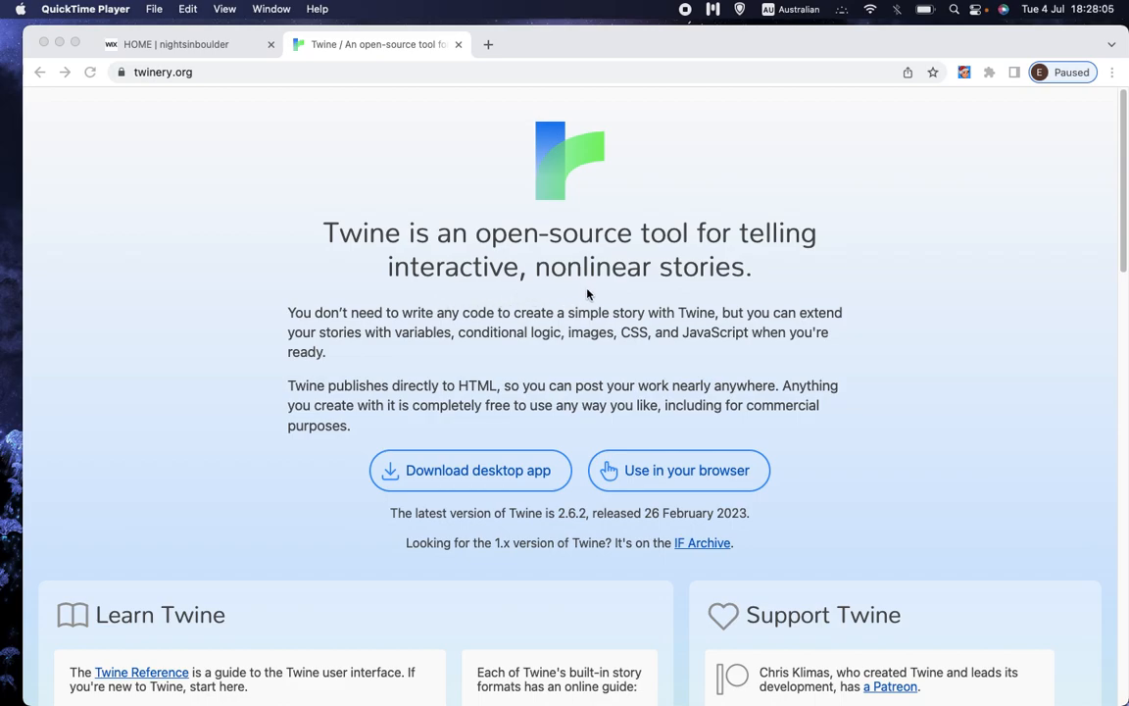
{"action": "mouse_move", "coordinate": [727, 297]}
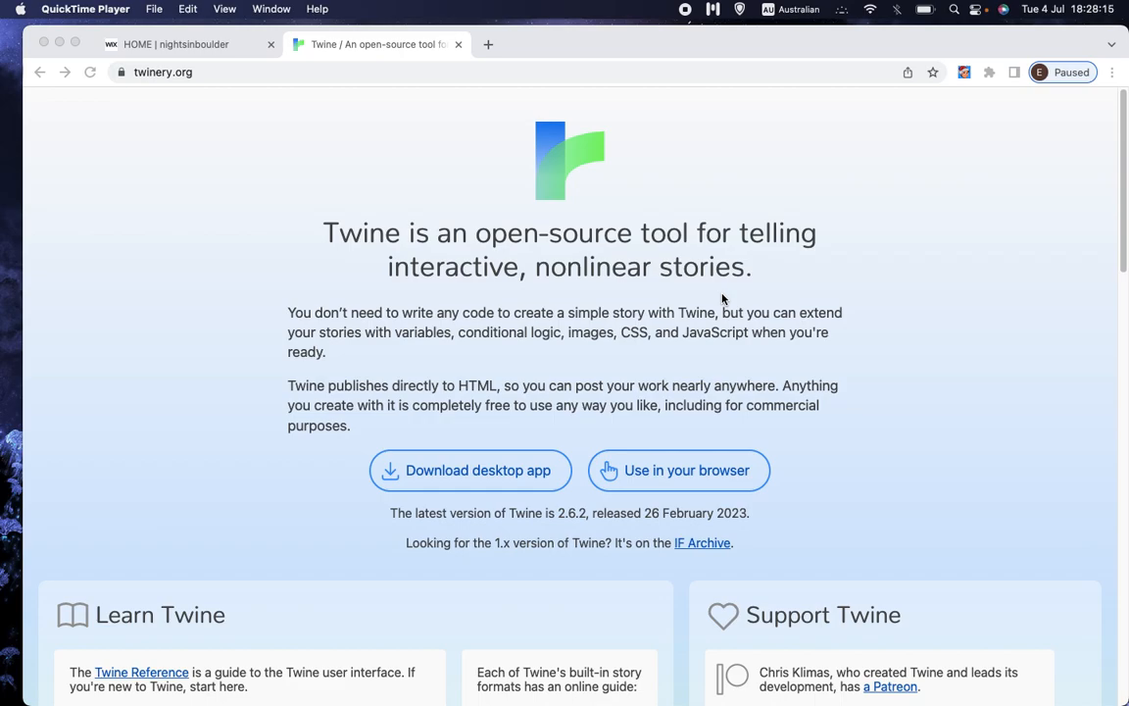
{"action": "mouse_move", "coordinate": [153, 170]}
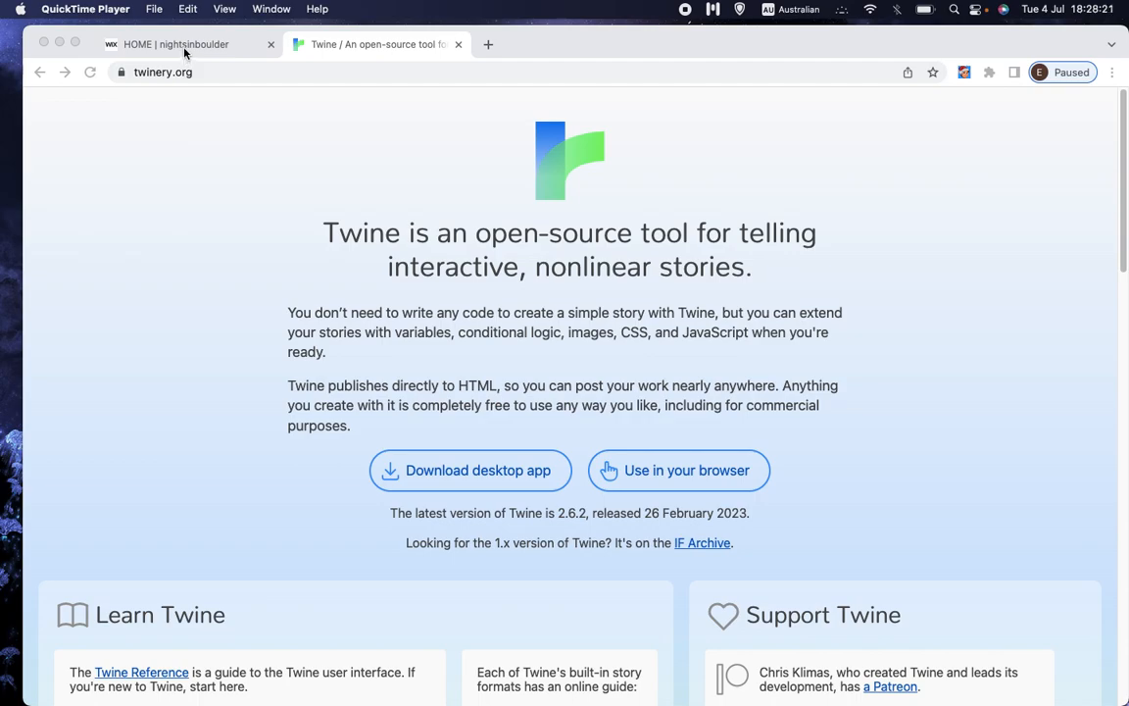
{"action": "left_click", "coordinate": [177, 44]}
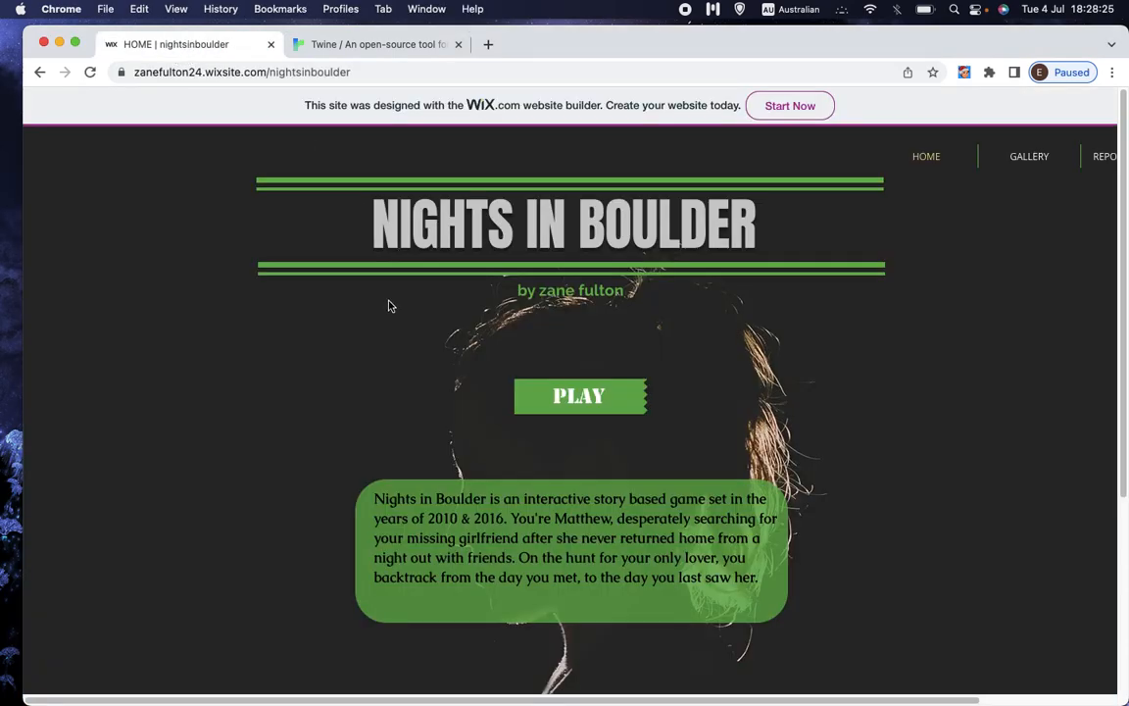
{"action": "mouse_move", "coordinate": [377, 318]}
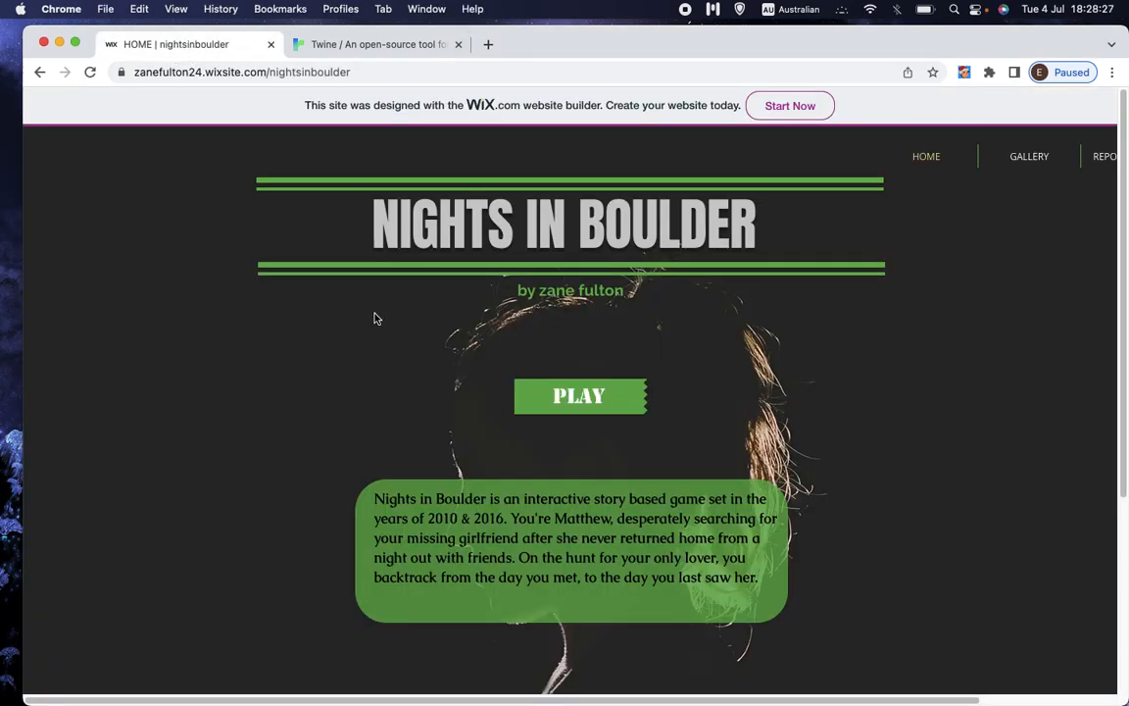
{"action": "mouse_move", "coordinate": [606, 458]}
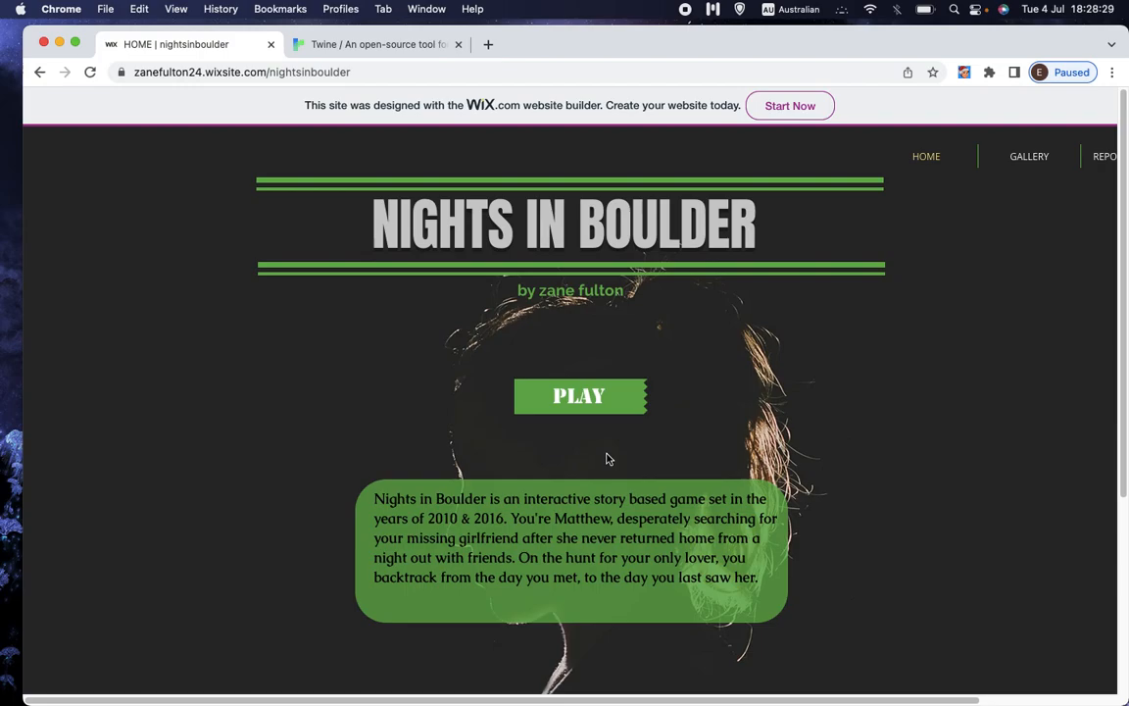
{"action": "mouse_move", "coordinate": [437, 415]}
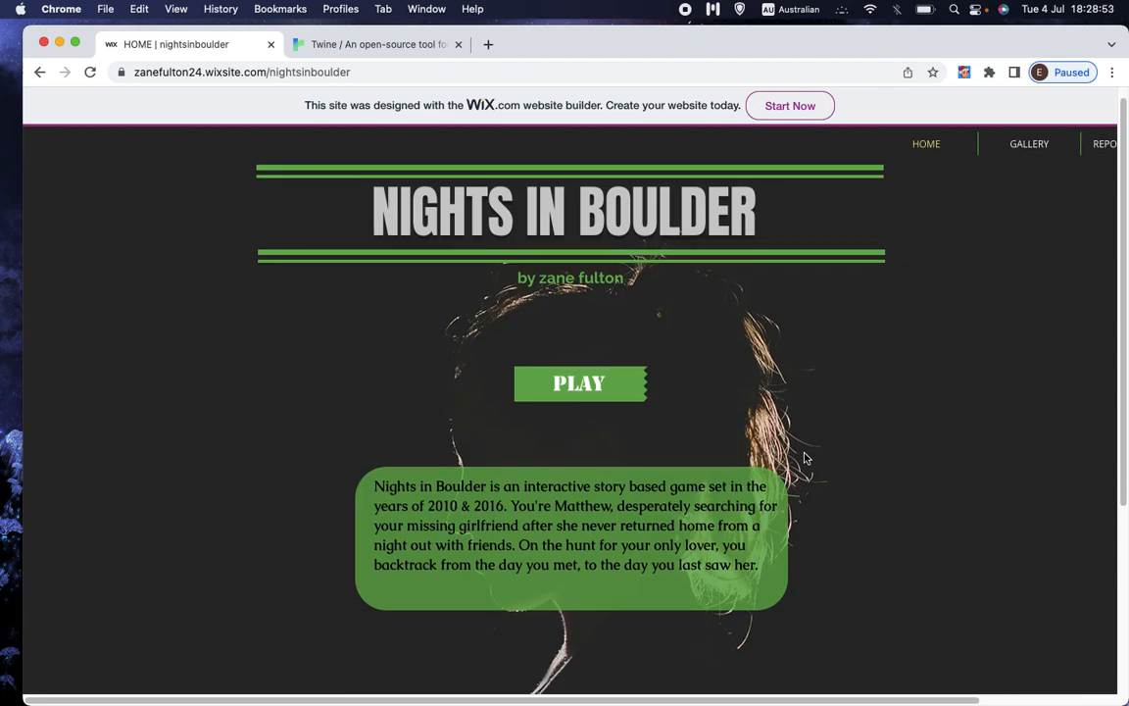
{"action": "scroll", "scroll_direction": "down", "scroll_amount": 3}
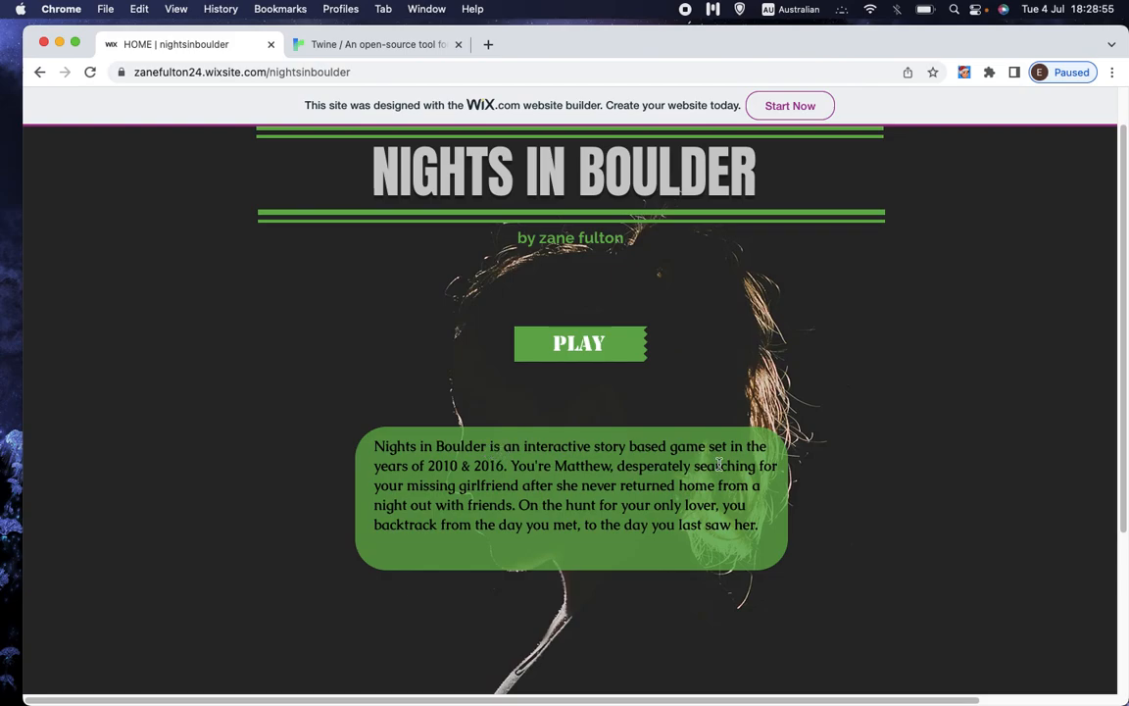
{"action": "mouse_move", "coordinate": [450, 479]}
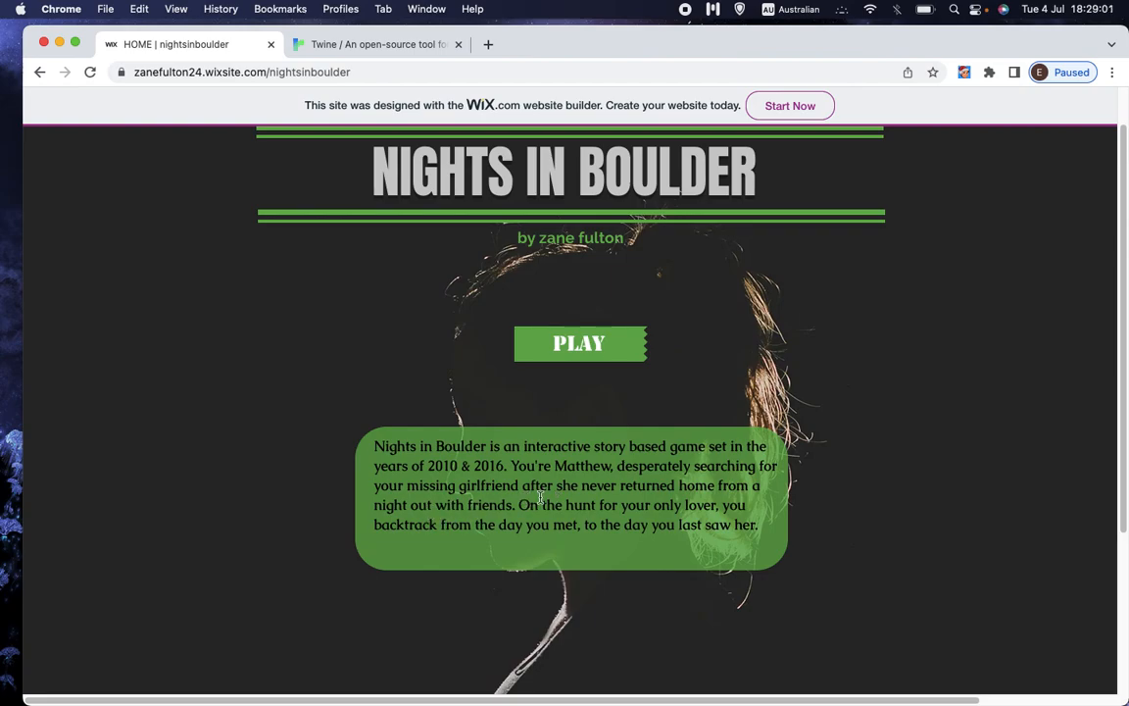
{"action": "mouse_move", "coordinate": [735, 519]}
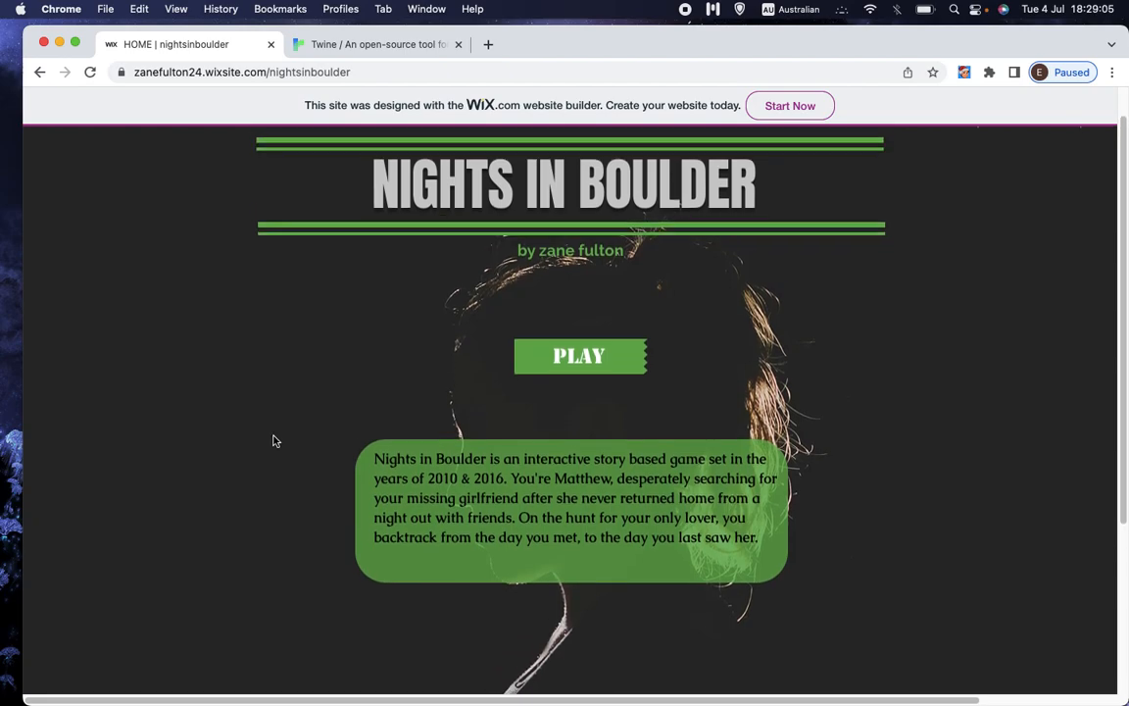
- Play Nights in Boulder past its title, content warning, Begin screen and 'For what?' passage
{"action": "left_click", "coordinate": [579, 356]}
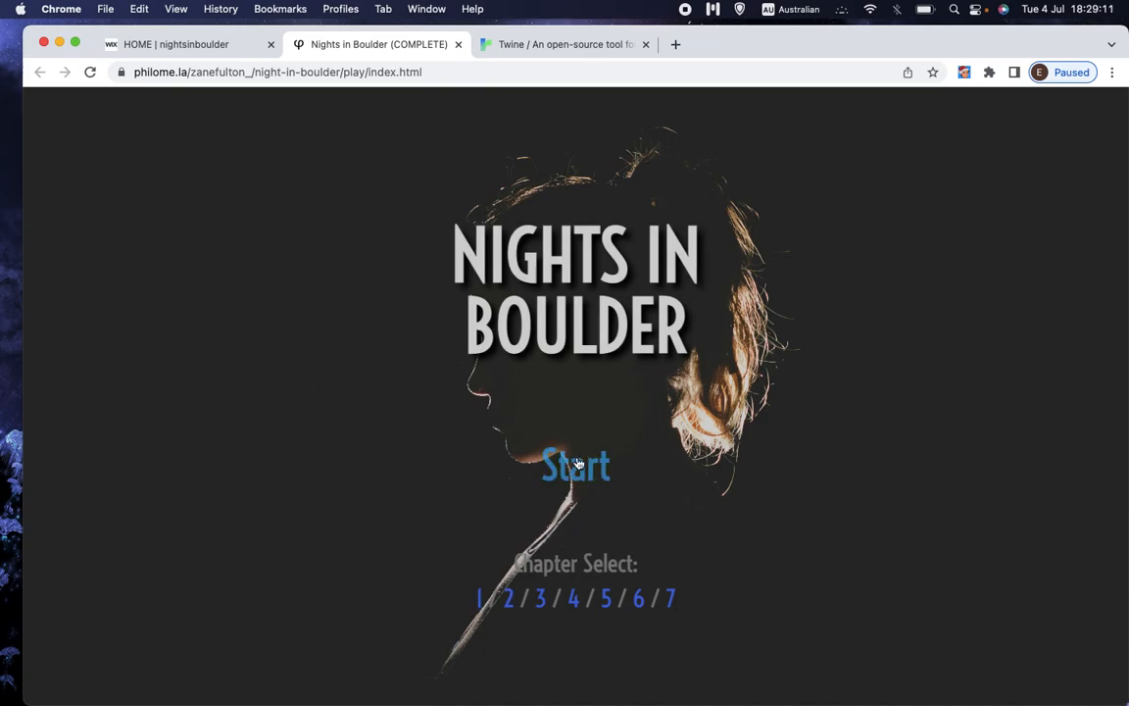
{"action": "left_click", "coordinate": [576, 465]}
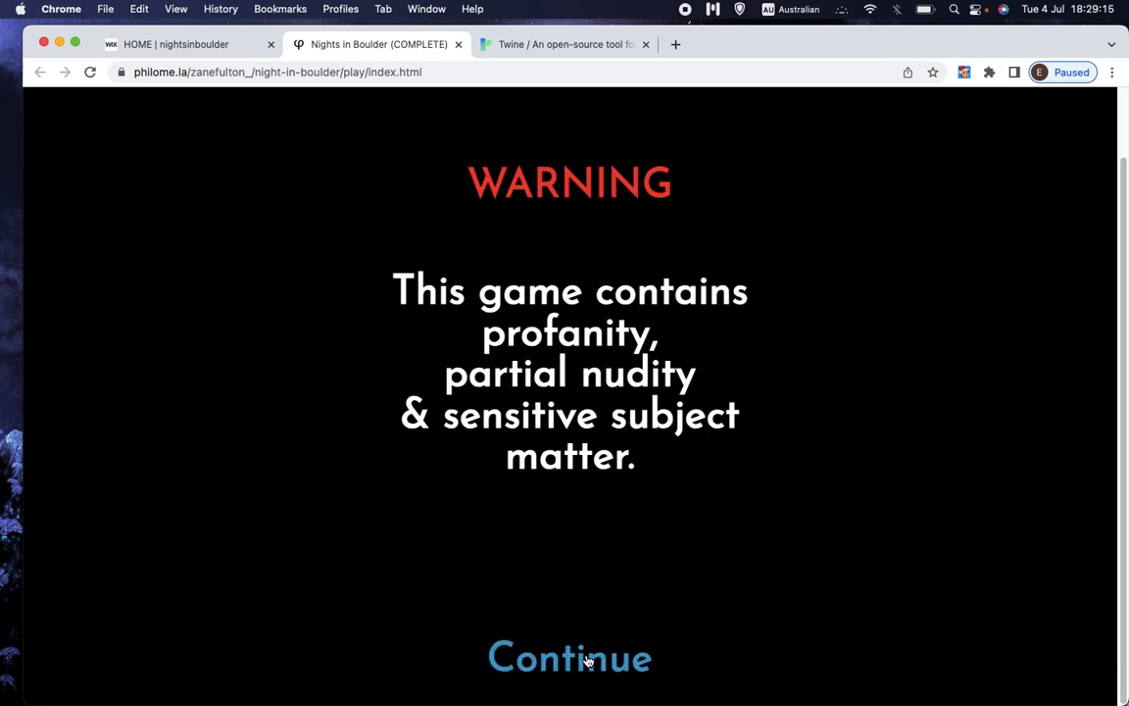
{"action": "left_click", "coordinate": [570, 656]}
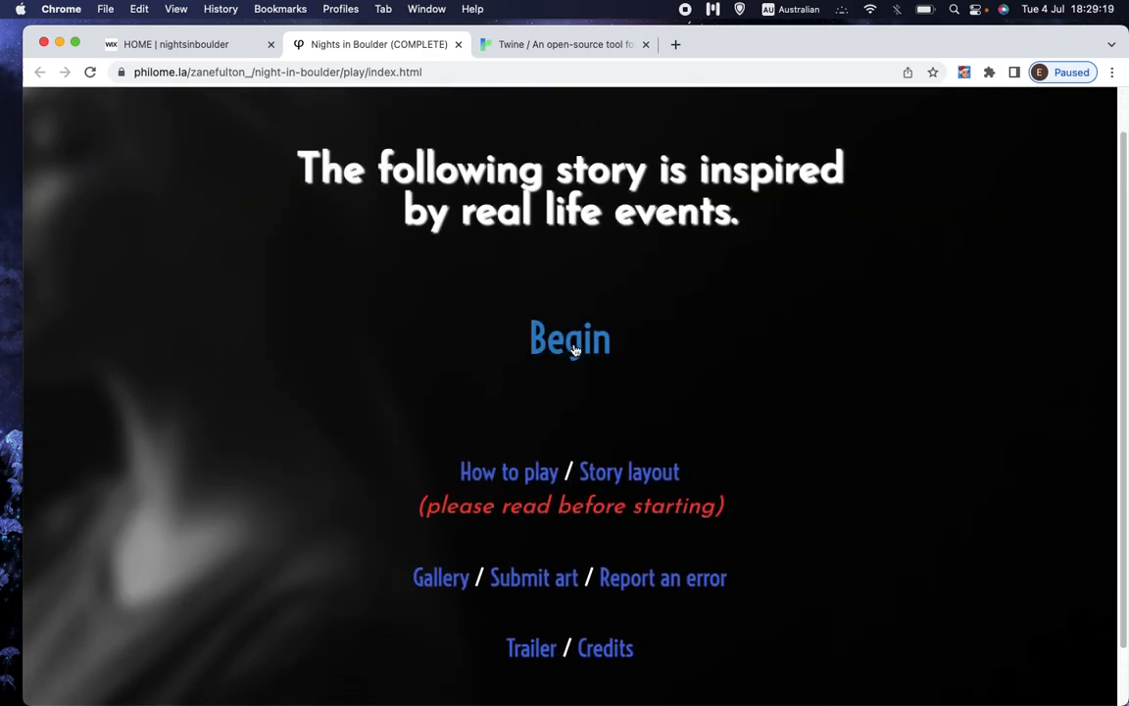
{"action": "left_click", "coordinate": [569, 337]}
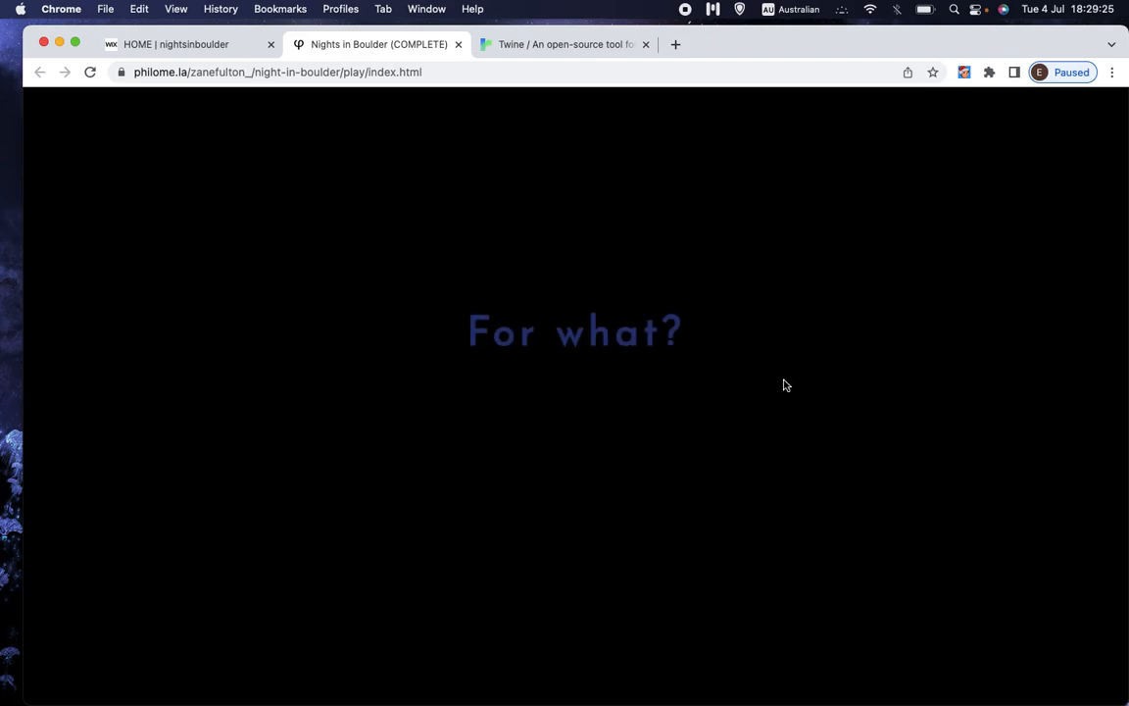
{"action": "left_click", "coordinate": [575, 331]}
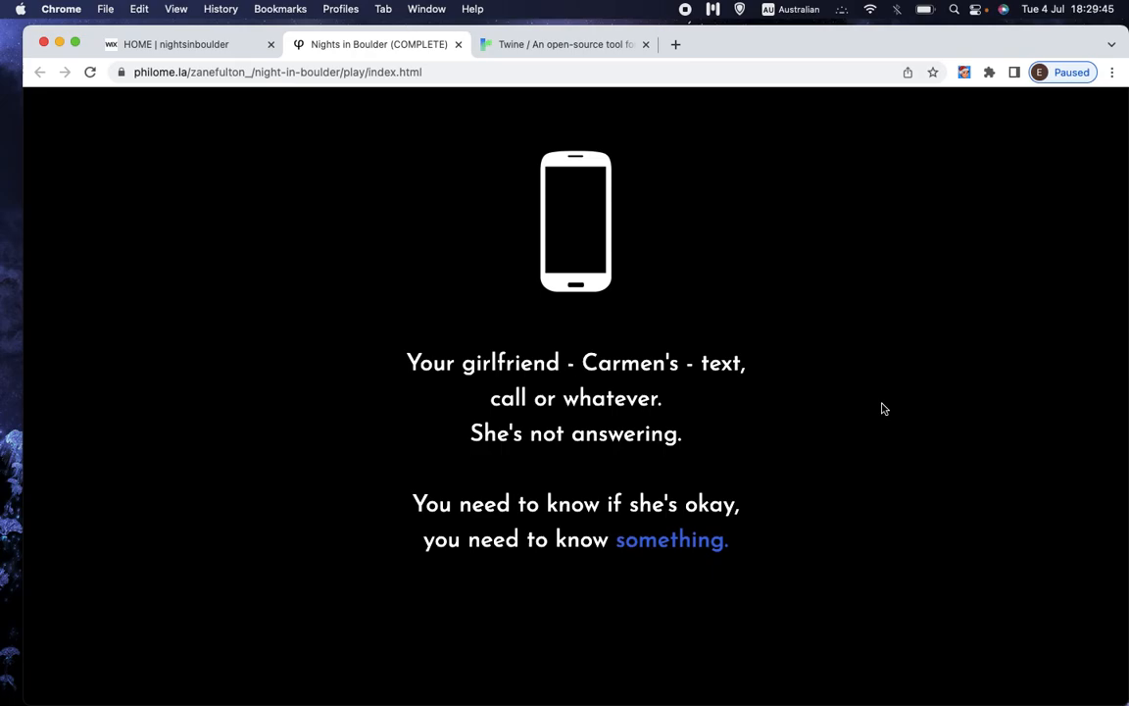
{"action": "mouse_move", "coordinate": [672, 539]}
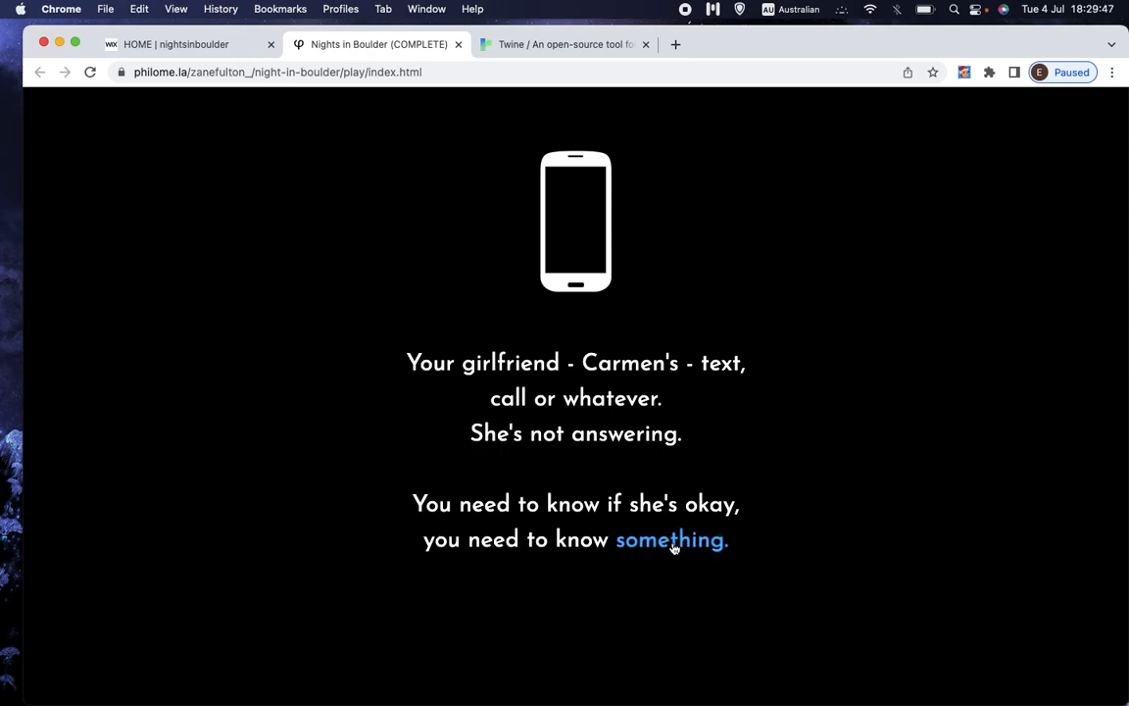
- Follow the 'something' link, choose to call her friend, and advance the story
{"action": "left_click", "coordinate": [670, 539]}
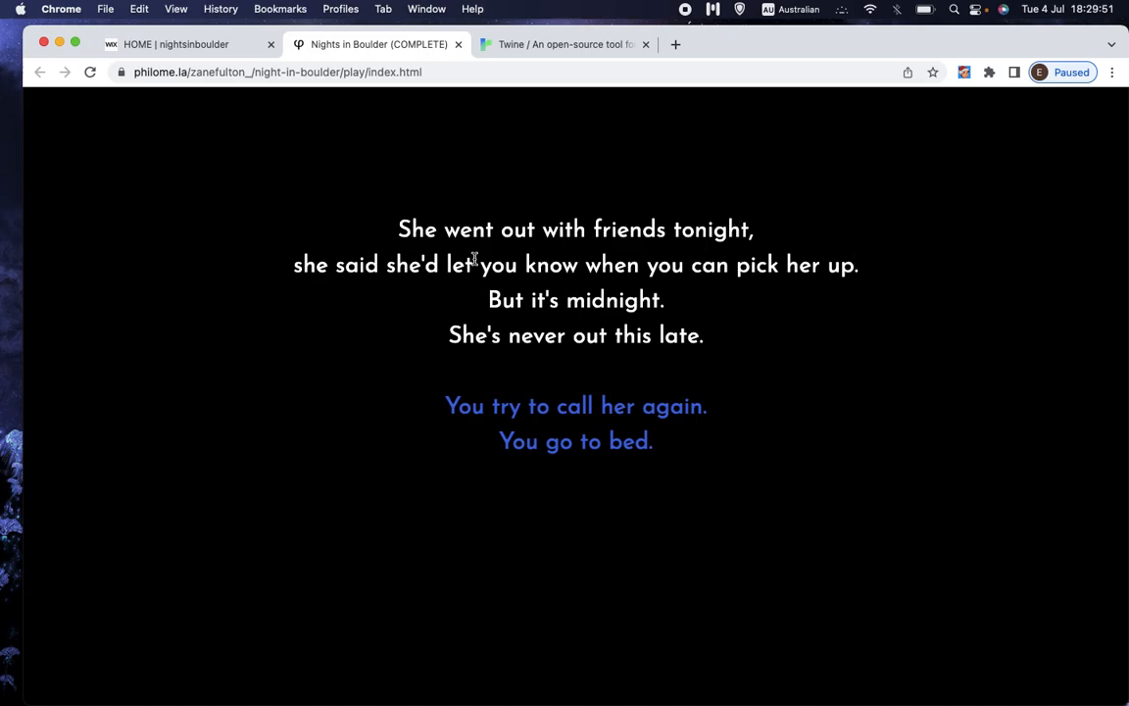
{"action": "mouse_move", "coordinate": [762, 225]}
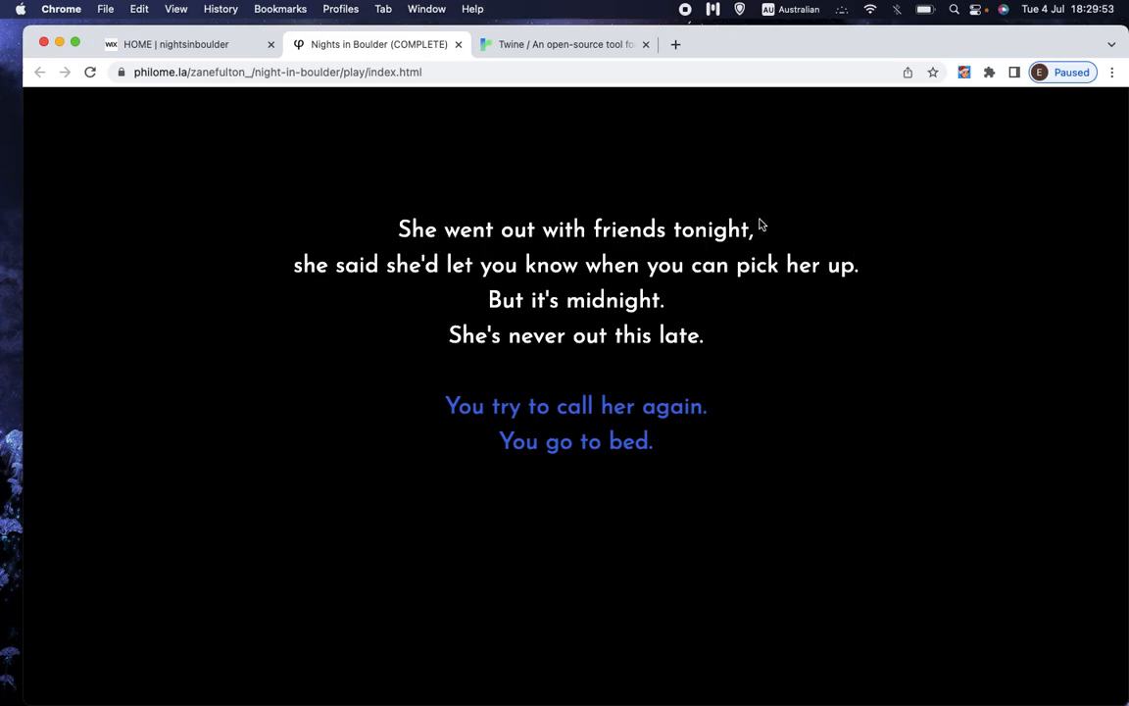
{"action": "mouse_move", "coordinate": [594, 297]}
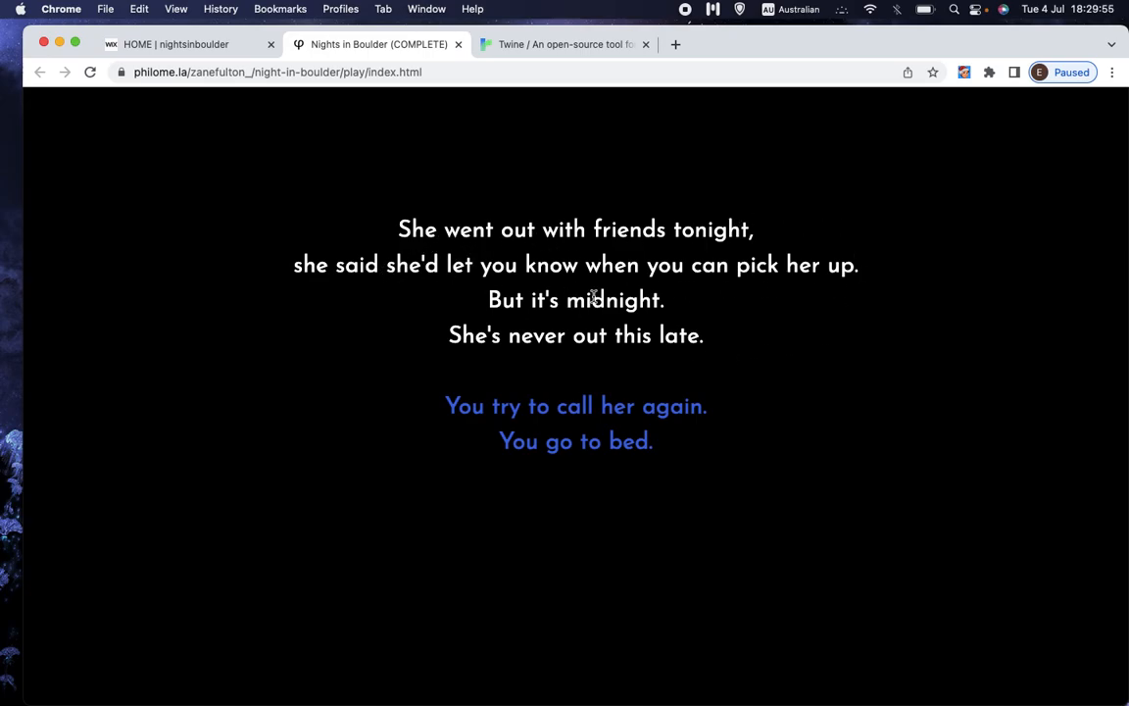
{"action": "mouse_move", "coordinate": [605, 325]}
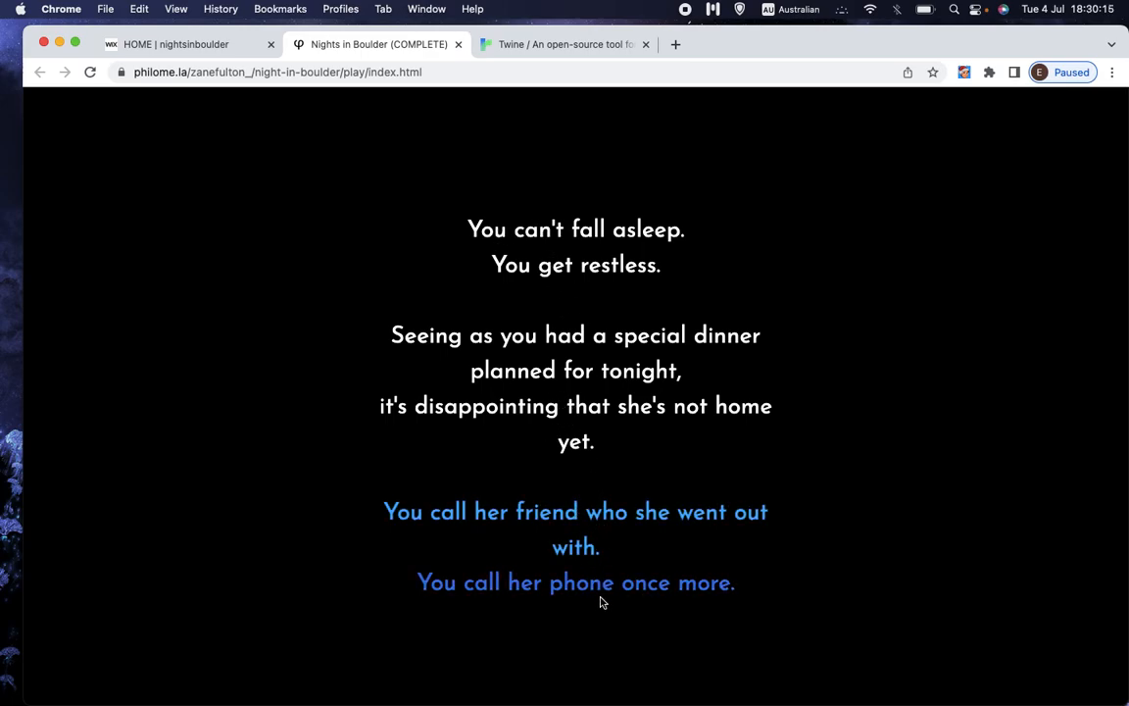
{"action": "mouse_move", "coordinate": [590, 524]}
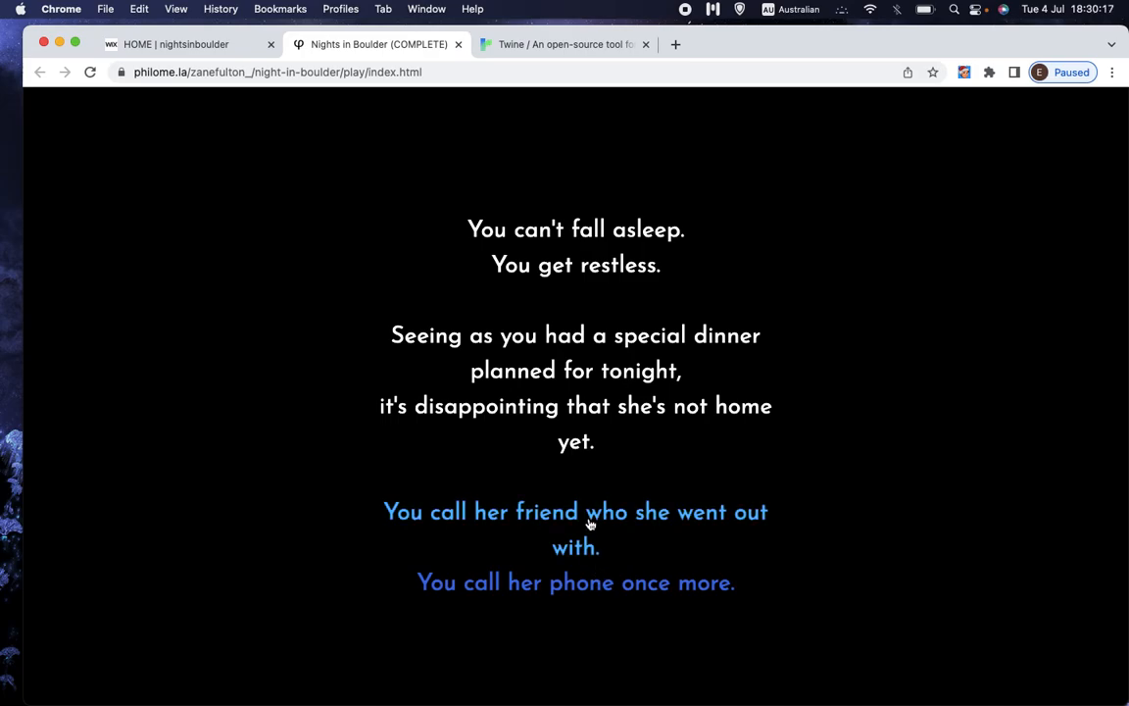
{"action": "left_click", "coordinate": [575, 511]}
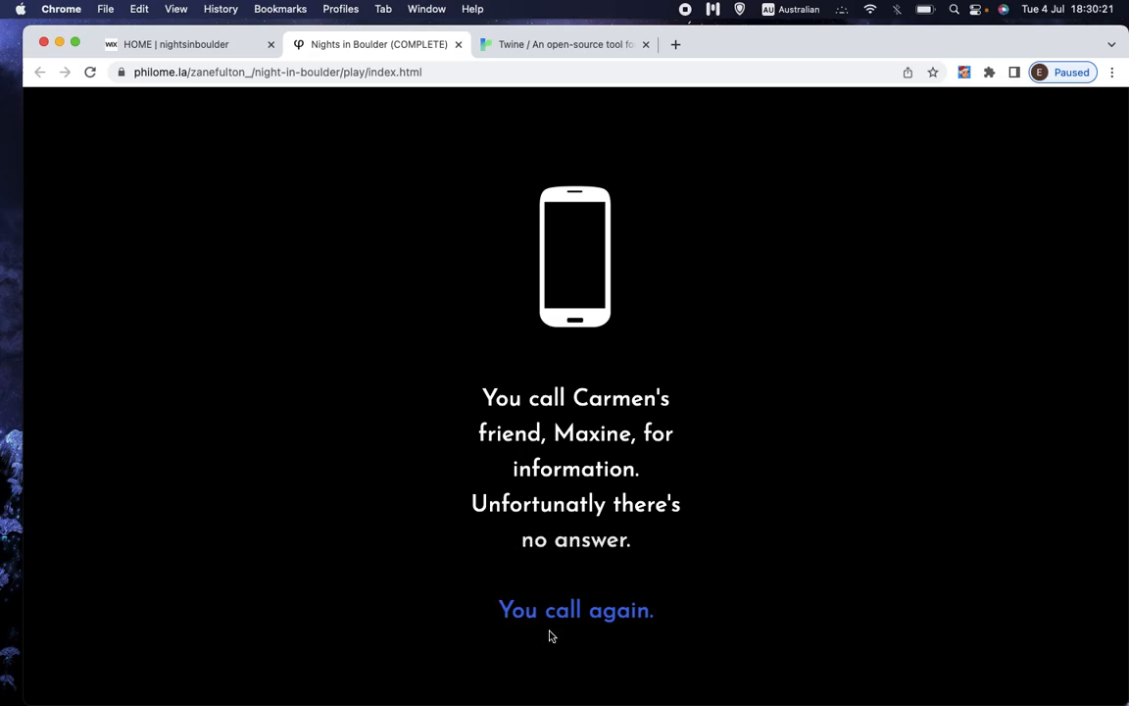
{"action": "left_click", "coordinate": [575, 609]}
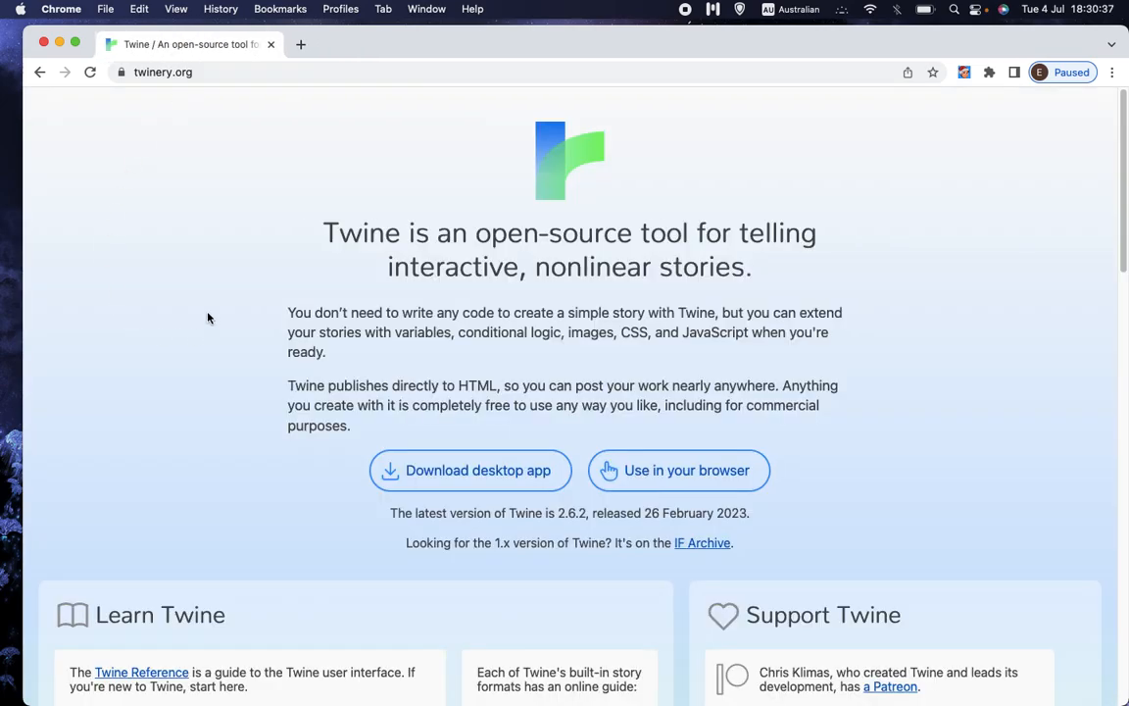
{"action": "mouse_move", "coordinate": [133, 248]}
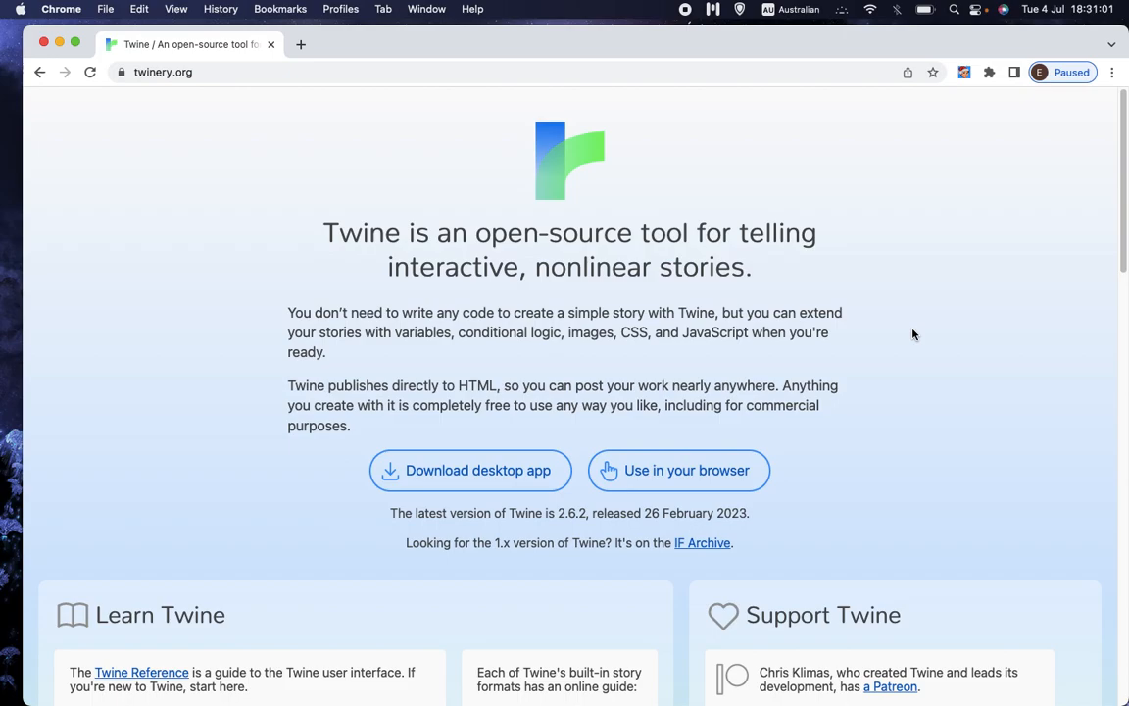
{"action": "mouse_move", "coordinate": [898, 332]}
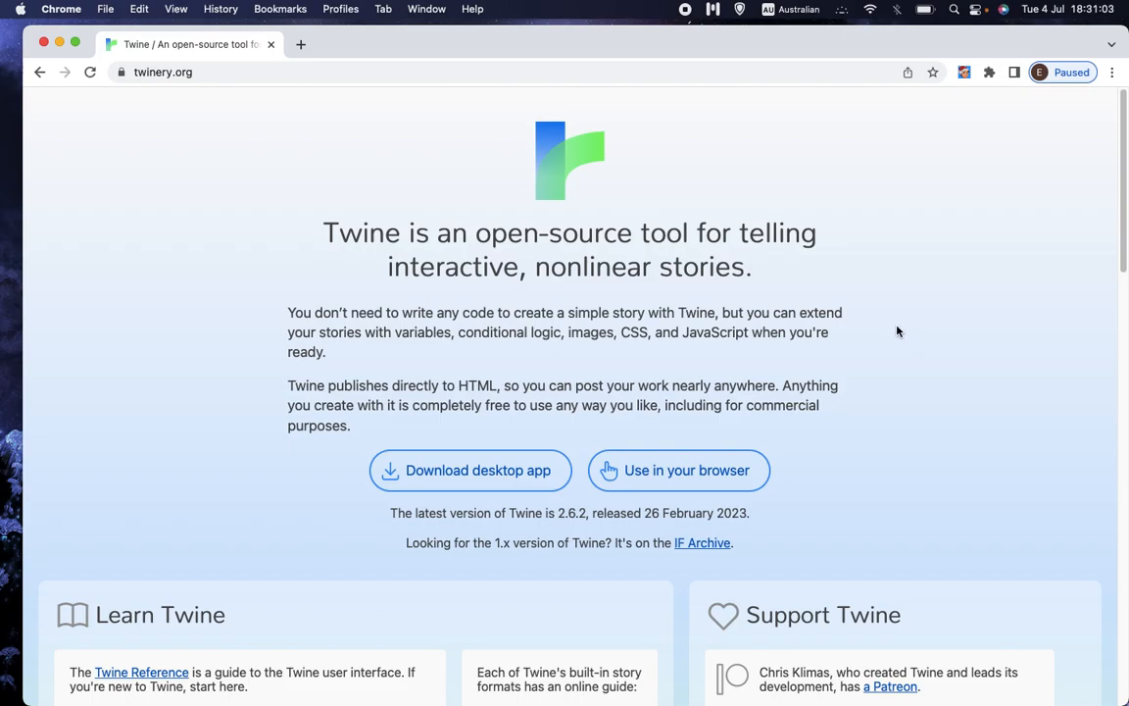
{"action": "mouse_move", "coordinate": [908, 340]}
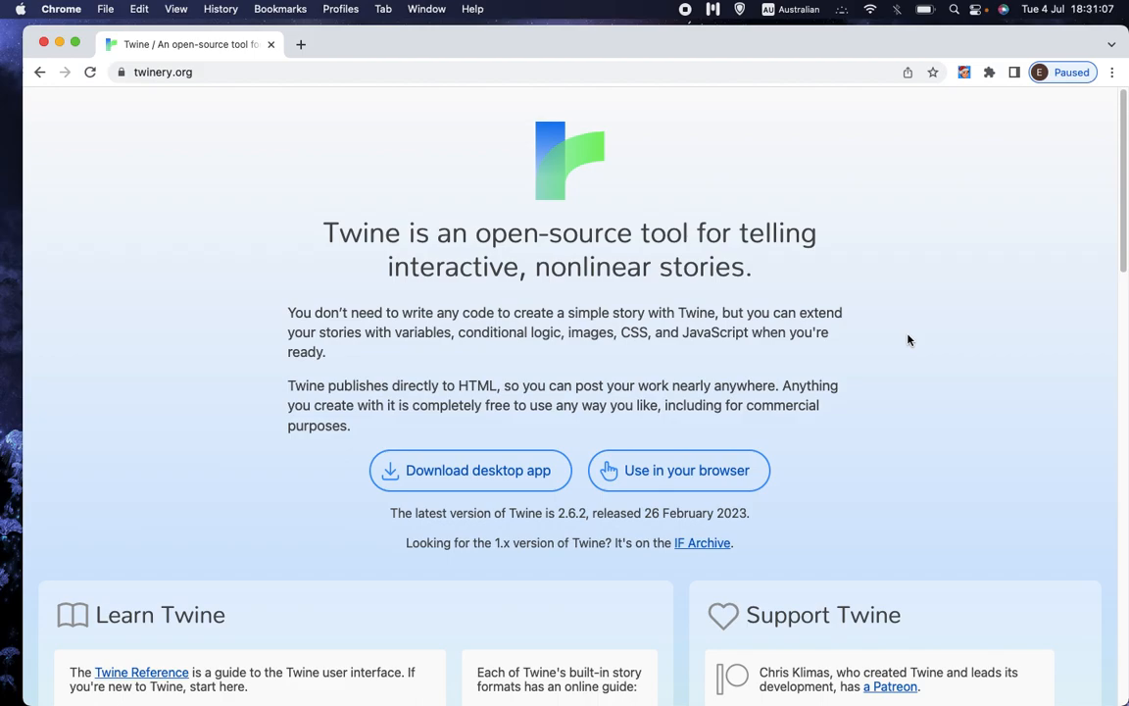
{"action": "mouse_move", "coordinate": [944, 340]}
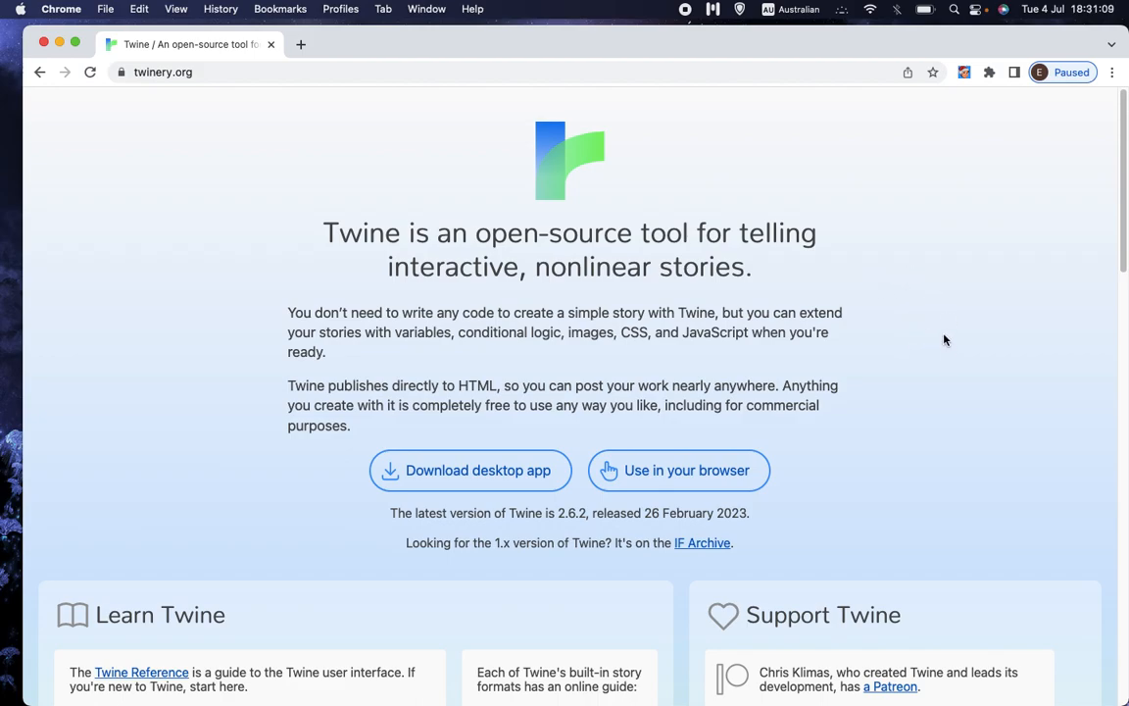
{"action": "mouse_move", "coordinate": [657, 203]}
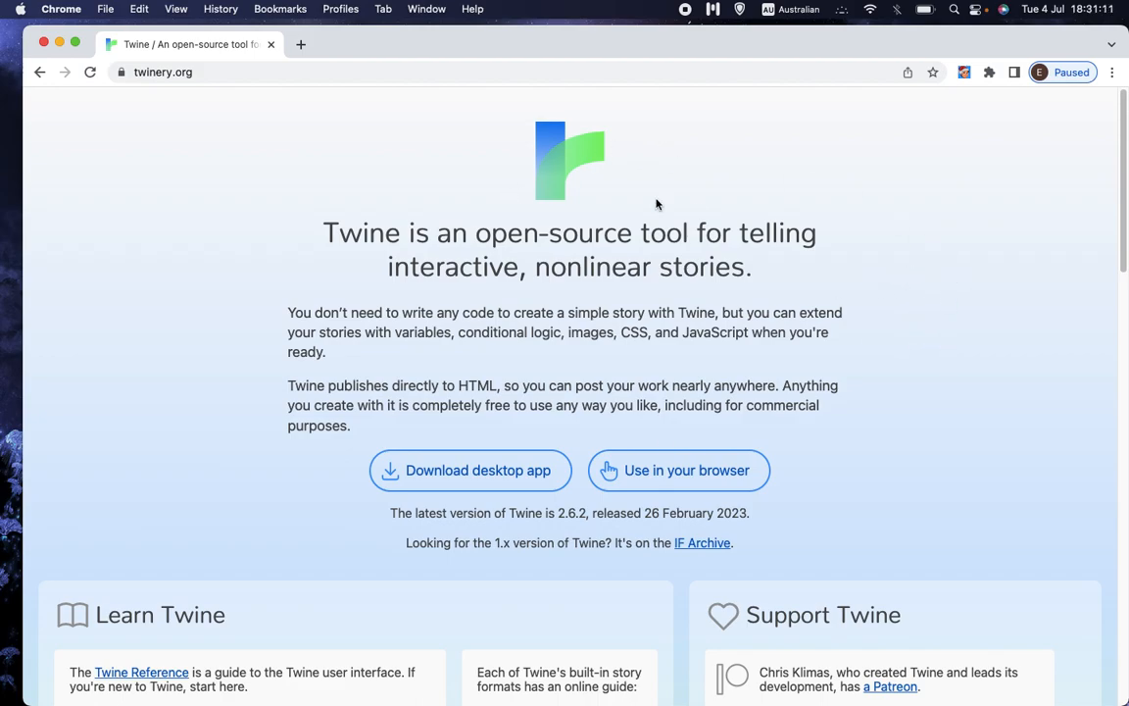
{"action": "mouse_move", "coordinate": [833, 330]}
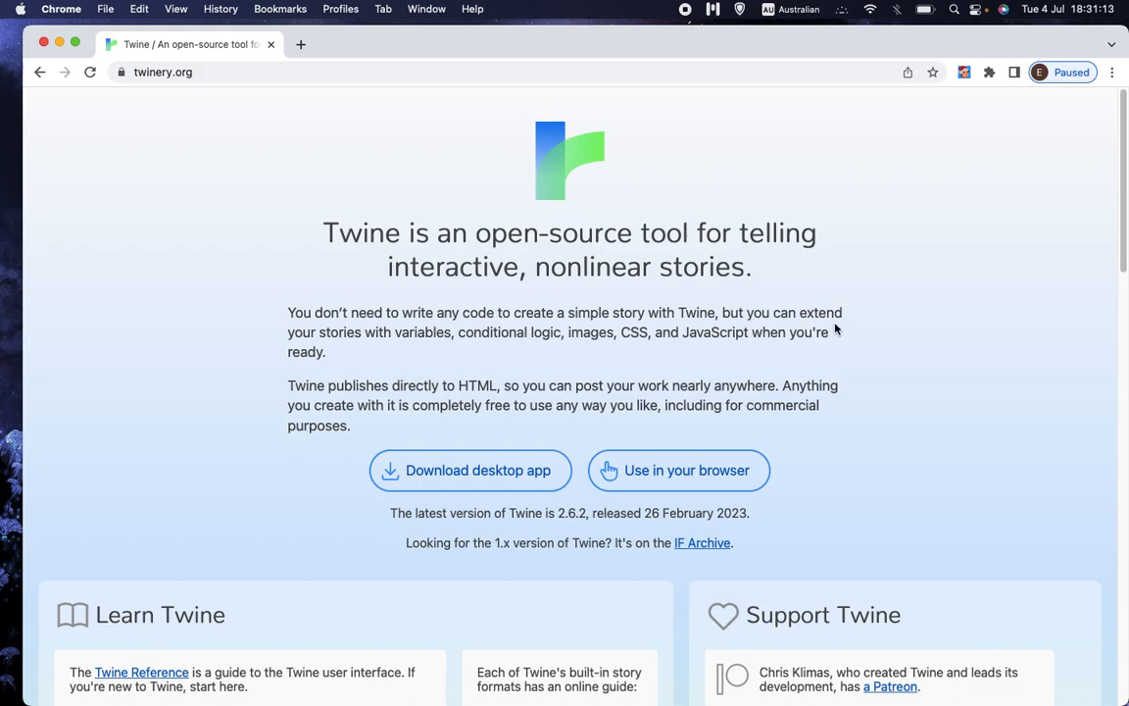
{"action": "mouse_move", "coordinate": [478, 470]}
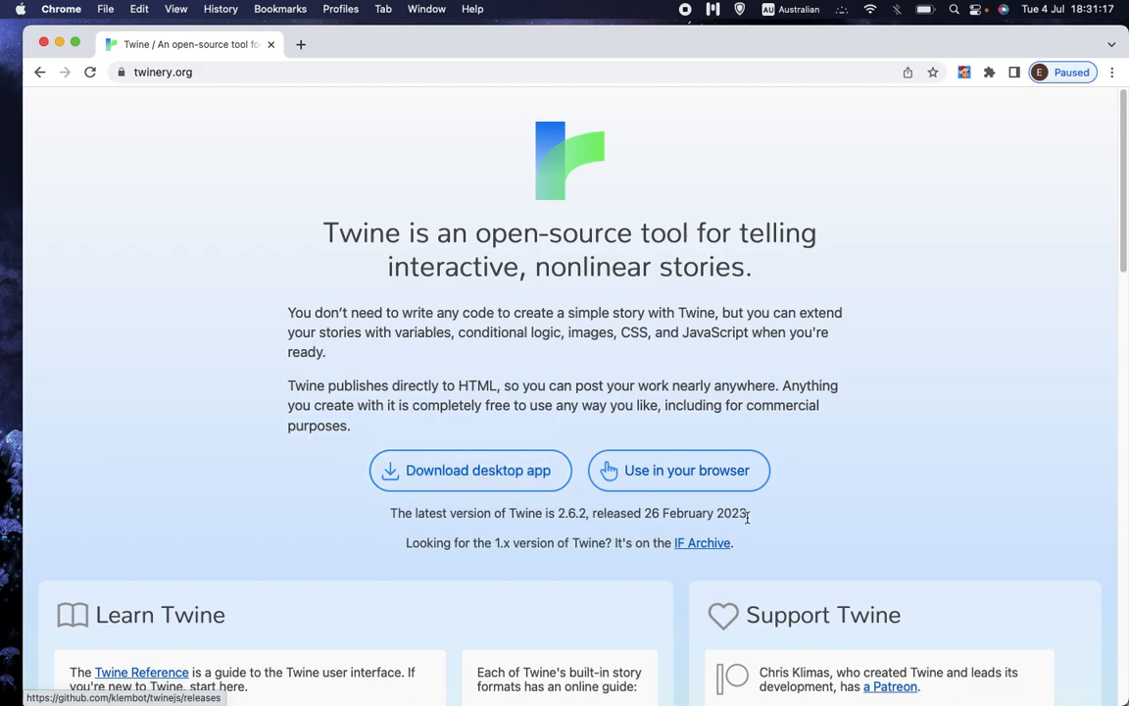
{"action": "mouse_move", "coordinate": [686, 470]}
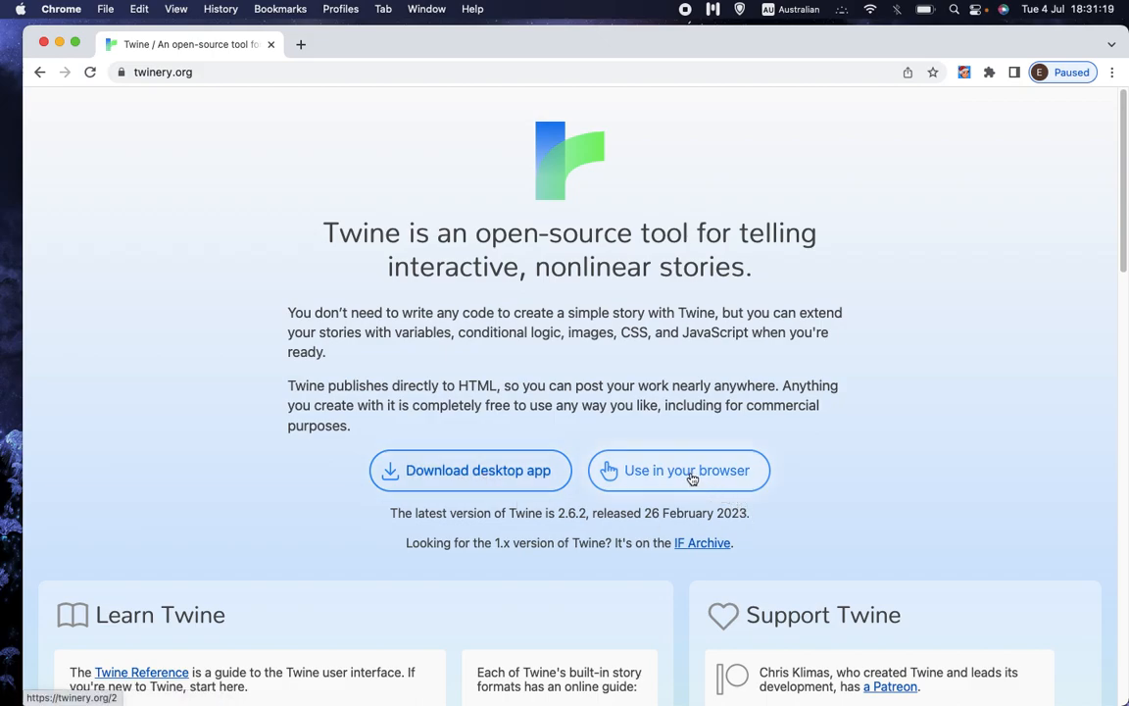
{"action": "mouse_move", "coordinate": [961, 284]}
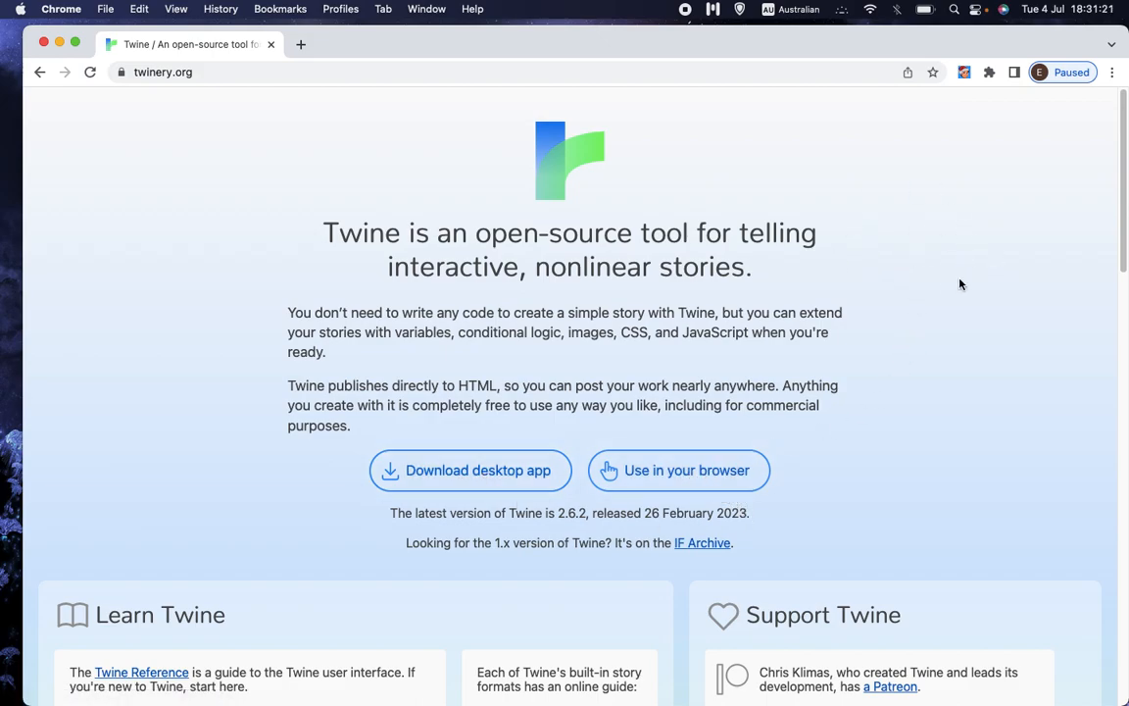
{"action": "mouse_move", "coordinate": [669, 480]}
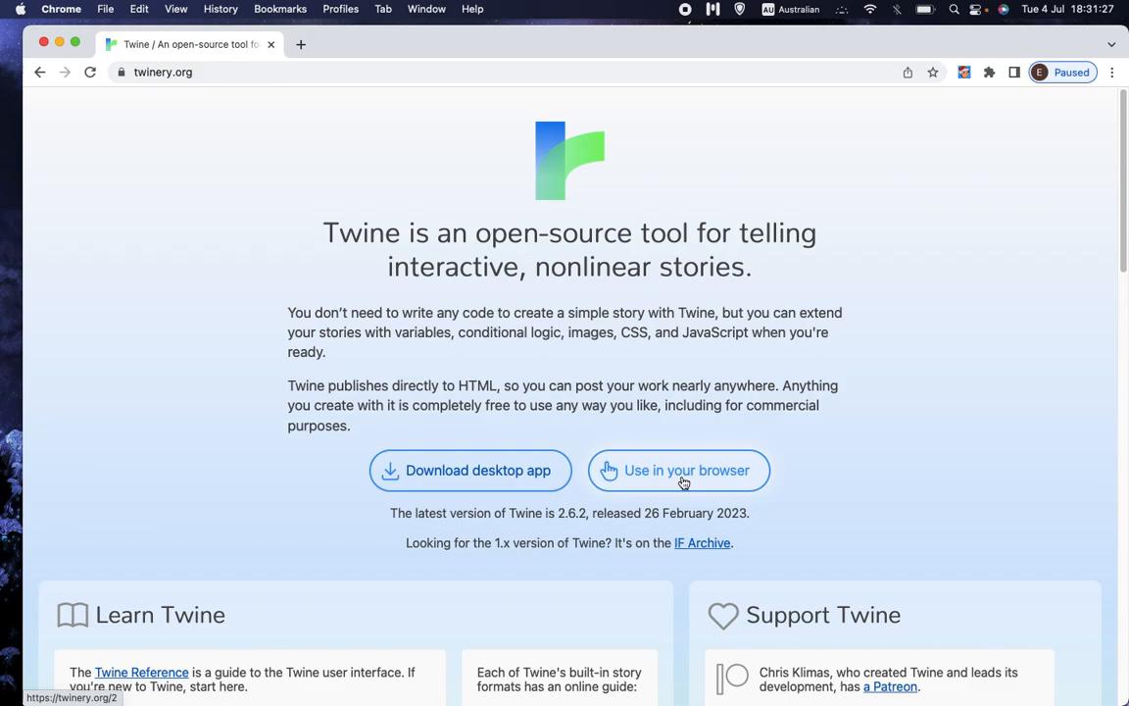
{"action": "mouse_move", "coordinate": [497, 475]}
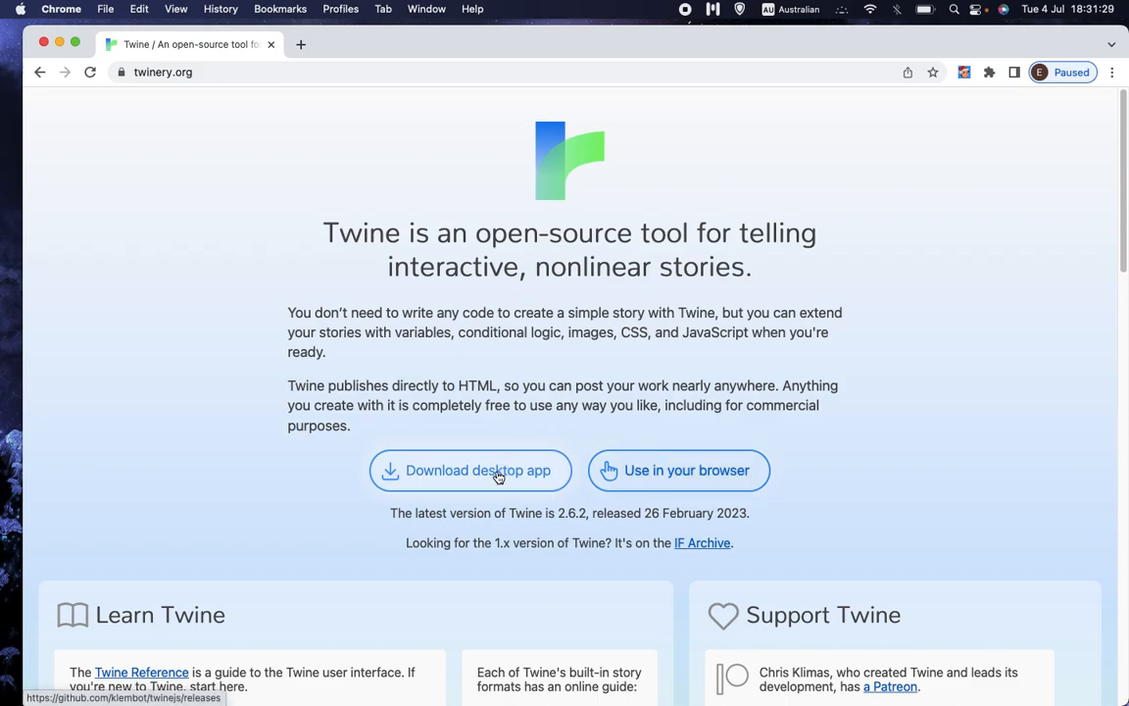
{"action": "mouse_move", "coordinate": [858, 270]}
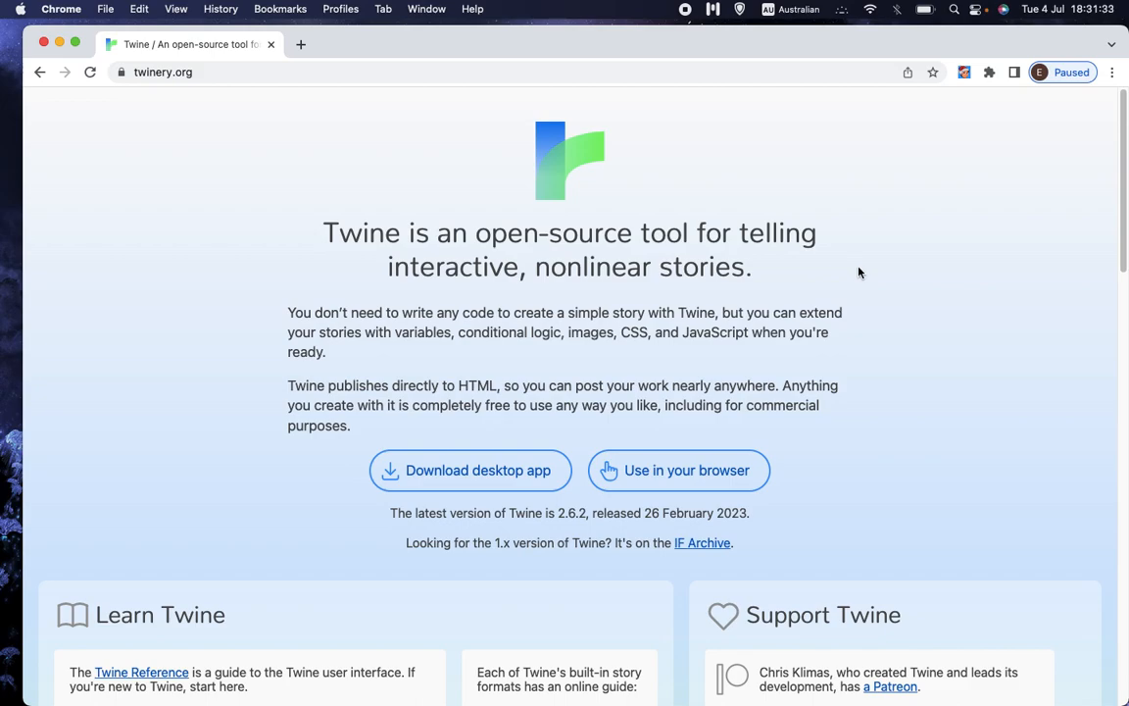
{"action": "mouse_move", "coordinate": [781, 299]}
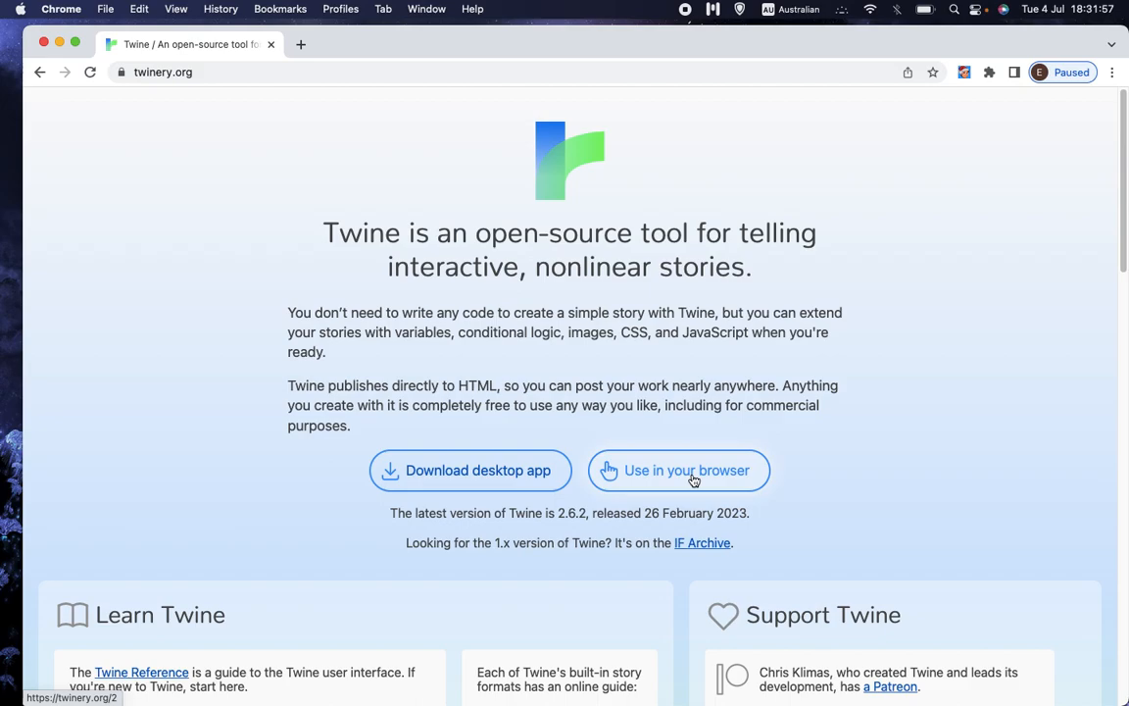
- Launch browser-based Twine and skip the welcome screen to the 0 Stories library
{"action": "left_click", "coordinate": [686, 470]}
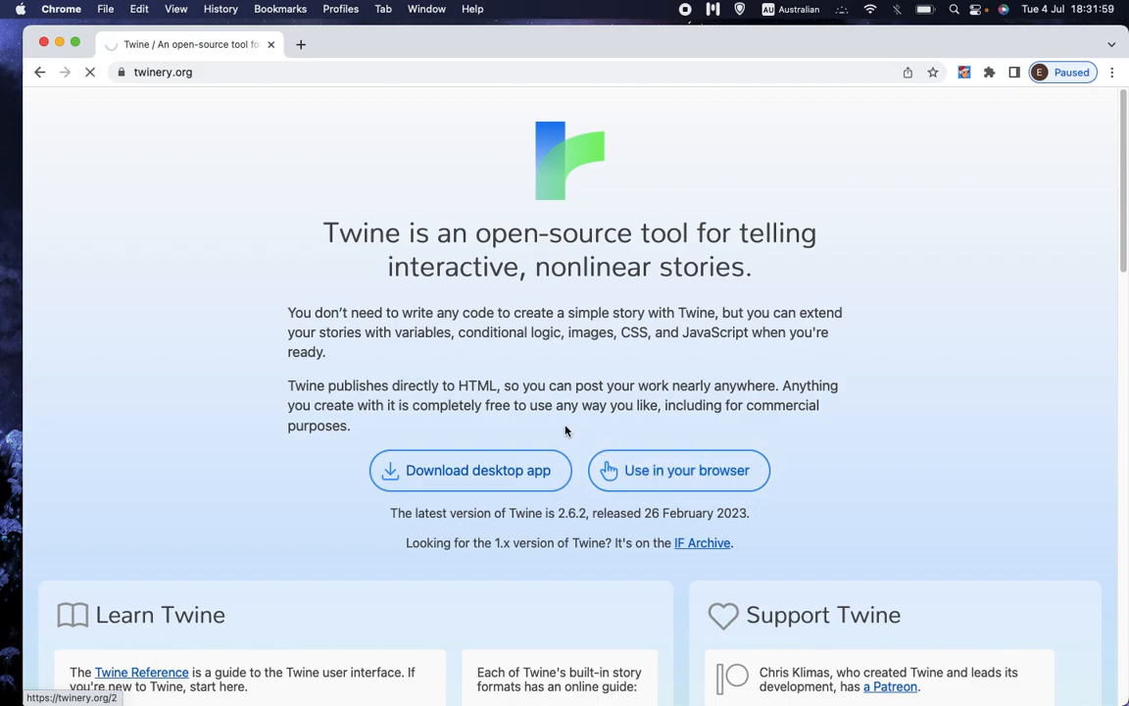
{"action": "left_click", "coordinate": [678, 470]}
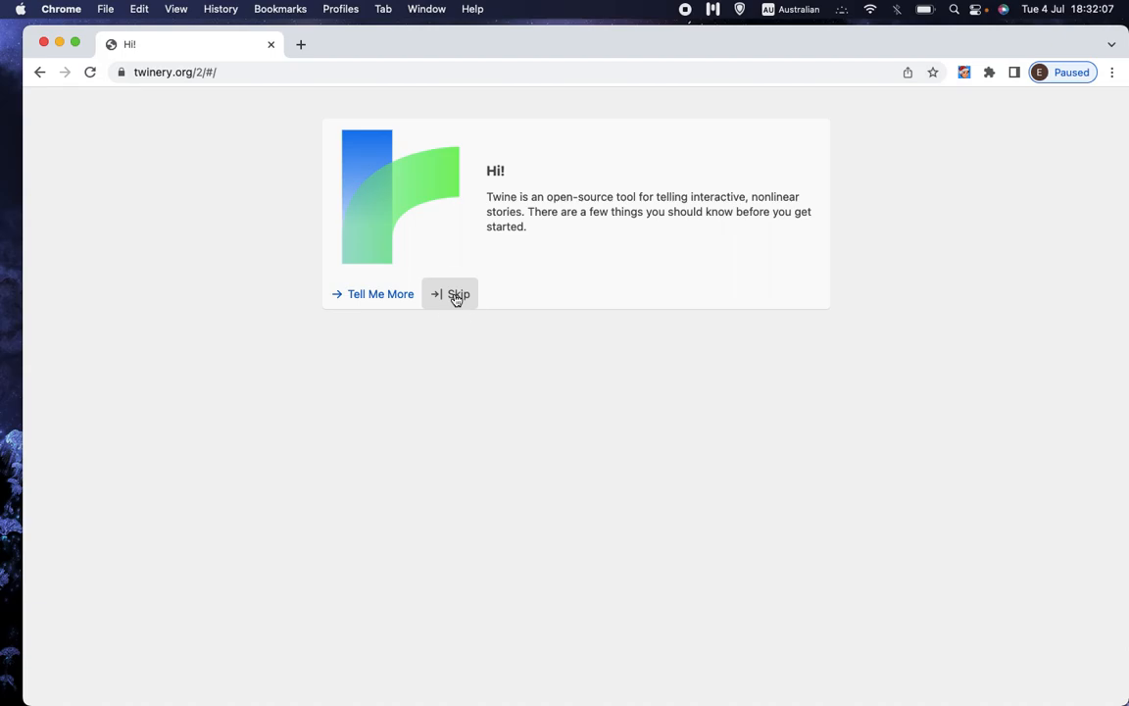
{"action": "left_click", "coordinate": [450, 294]}
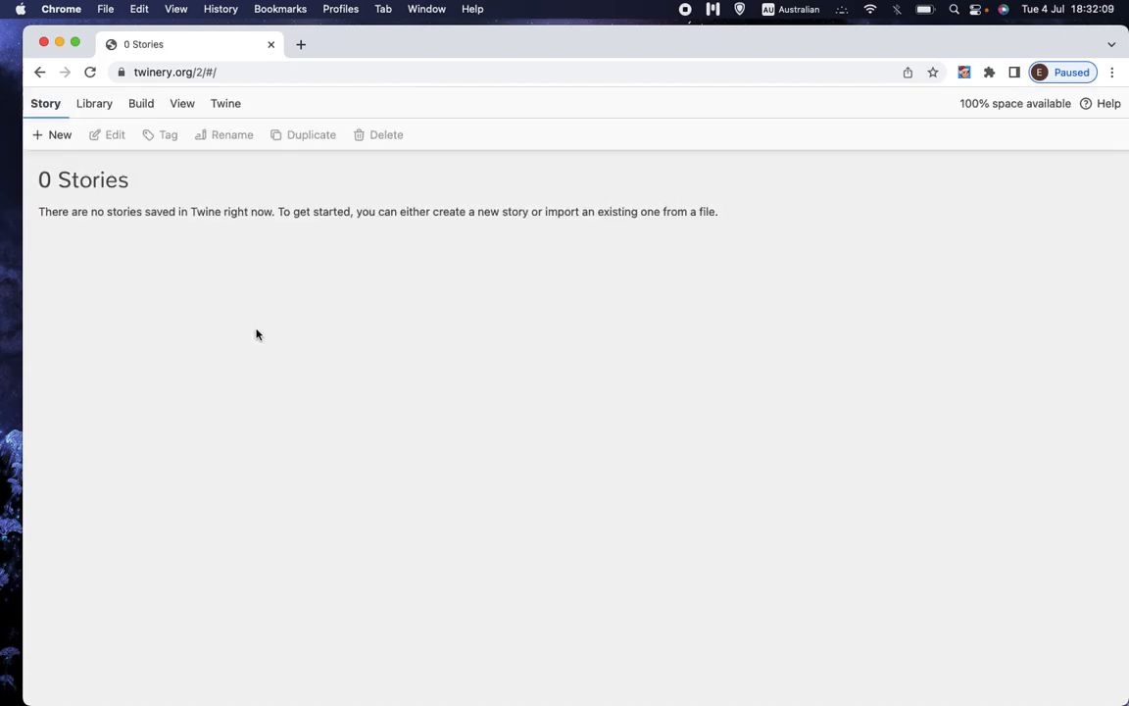
{"action": "mouse_move", "coordinate": [639, 55]}
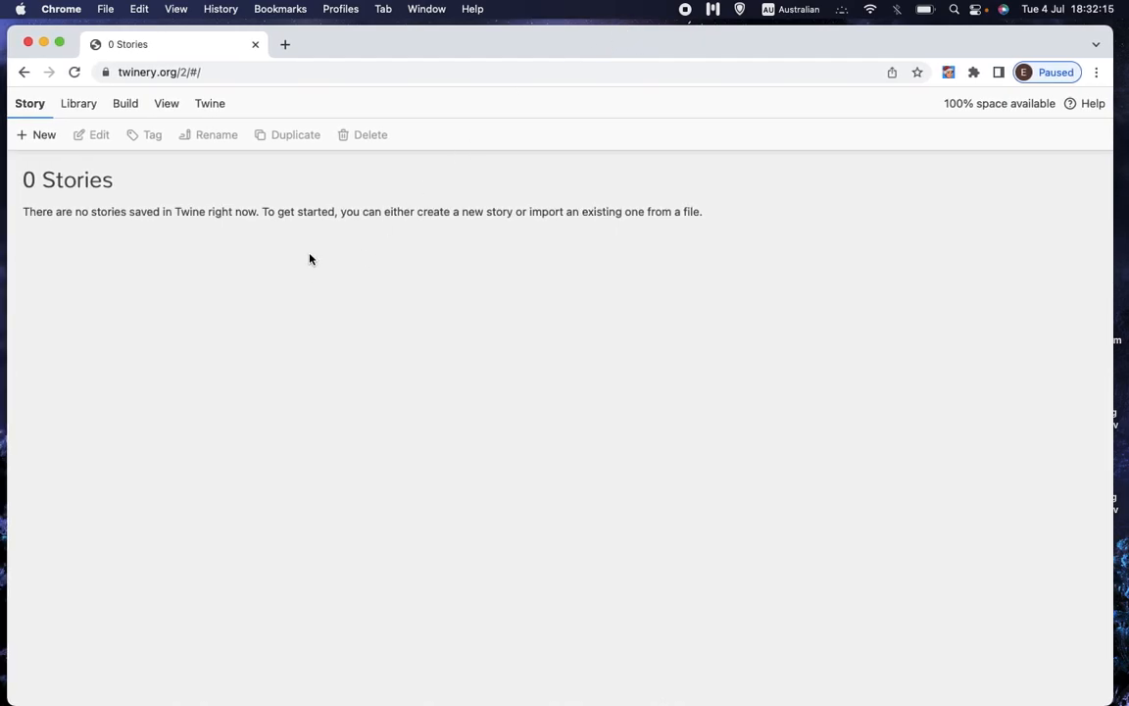
{"action": "mouse_move", "coordinate": [62, 257]}
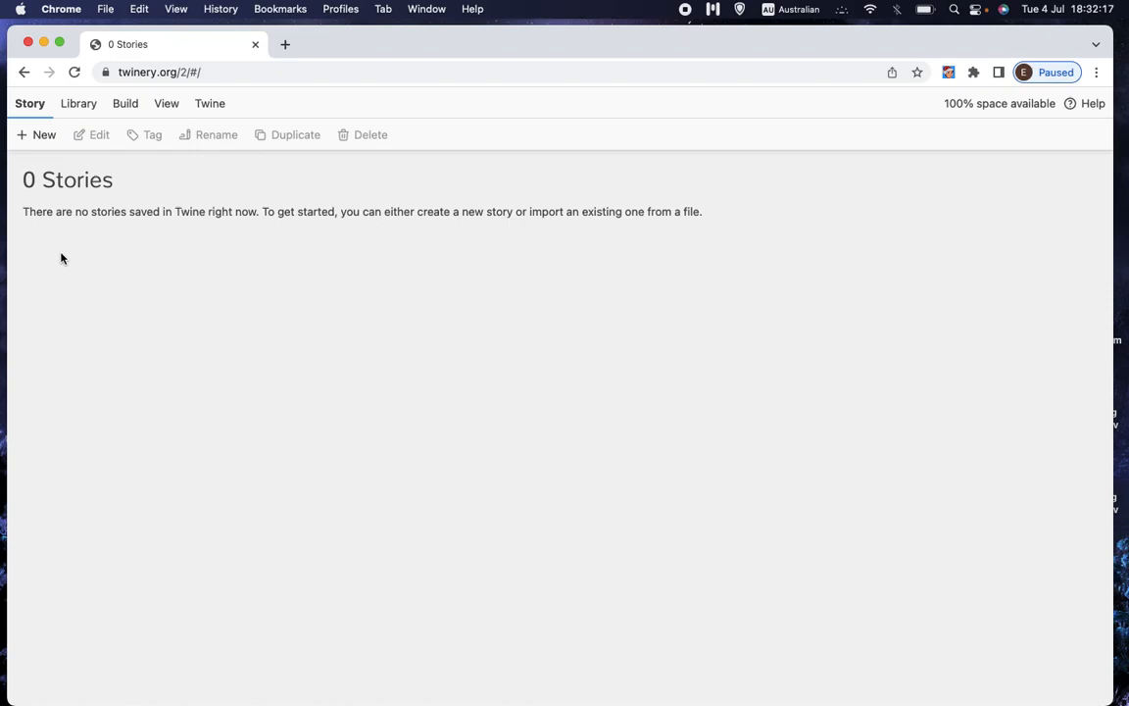
{"action": "mouse_move", "coordinate": [67, 227]}
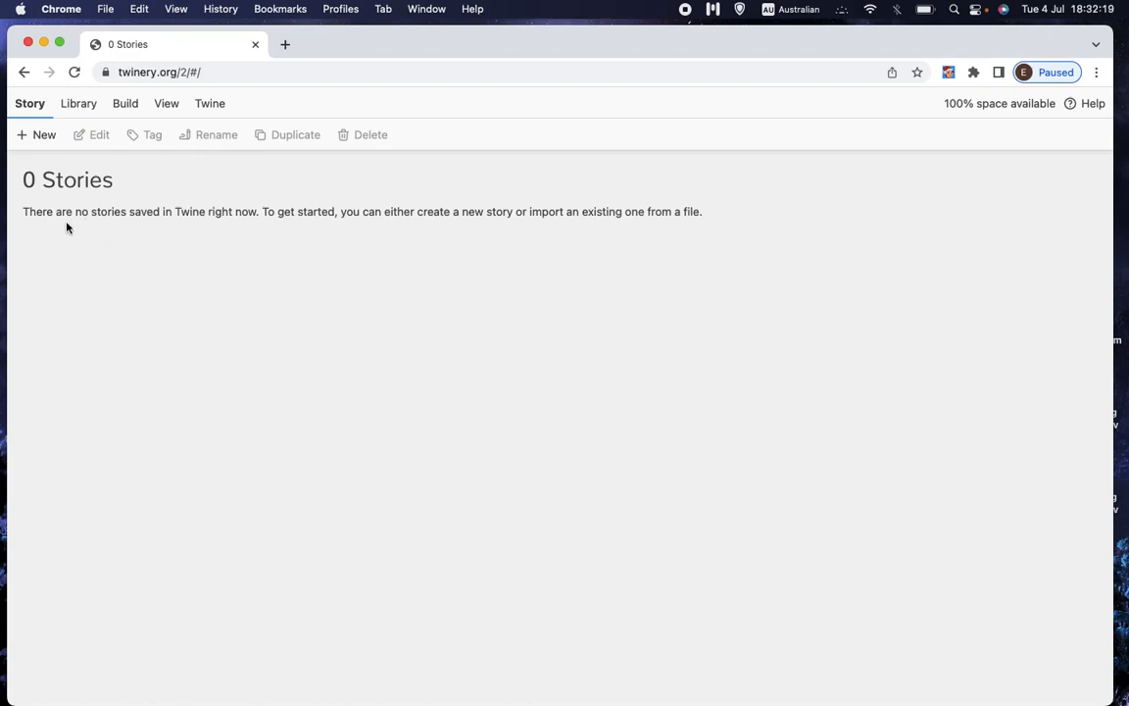
{"action": "mouse_move", "coordinate": [641, 226]}
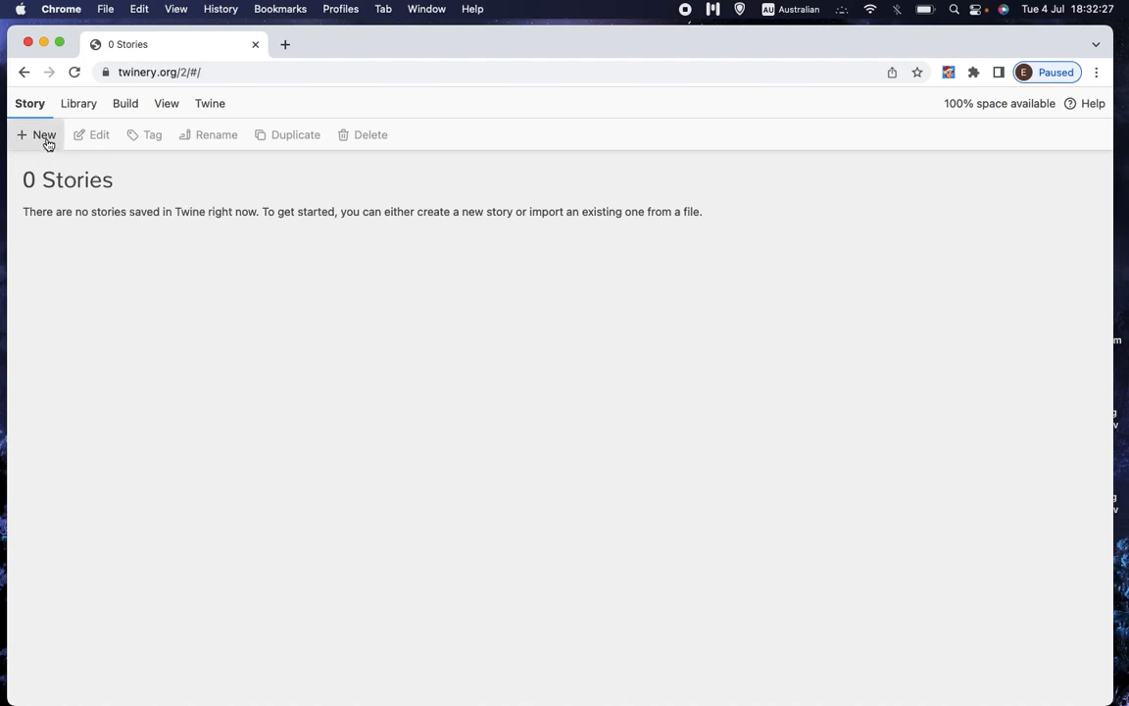
- Make a new story titled 'The Bridge'
{"action": "left_click", "coordinate": [43, 135]}
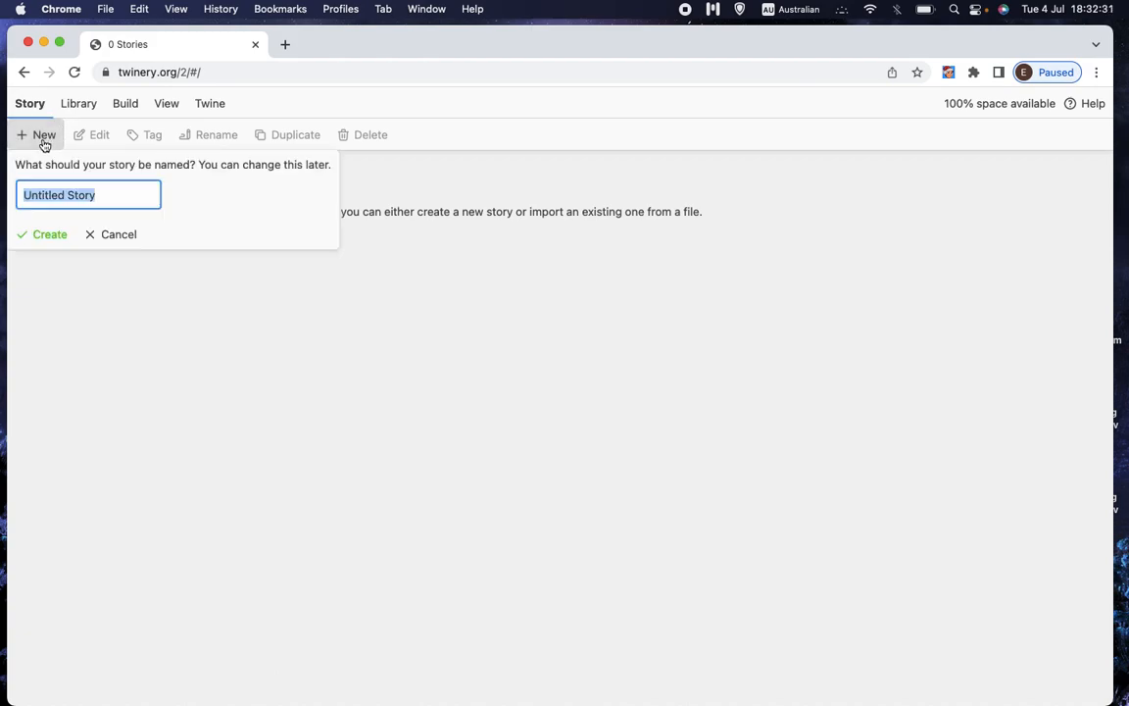
{"action": "type", "text": "The Bridge"}
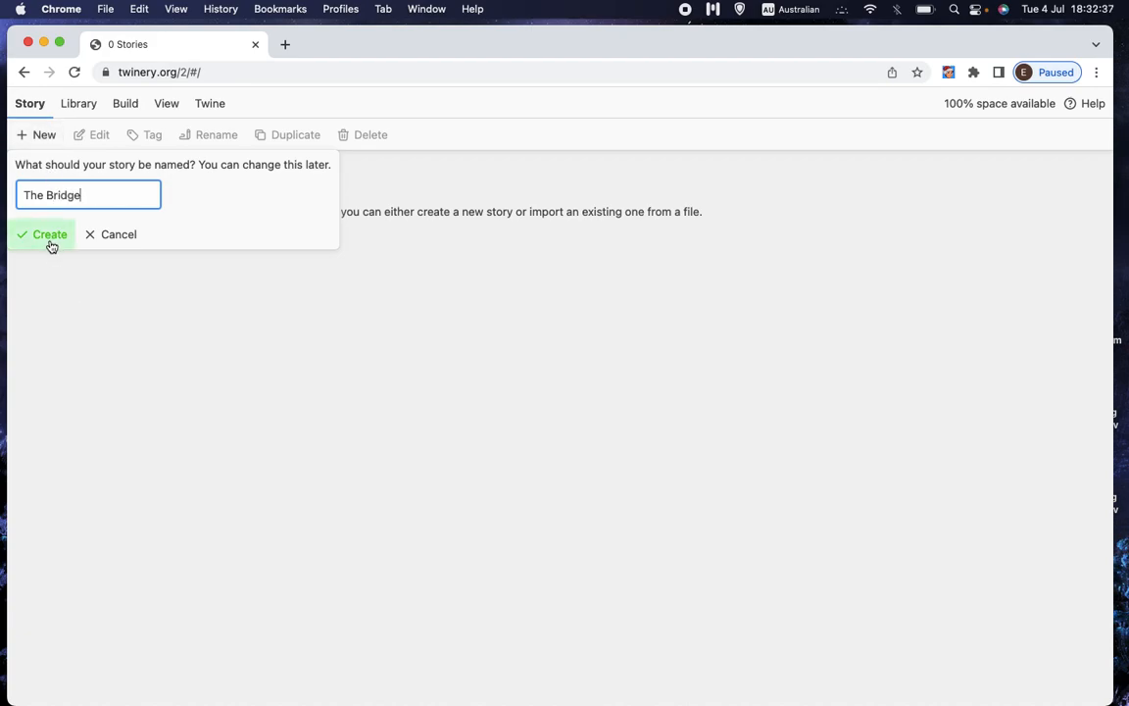
{"action": "left_click", "coordinate": [42, 234]}
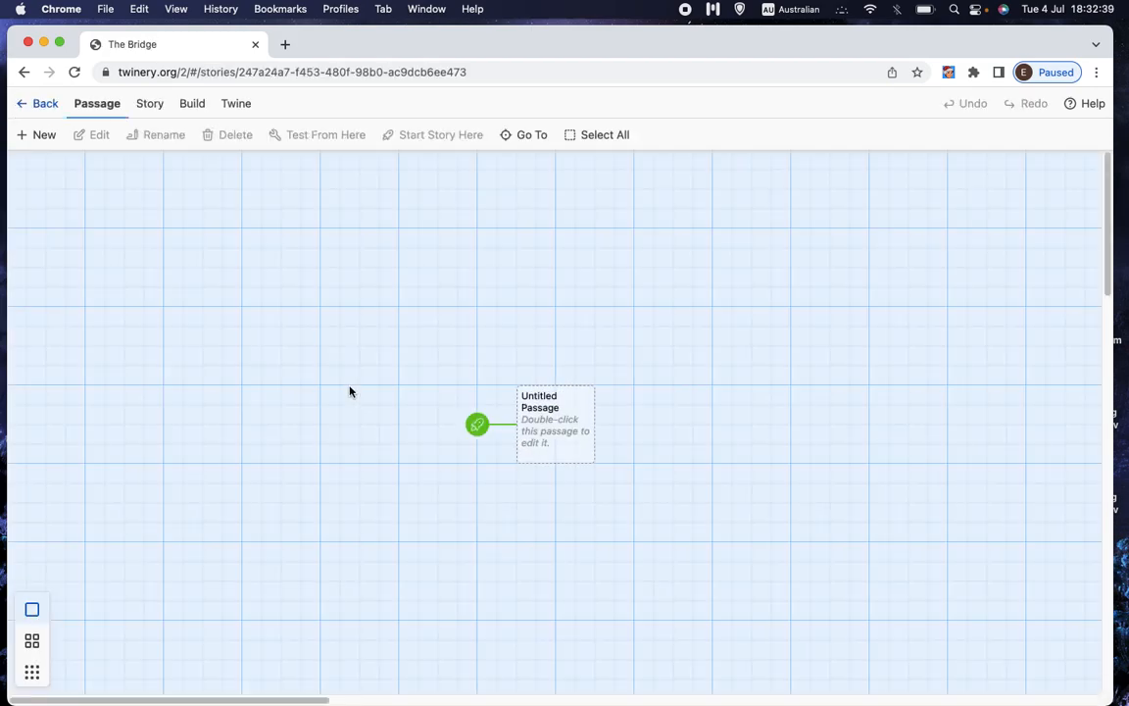
{"action": "mouse_move", "coordinate": [702, 425]}
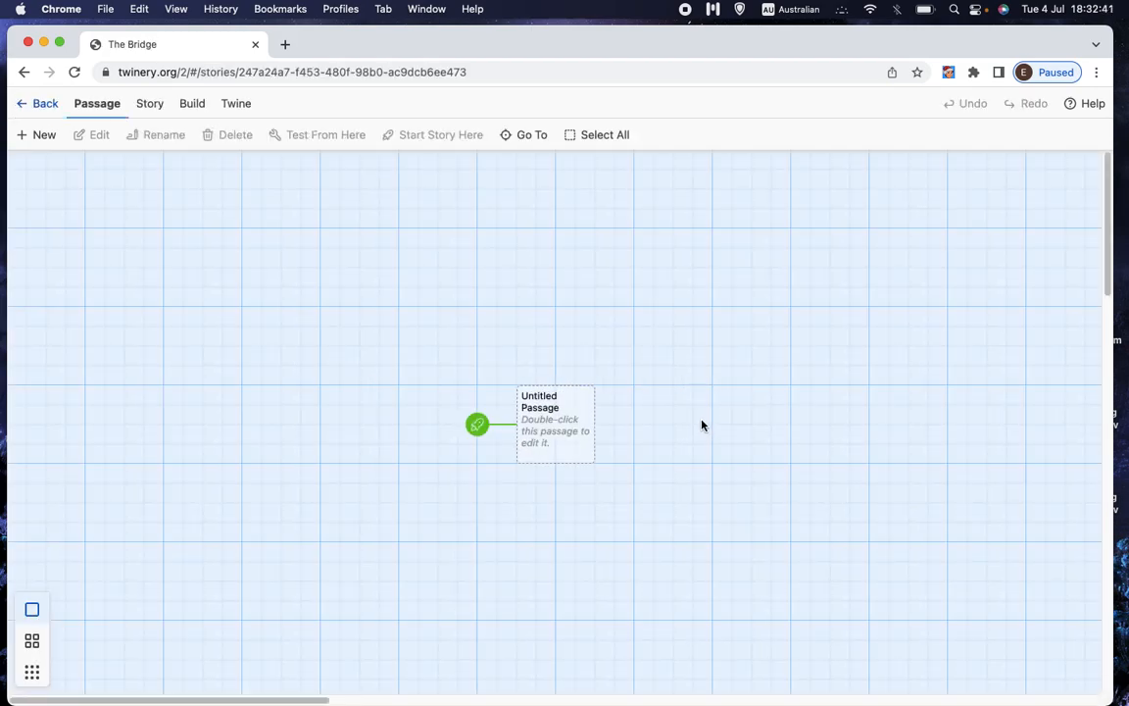
{"action": "mouse_move", "coordinate": [593, 419]}
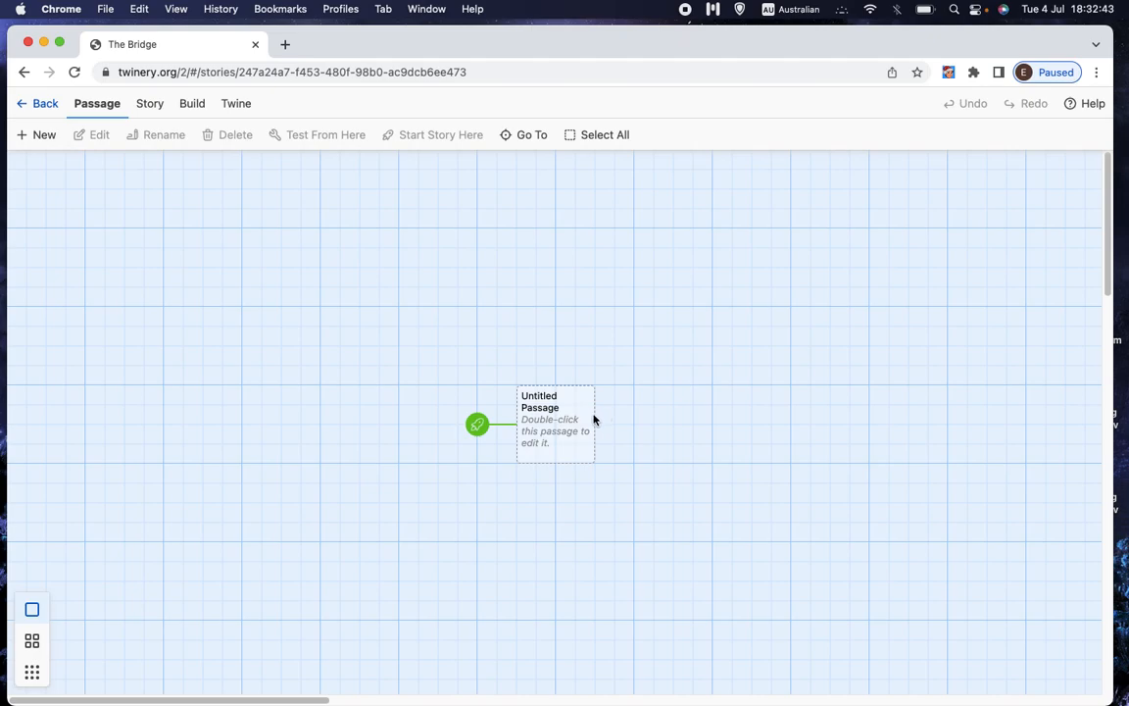
{"action": "mouse_move", "coordinate": [588, 467]}
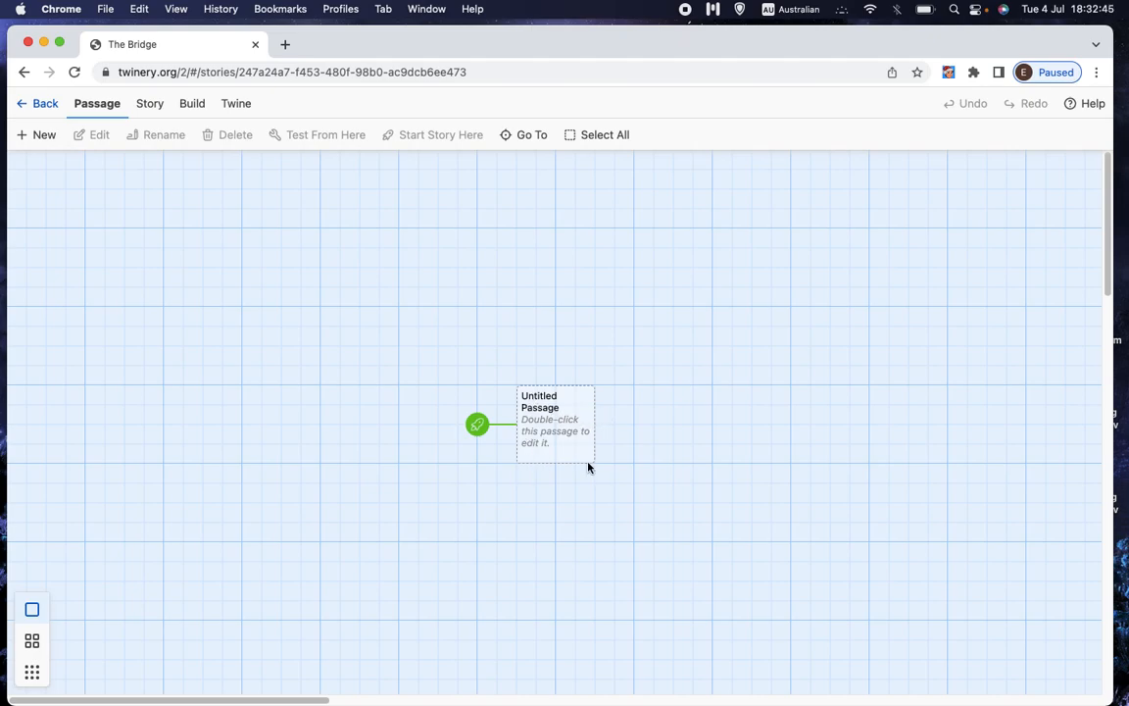
{"action": "mouse_move", "coordinate": [563, 434]}
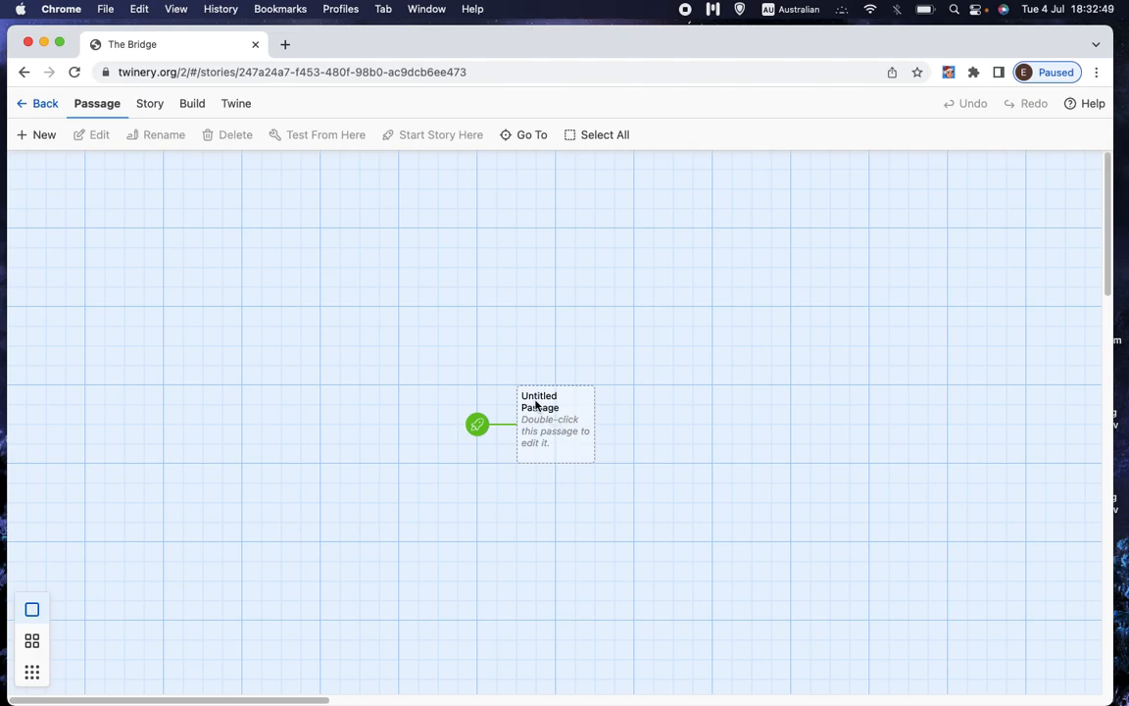
{"action": "mouse_move", "coordinate": [581, 489]}
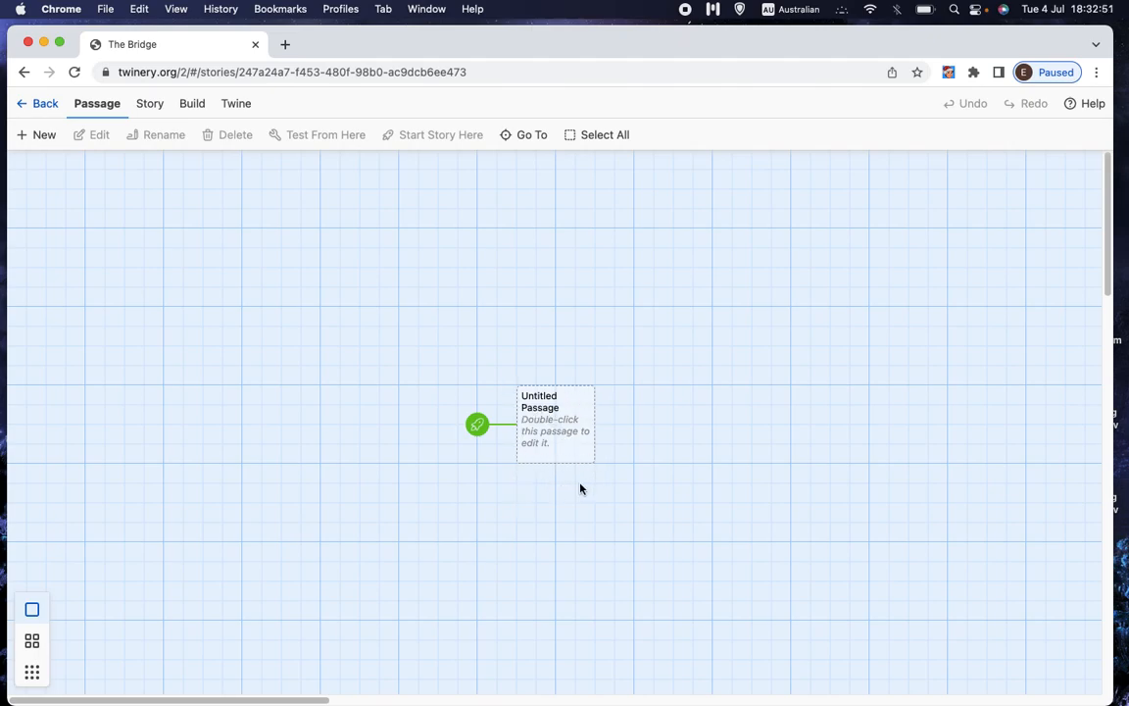
{"action": "mouse_move", "coordinate": [474, 443]}
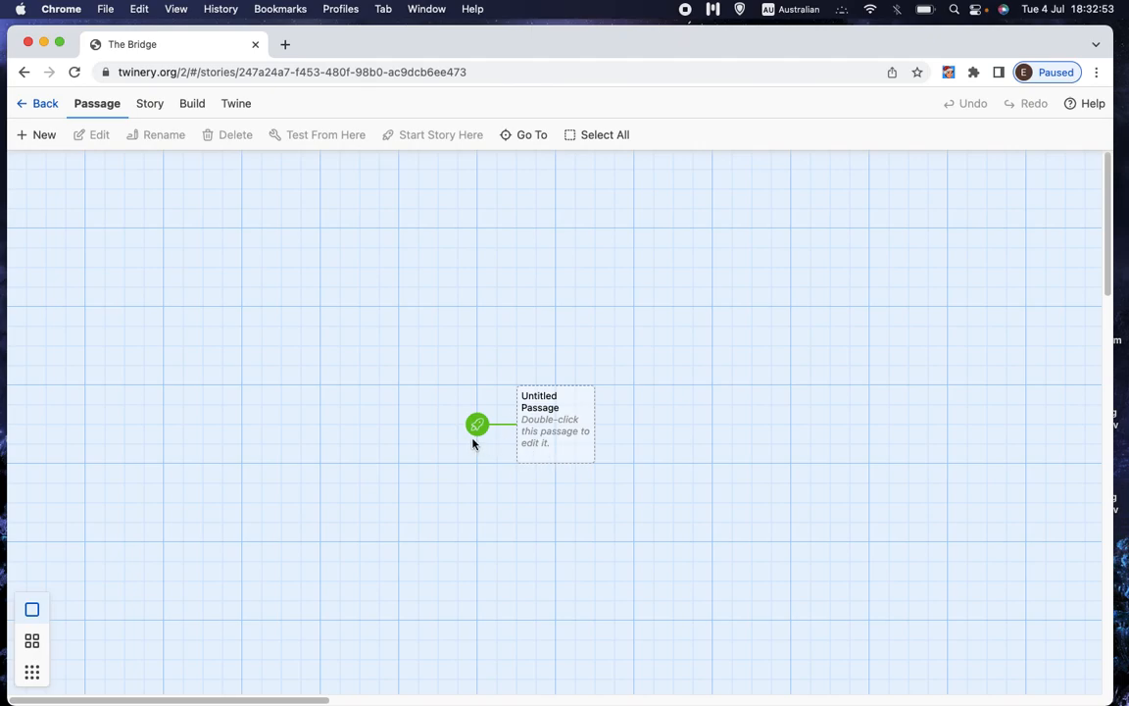
{"action": "mouse_move", "coordinate": [477, 421]}
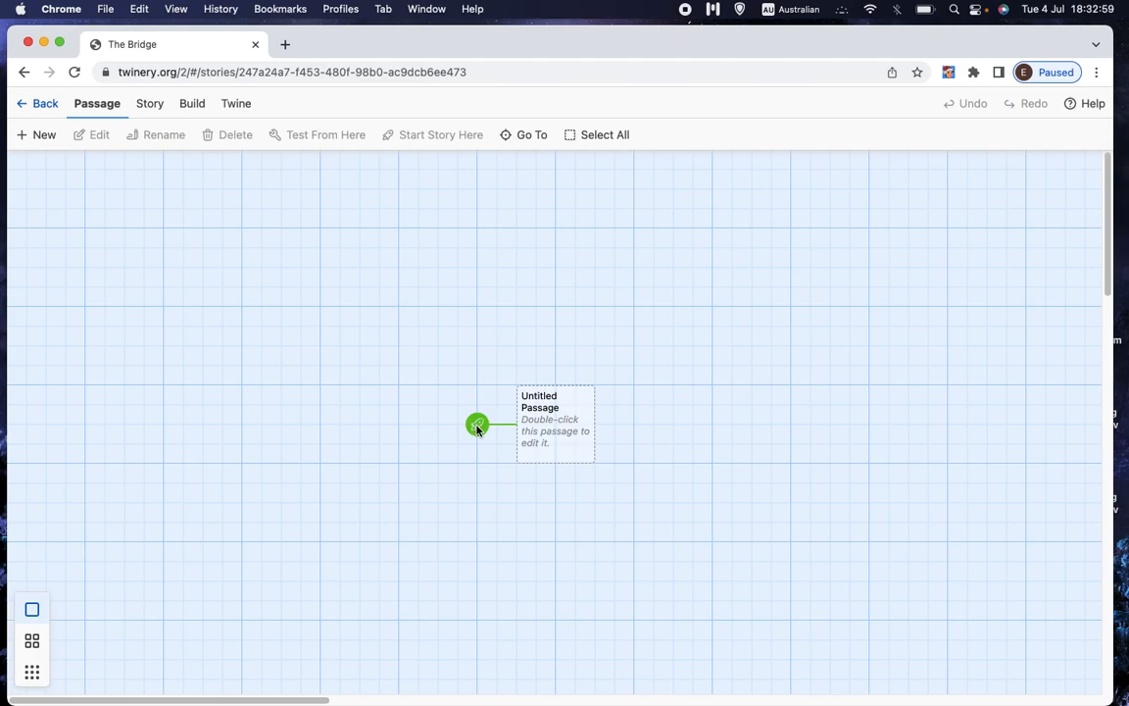
{"action": "mouse_move", "coordinate": [573, 408]}
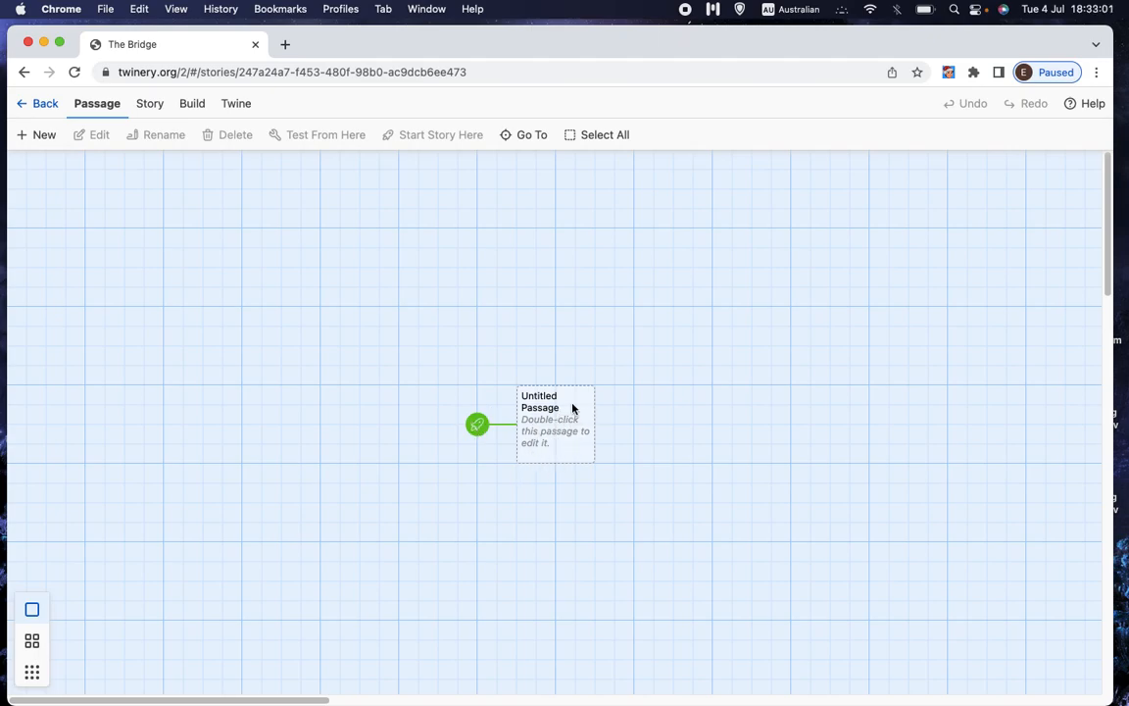
{"action": "mouse_move", "coordinate": [528, 424]}
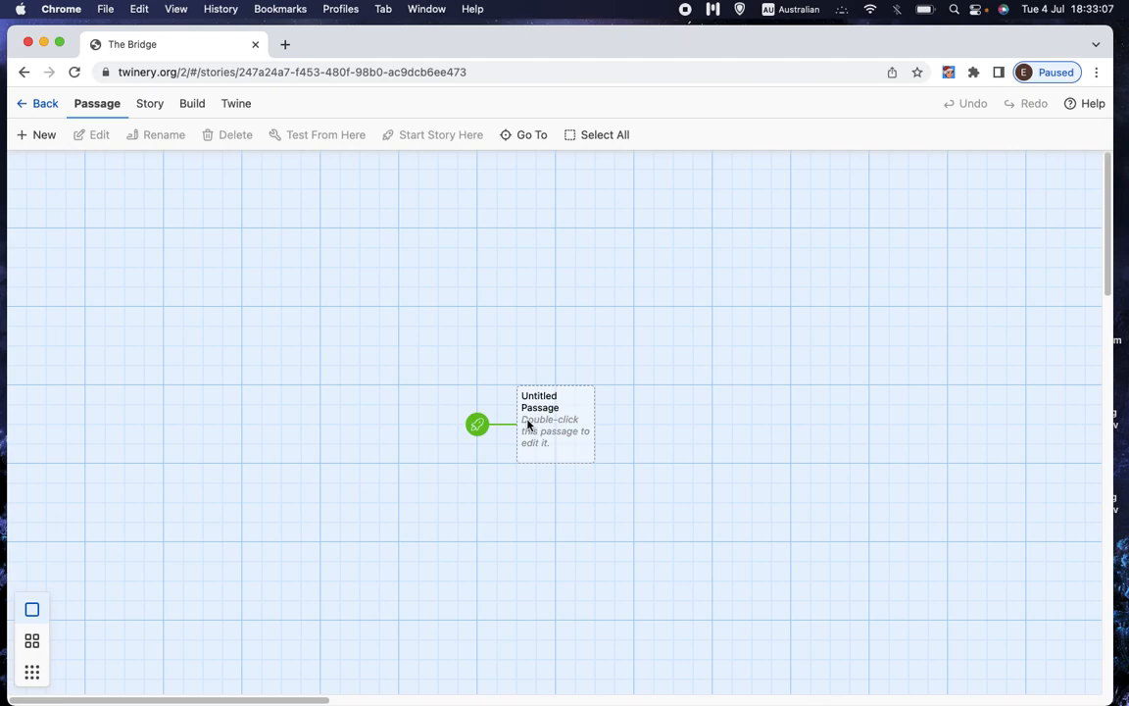
{"action": "mouse_move", "coordinate": [547, 436]}
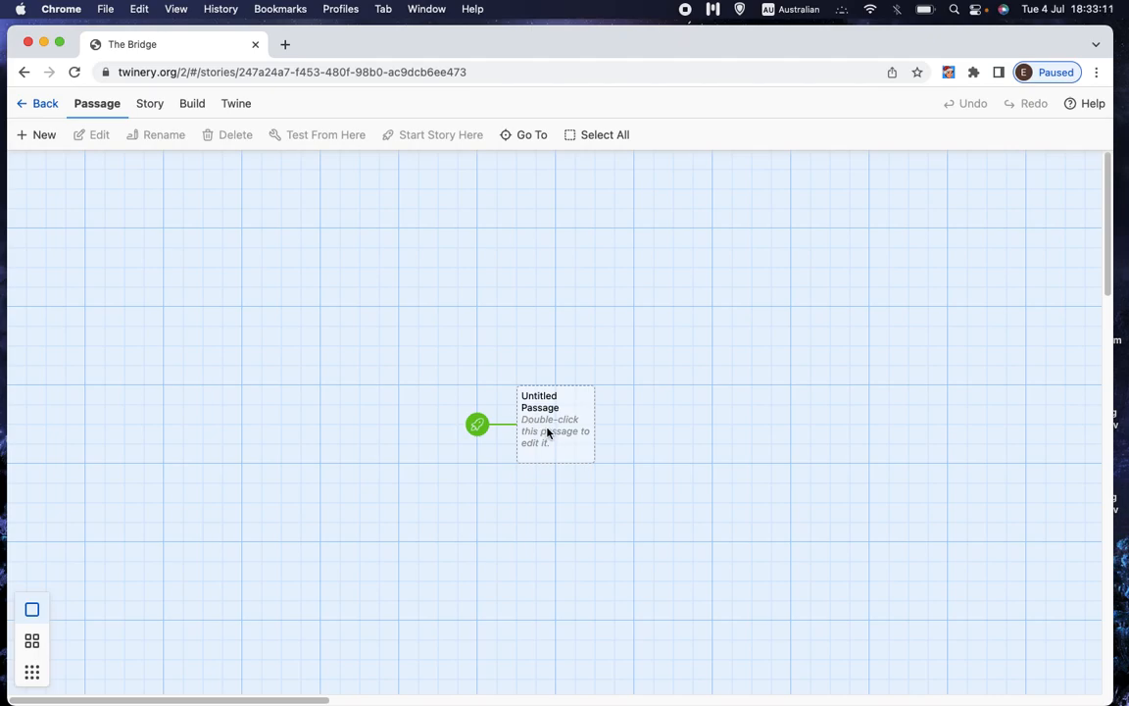
- Rename the Untitled Passage to 'start' through its editor's Rename option
{"action": "double_click", "coordinate": [556, 425]}
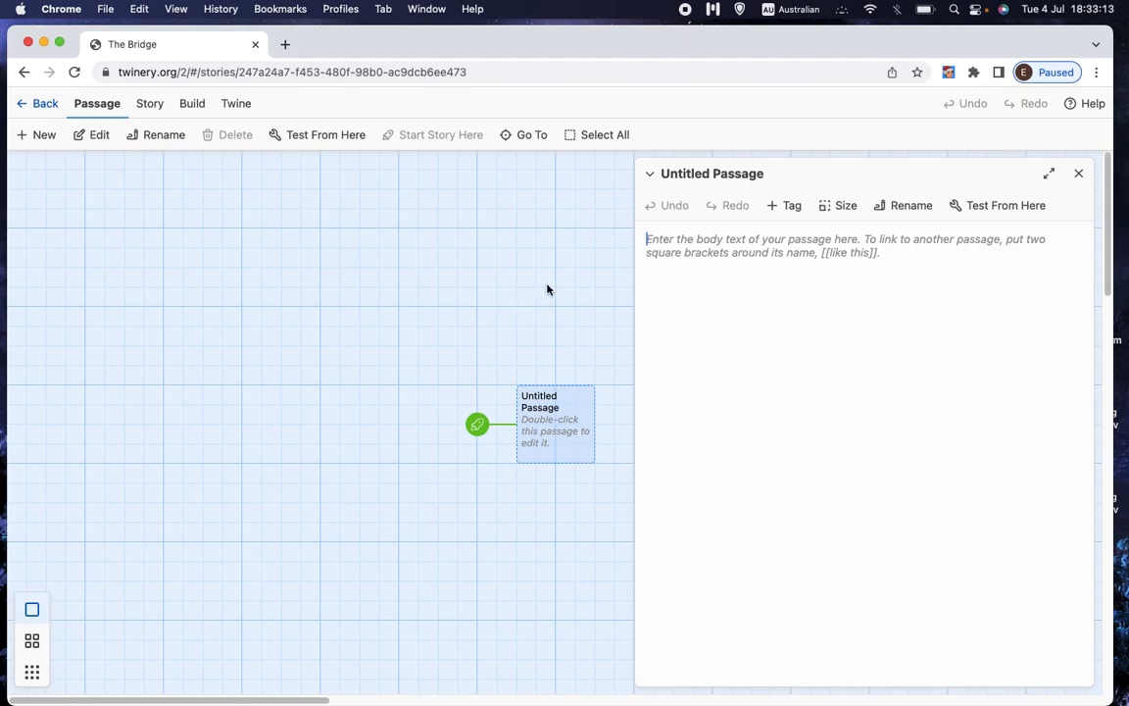
{"action": "mouse_move", "coordinate": [810, 282]}
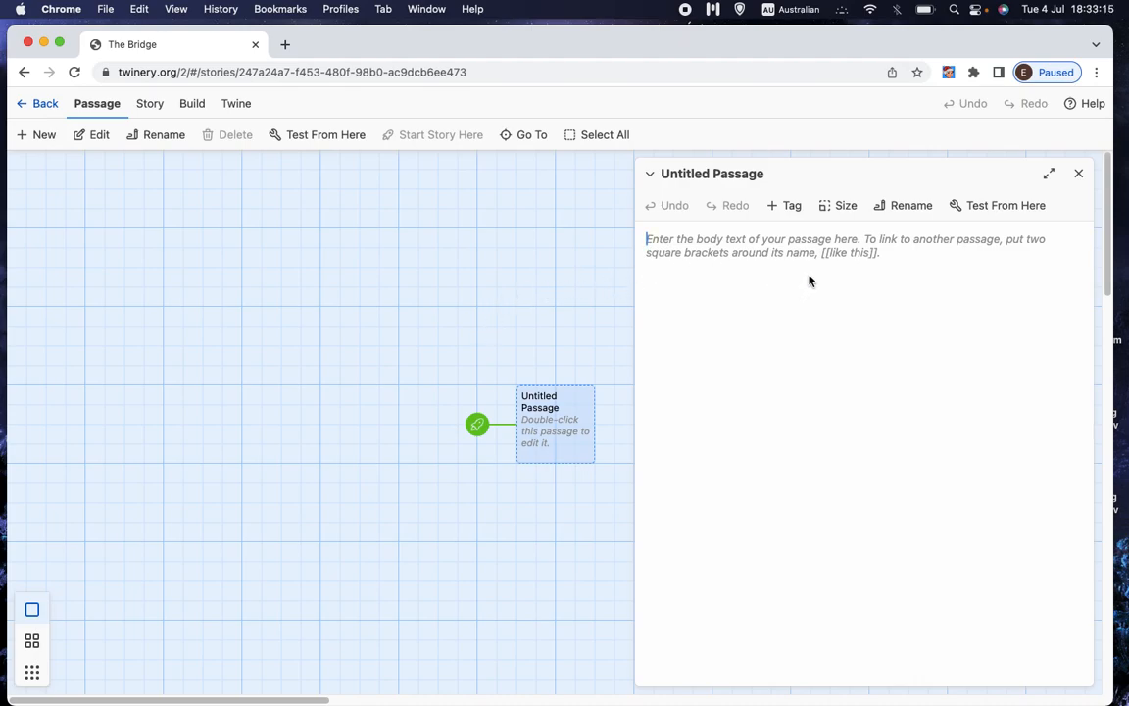
{"action": "mouse_move", "coordinate": [584, 439]}
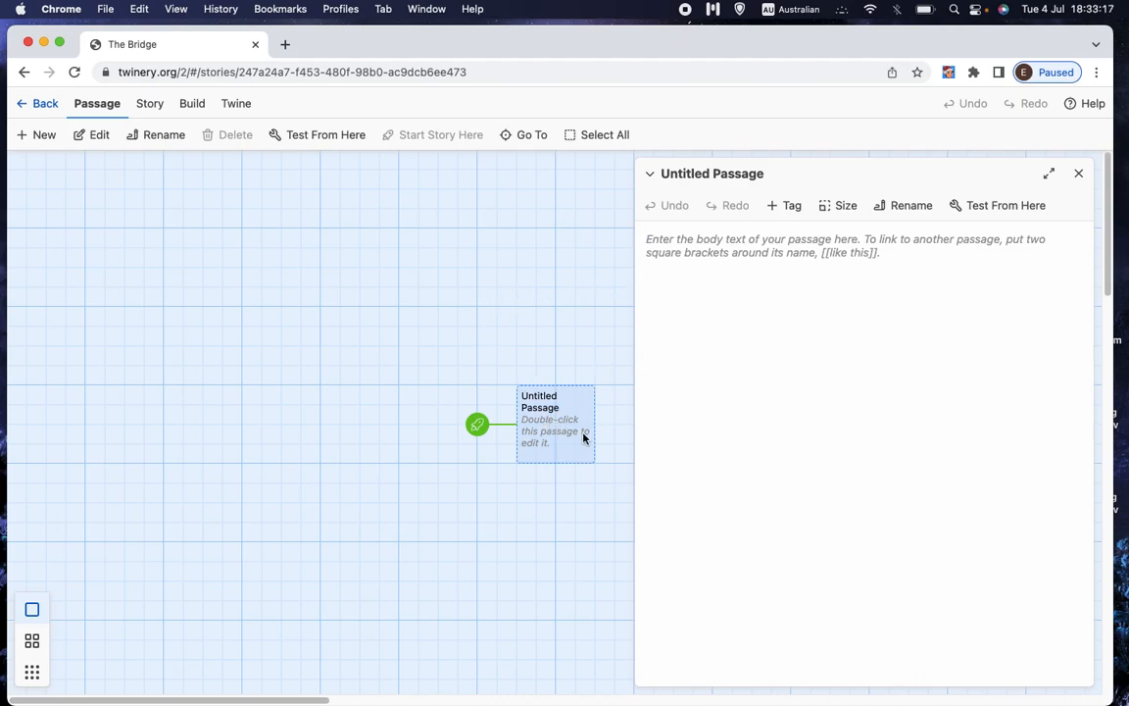
{"action": "mouse_move", "coordinate": [754, 334]}
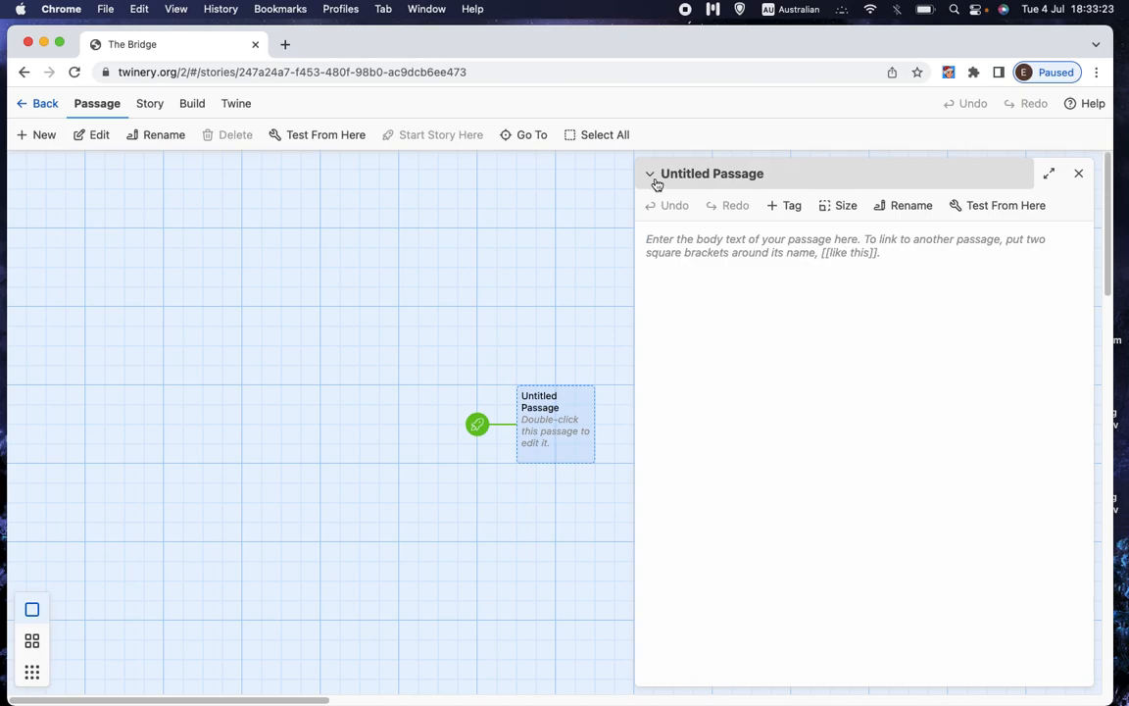
{"action": "left_click", "coordinate": [650, 173]}
{"action": "type", "text": "s"}
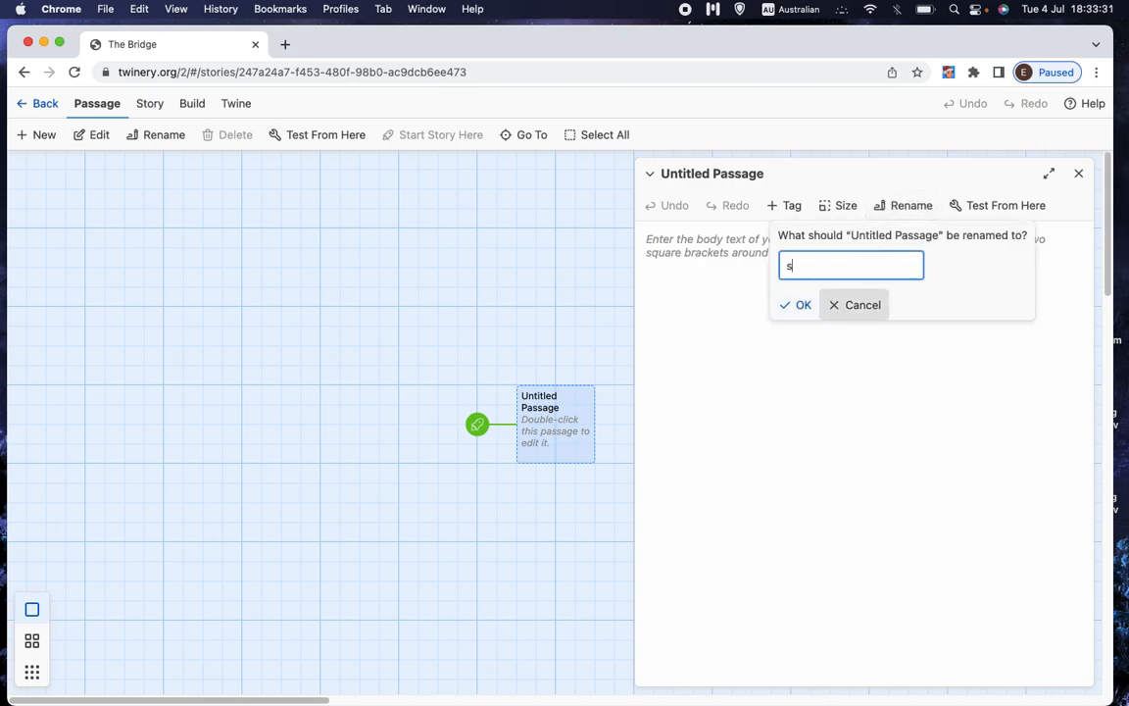
{"action": "type", "text": "tart"}
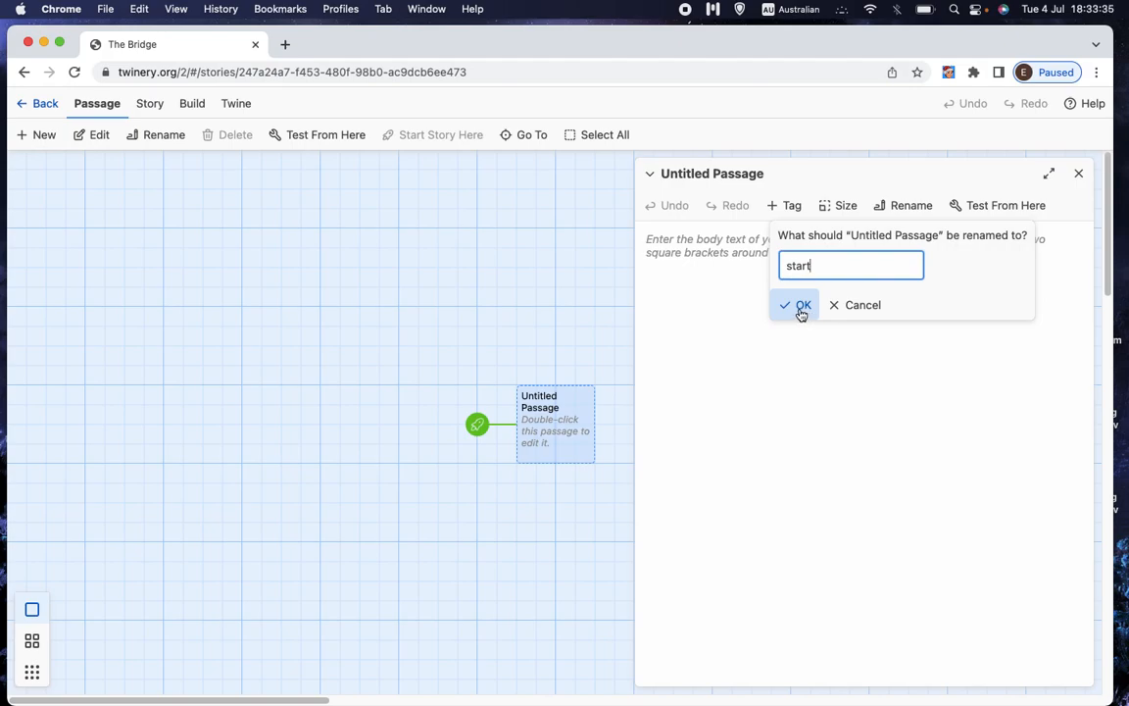
{"action": "left_click", "coordinate": [798, 305]}
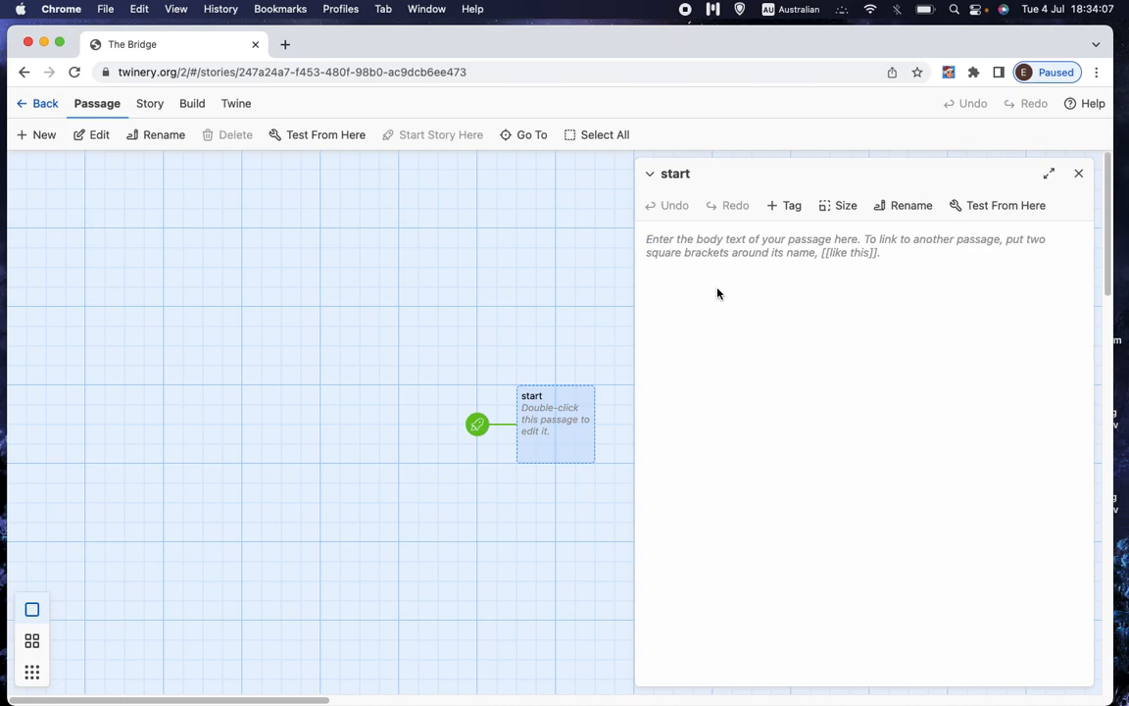
- Write 'You must cross the river.' plus [[wade across the river]] and [[cross over the bridge]]
{"action": "type", "text": "You must cross the river."}
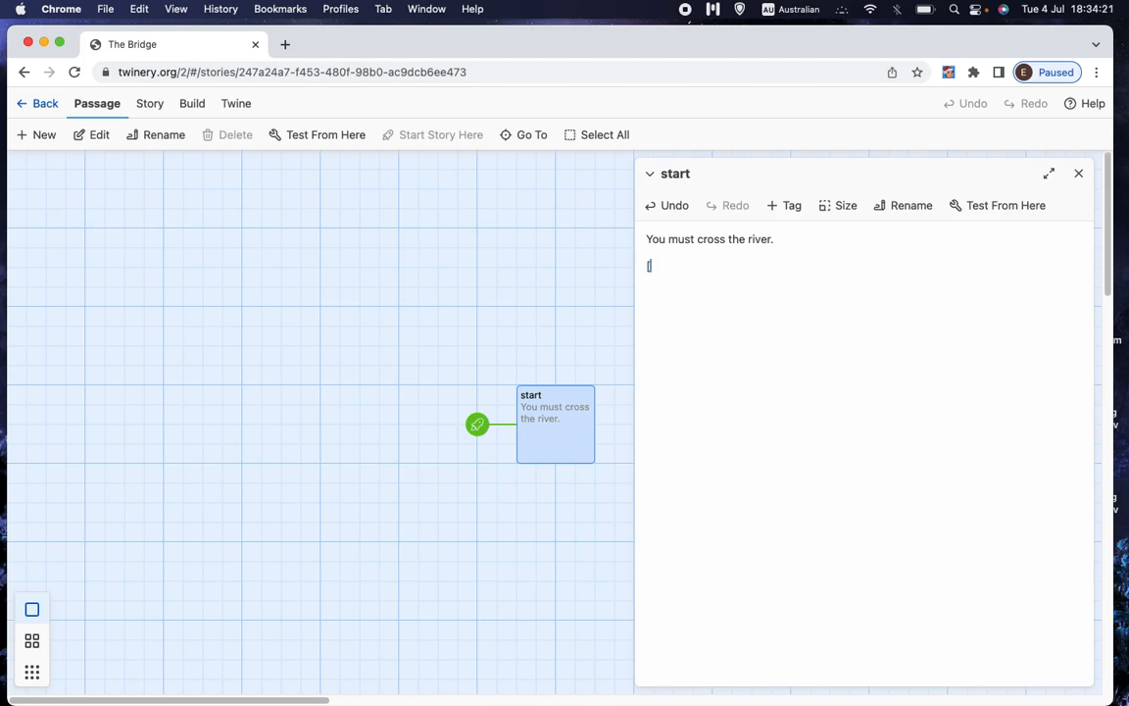
{"action": "type", "text": "[["}
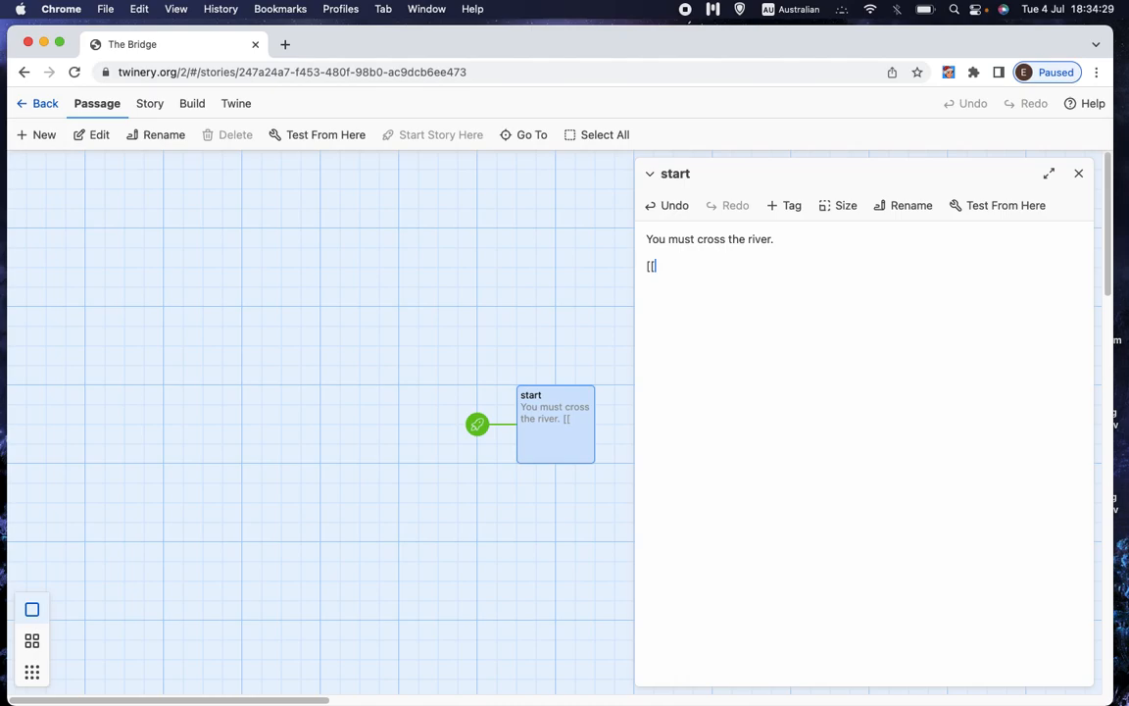
{"action": "type", "text": "wade across the r"}
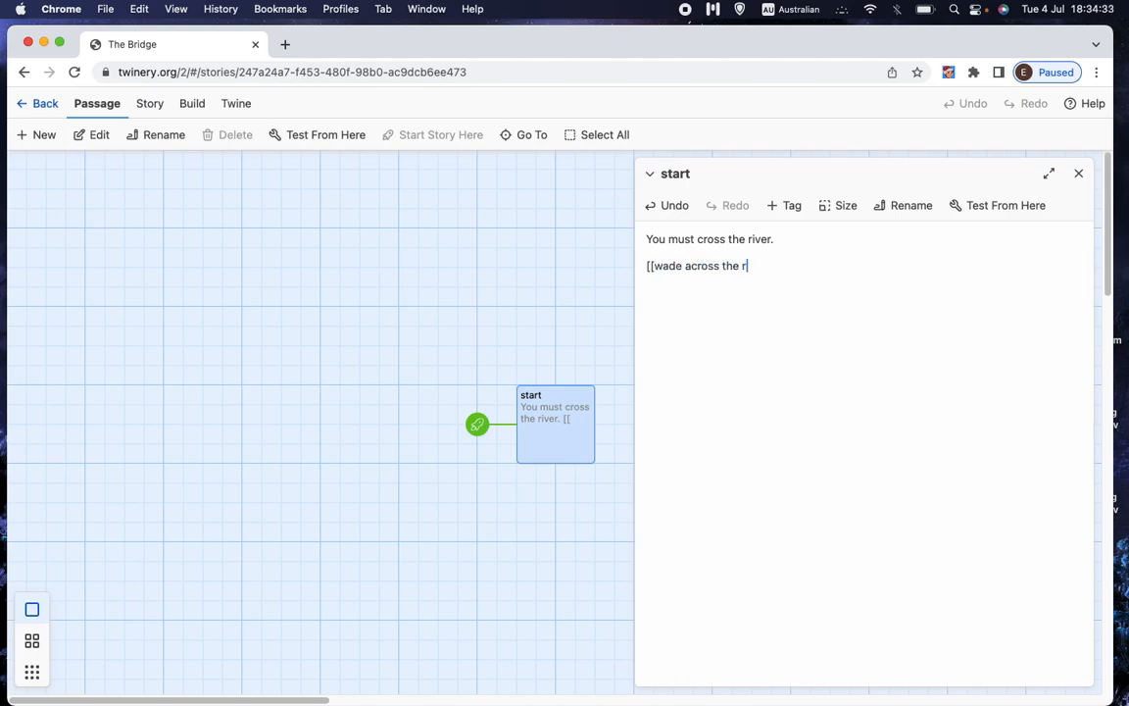
{"action": "type", "text": "iver"}
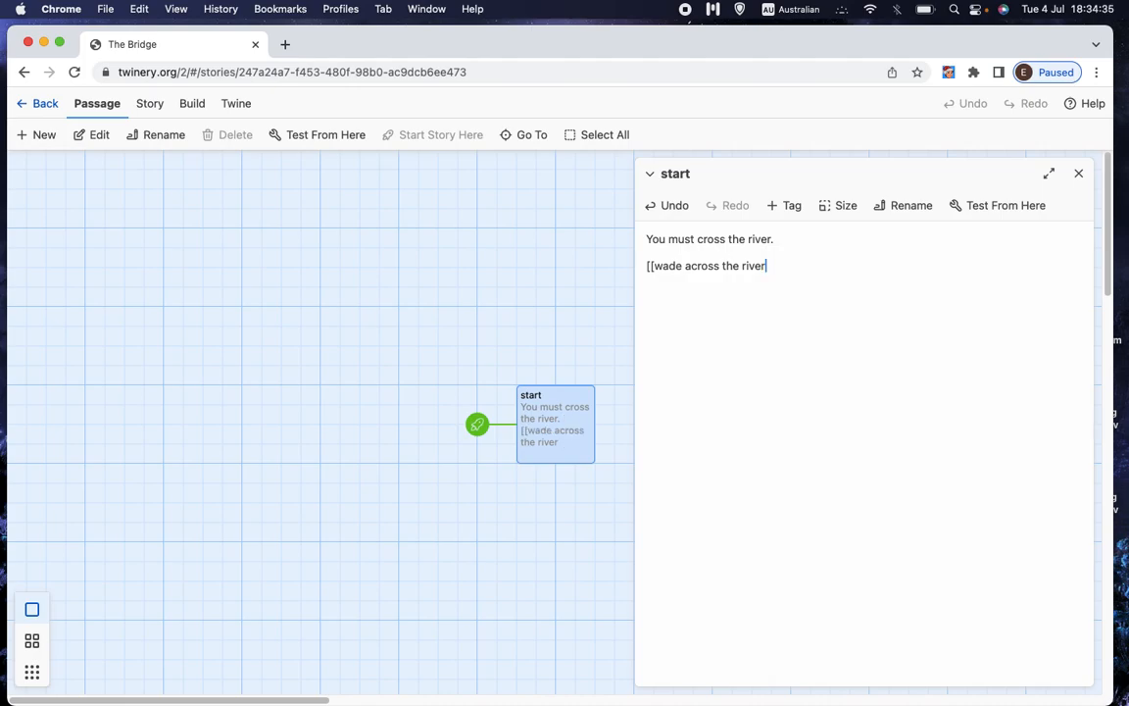
{"action": "type", "text": "]]"}
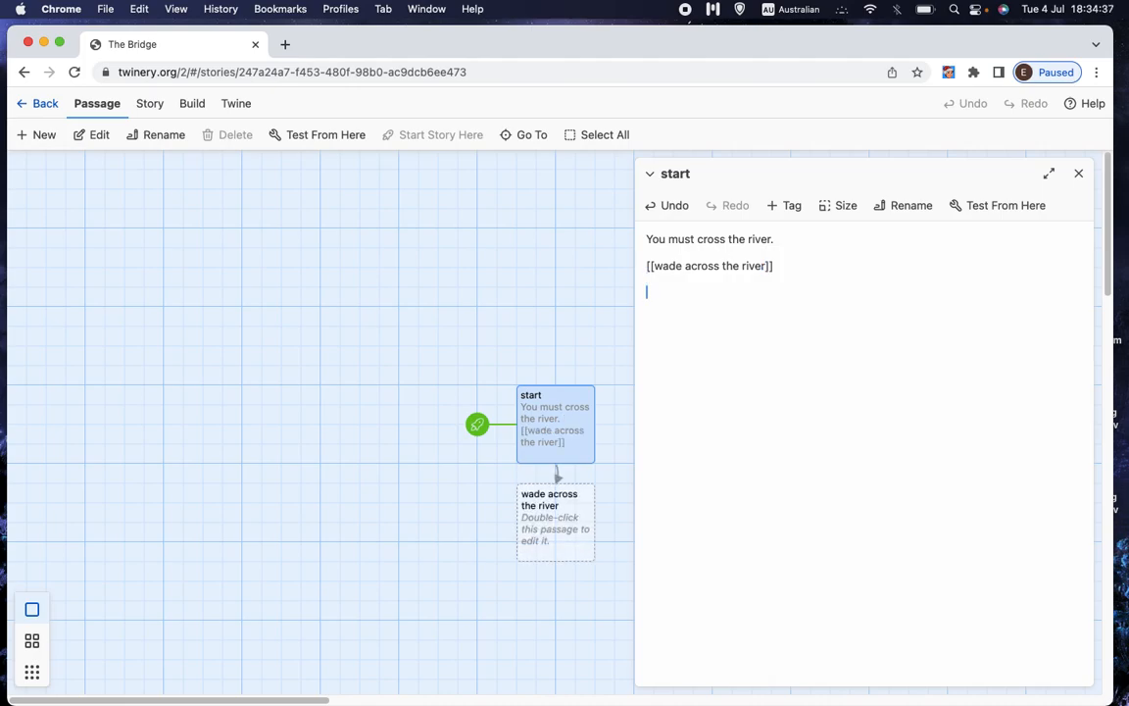
{"action": "type", "text": "[[cross"}
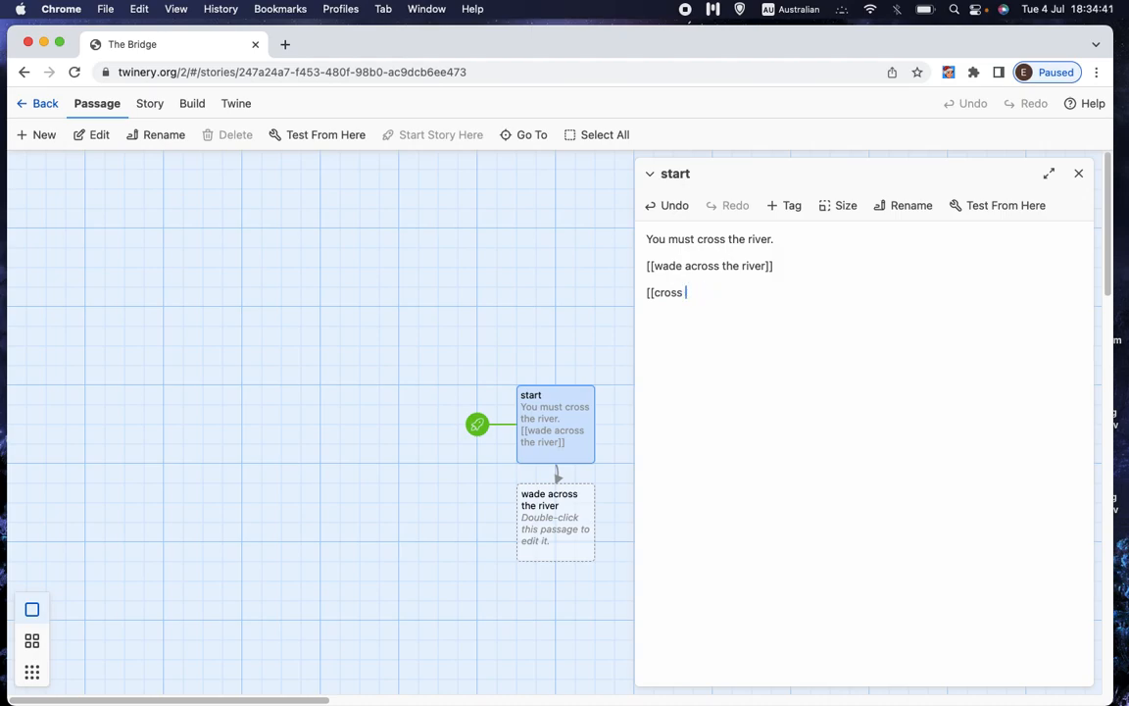
{"action": "type", "text": "over t"}
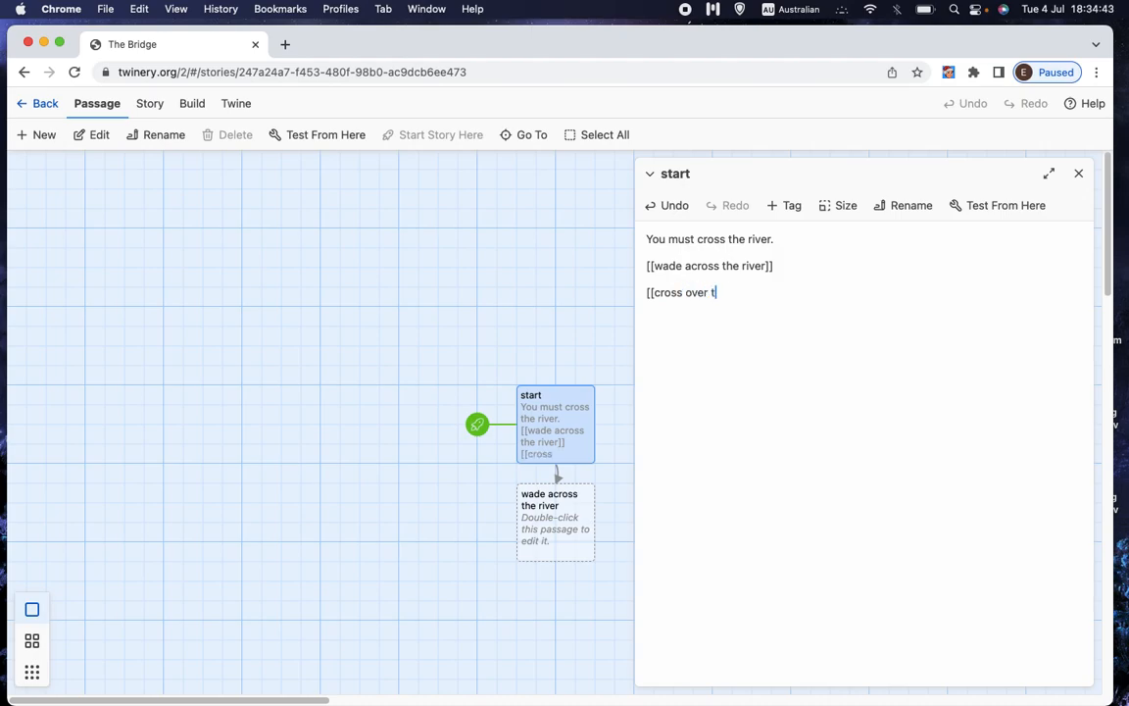
{"action": "type", "text": "he bridge]]"}
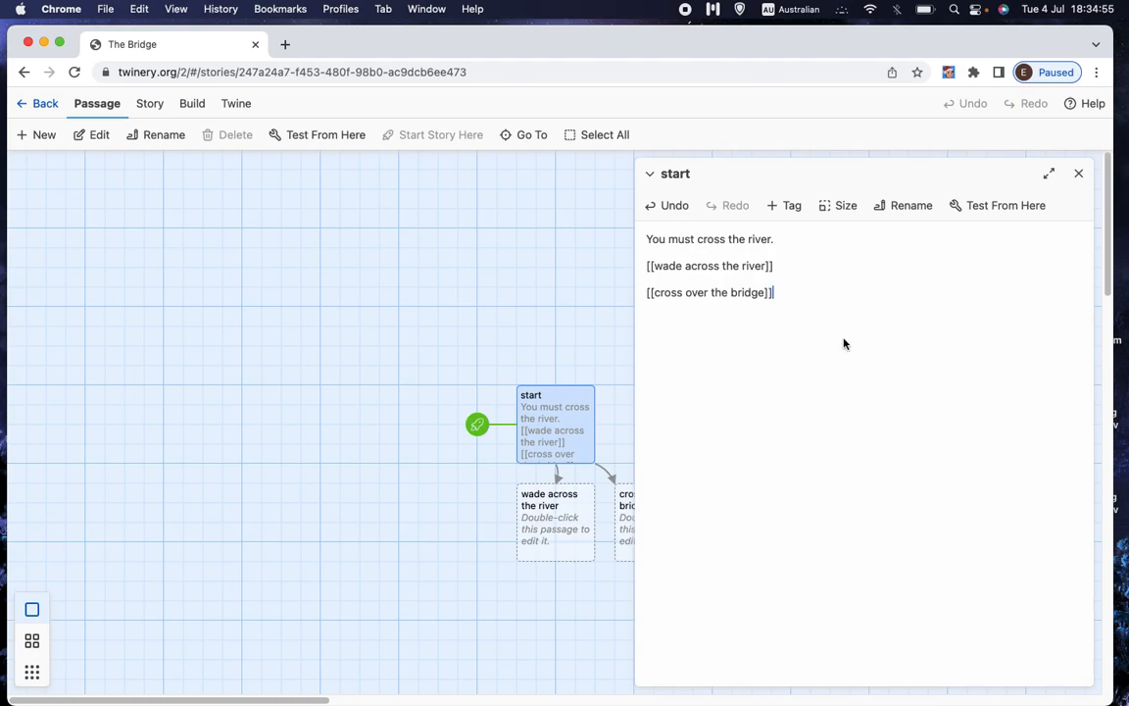
{"action": "mouse_move", "coordinate": [821, 315]}
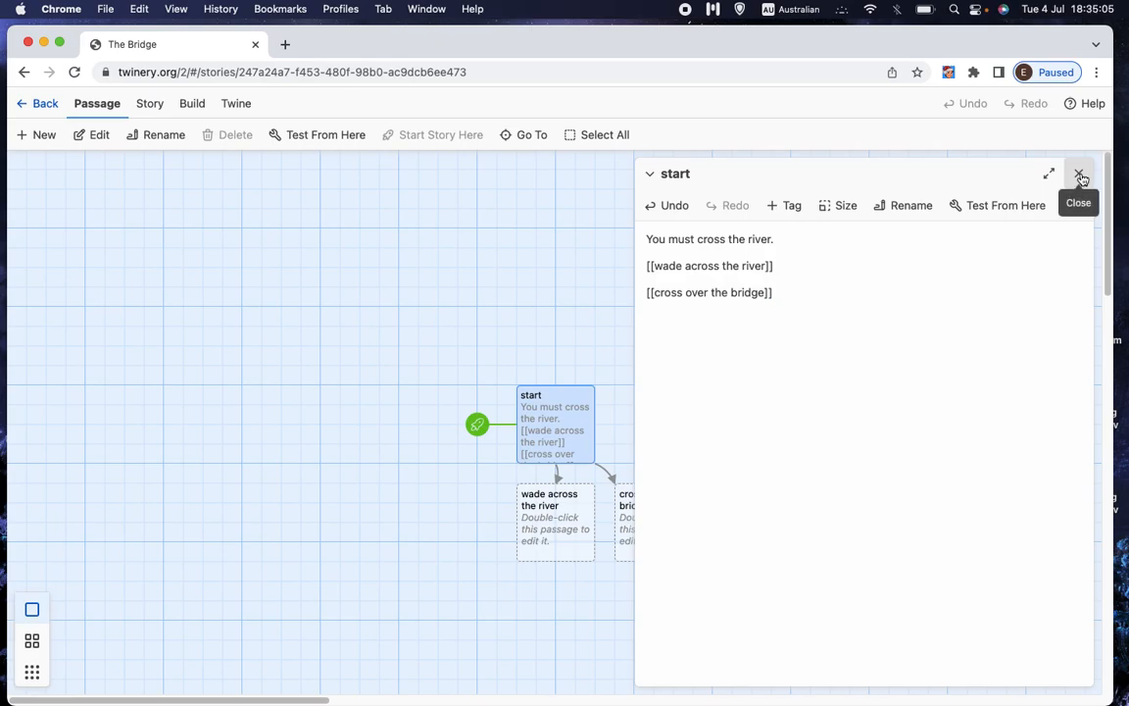
- Close the start editor and position 'cross over the bridge' and 'wade across the river' below start
{"action": "left_click", "coordinate": [1080, 173]}
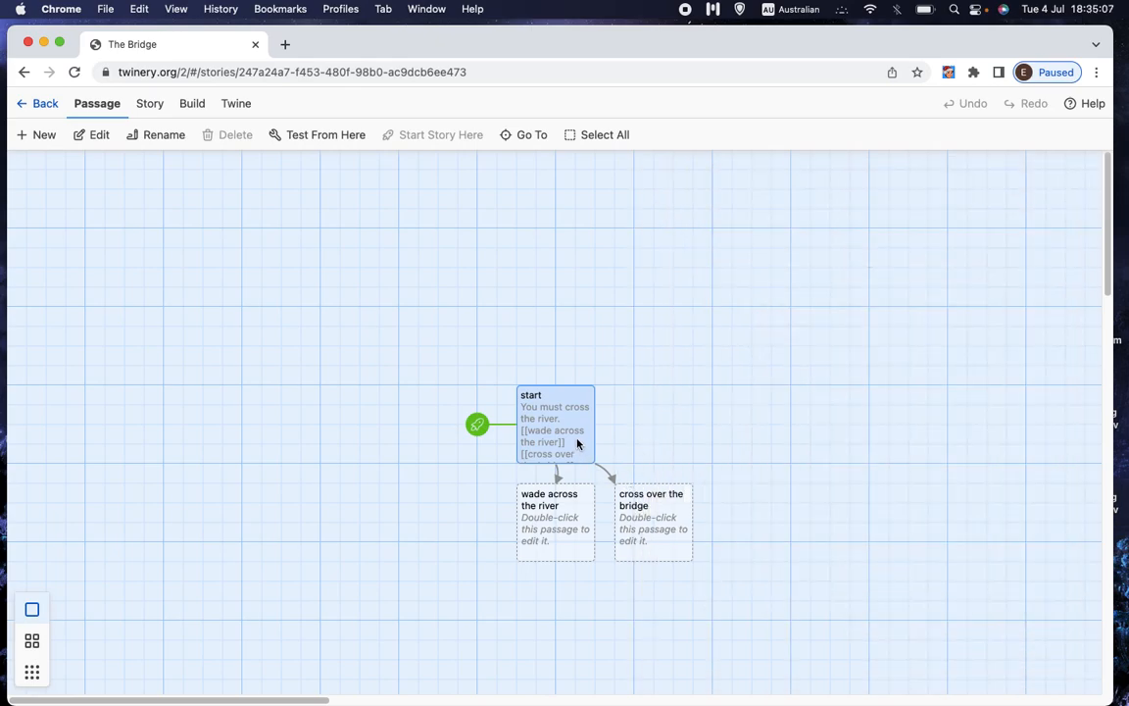
{"action": "mouse_move", "coordinate": [564, 520]}
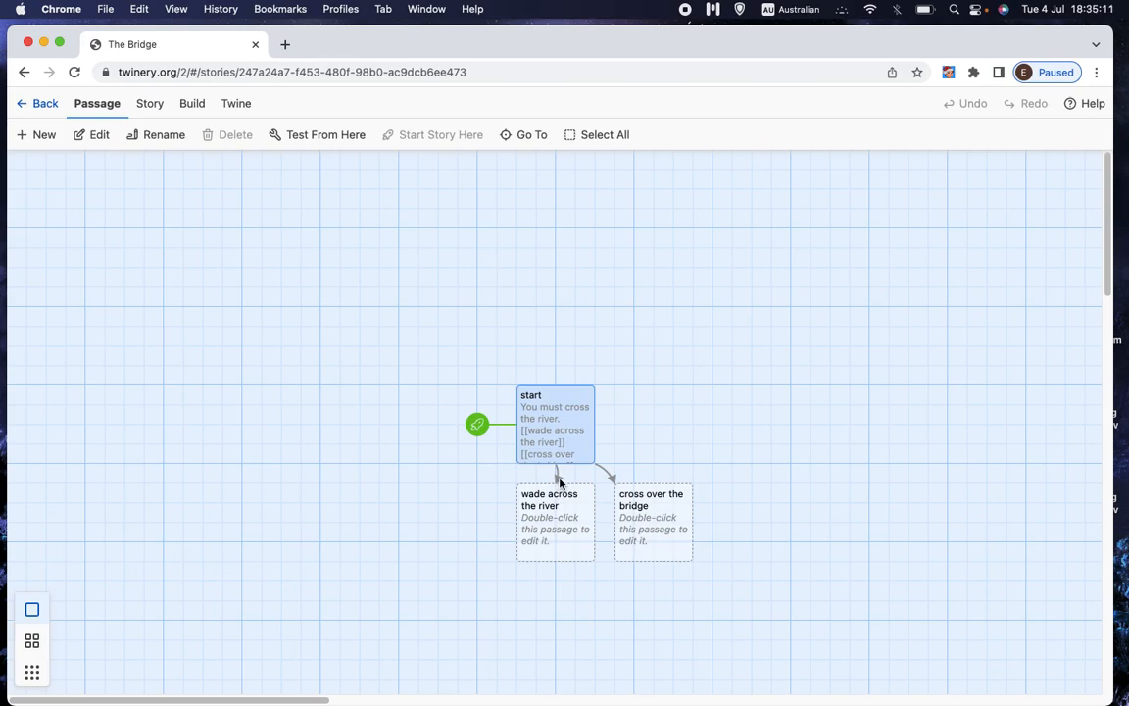
{"action": "mouse_move", "coordinate": [587, 451]}
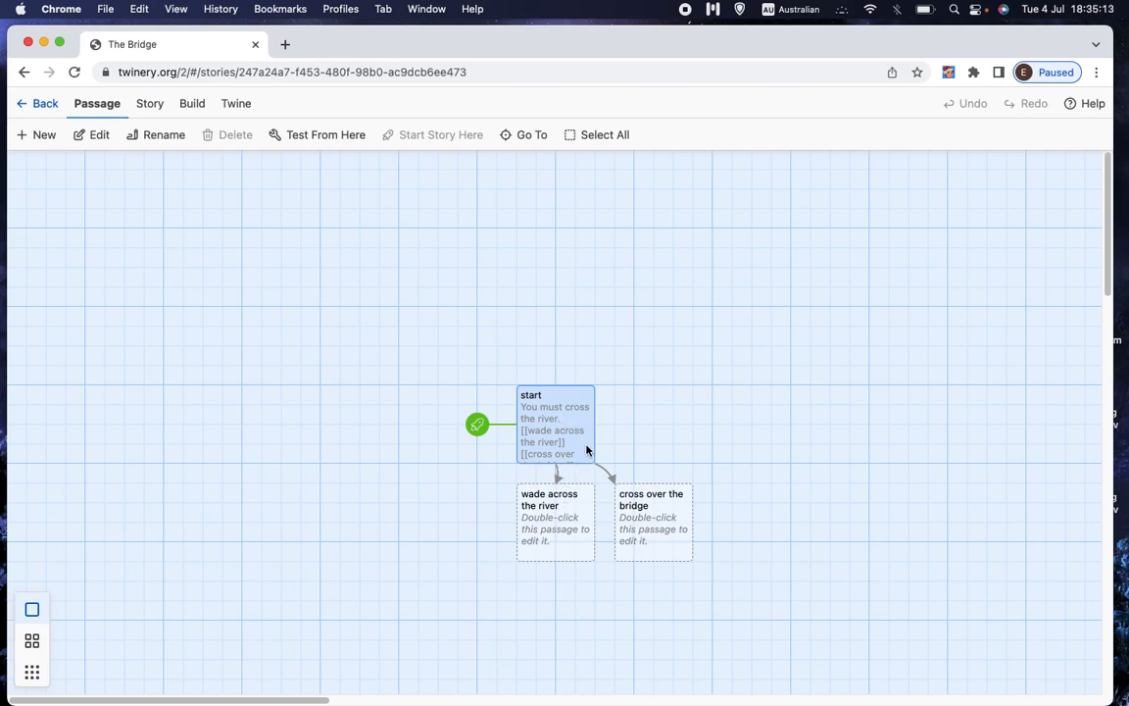
{"action": "mouse_move", "coordinate": [674, 502]}
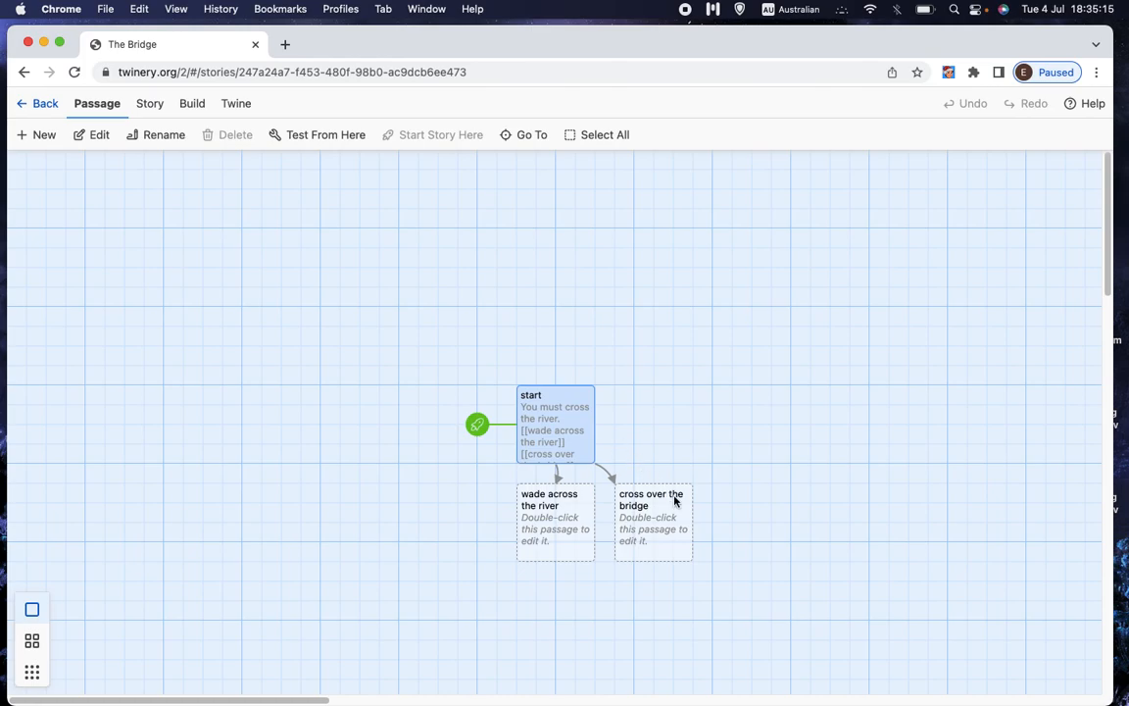
{"action": "mouse_move", "coordinate": [658, 532]}
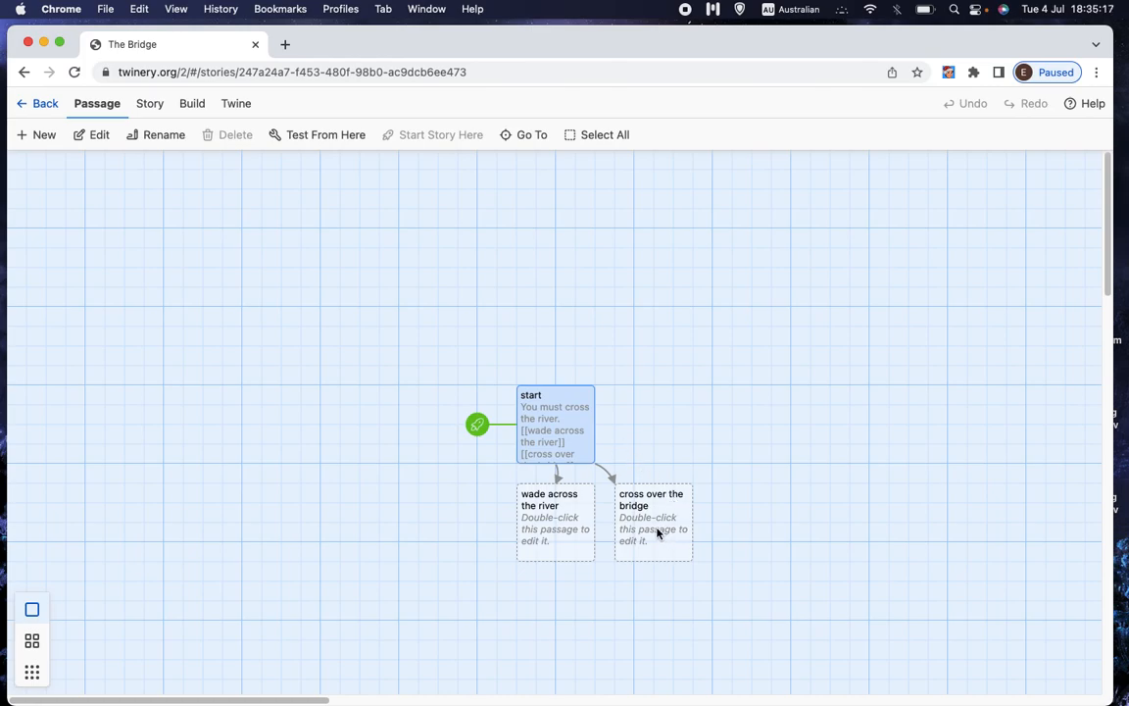
{"action": "mouse_move", "coordinate": [536, 596]}
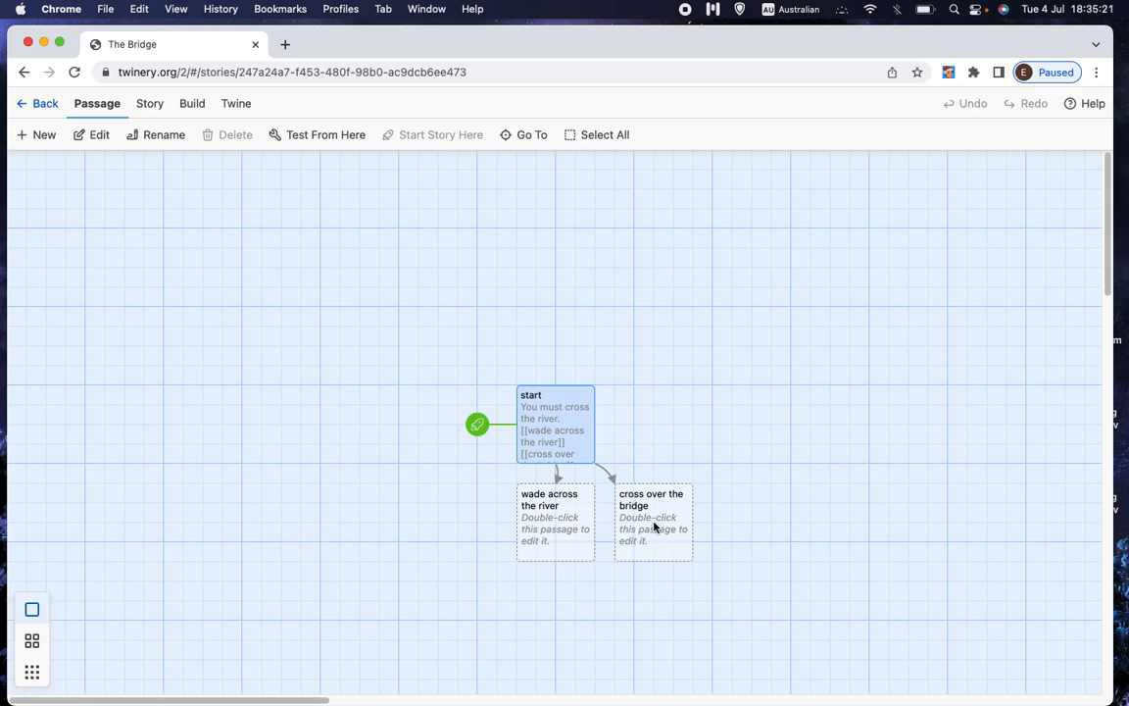
{"action": "left_click_drag", "start_coordinate": [653, 519], "coordinate": [712, 245]}
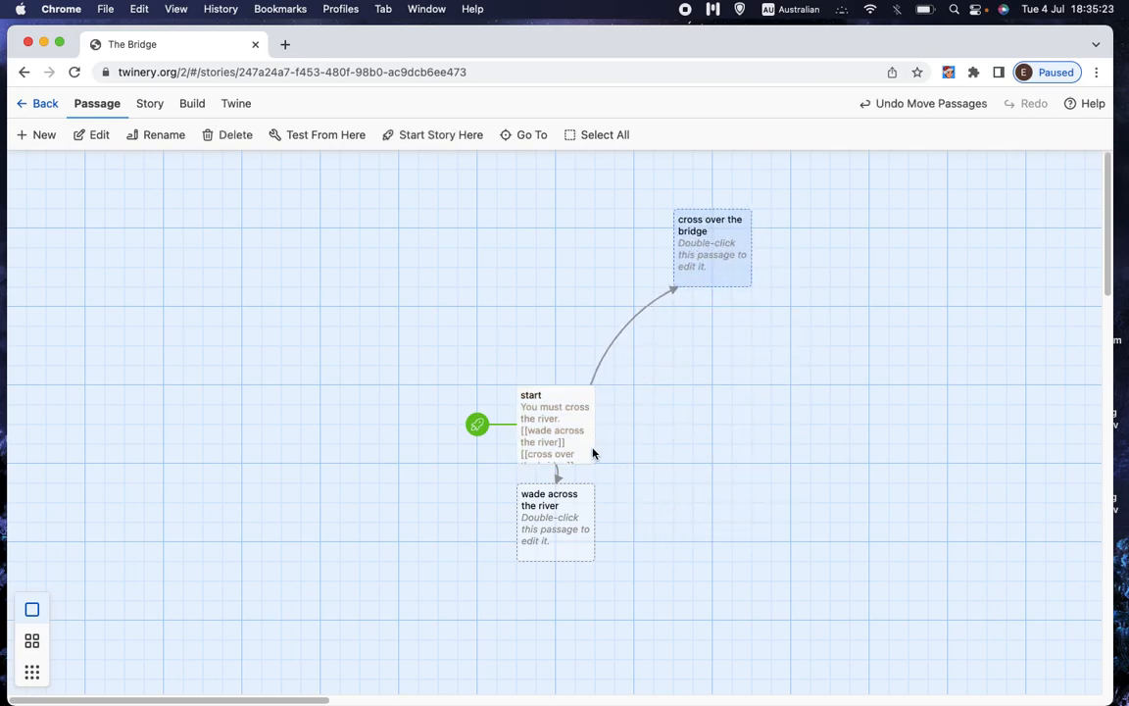
{"action": "left_click_drag", "start_coordinate": [555, 516], "coordinate": [790, 364]}
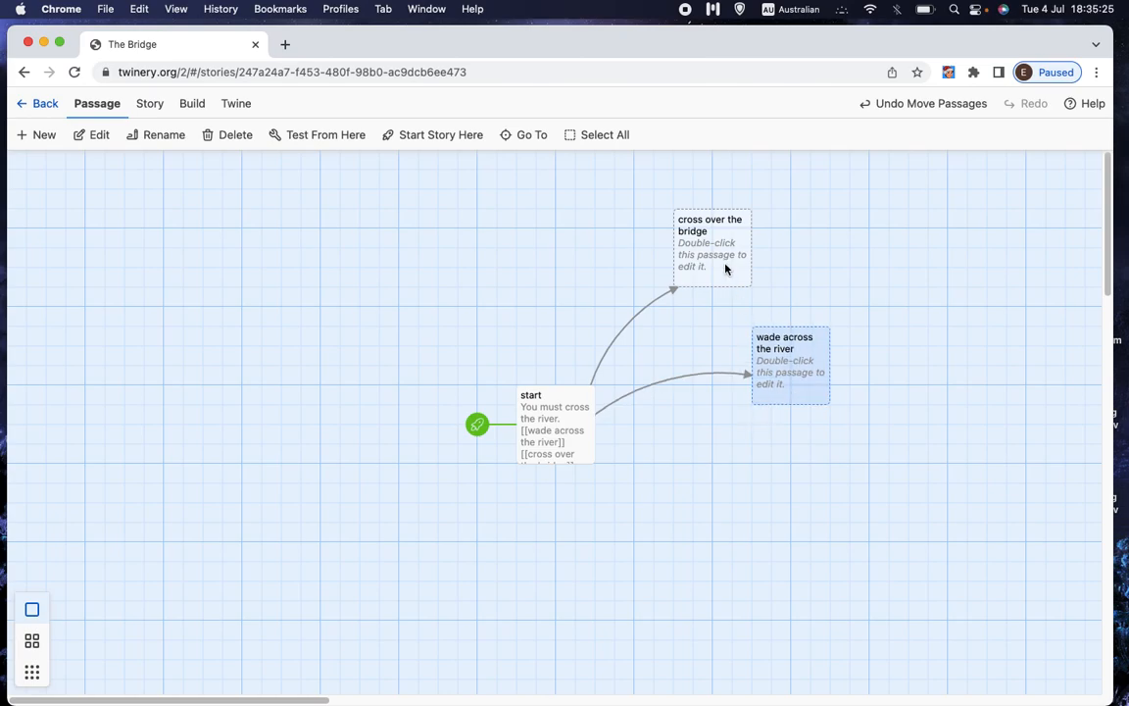
{"action": "left_click_drag", "start_coordinate": [710, 245], "coordinate": [434, 250]}
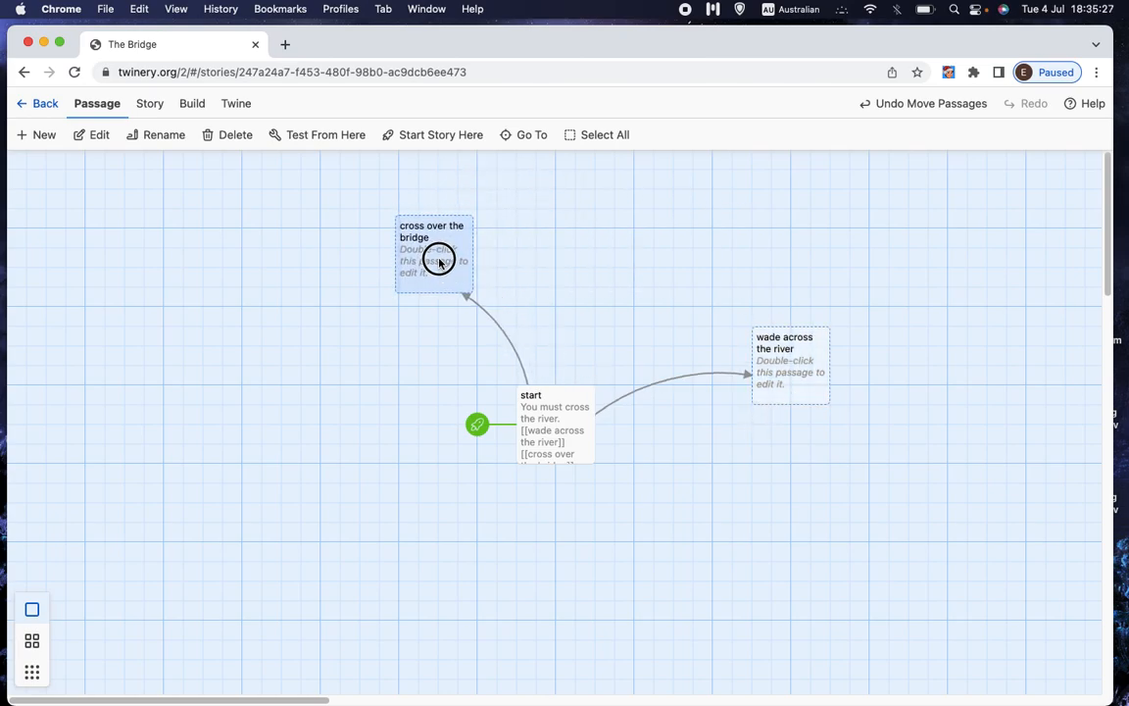
{"action": "left_click_drag", "start_coordinate": [790, 360], "coordinate": [586, 240]}
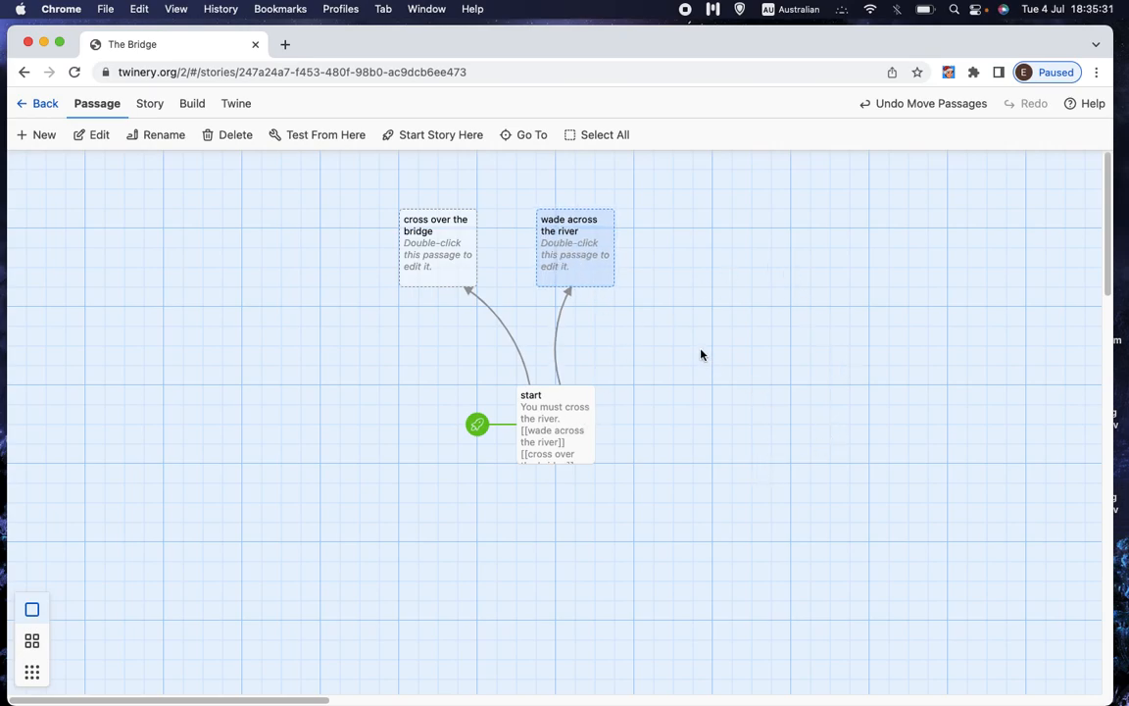
{"action": "left_click_drag", "start_coordinate": [573, 245], "coordinate": [536, 245]}
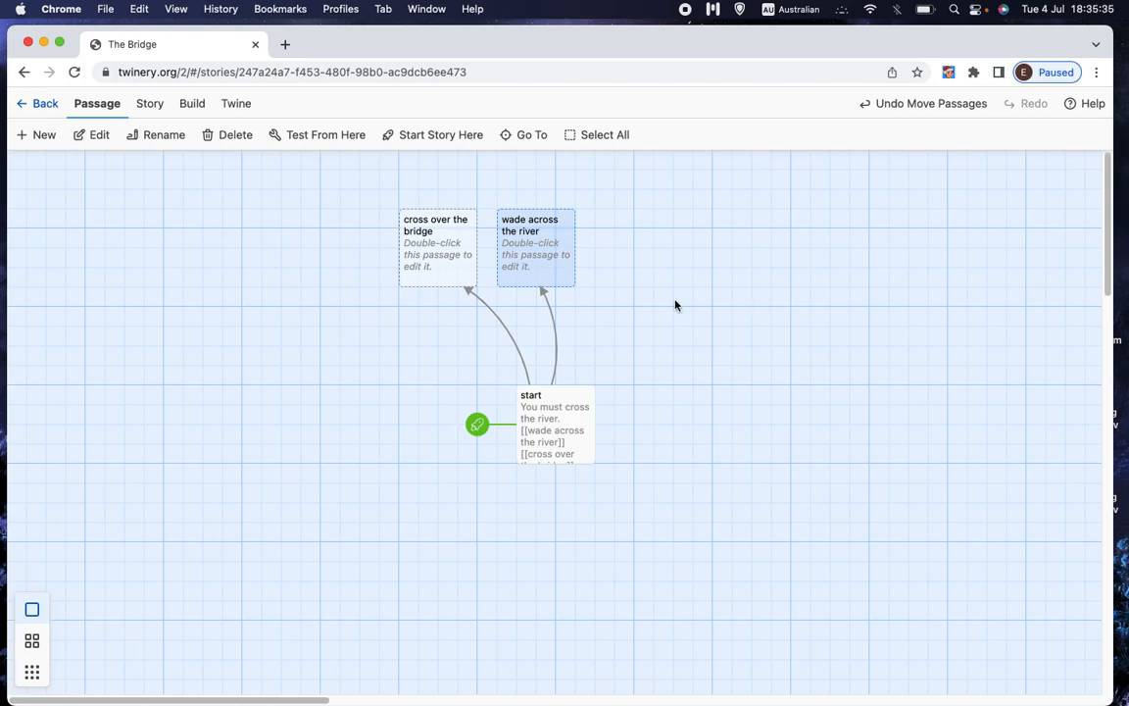
{"action": "left_click_drag", "start_coordinate": [535, 245], "coordinate": [652, 539]}
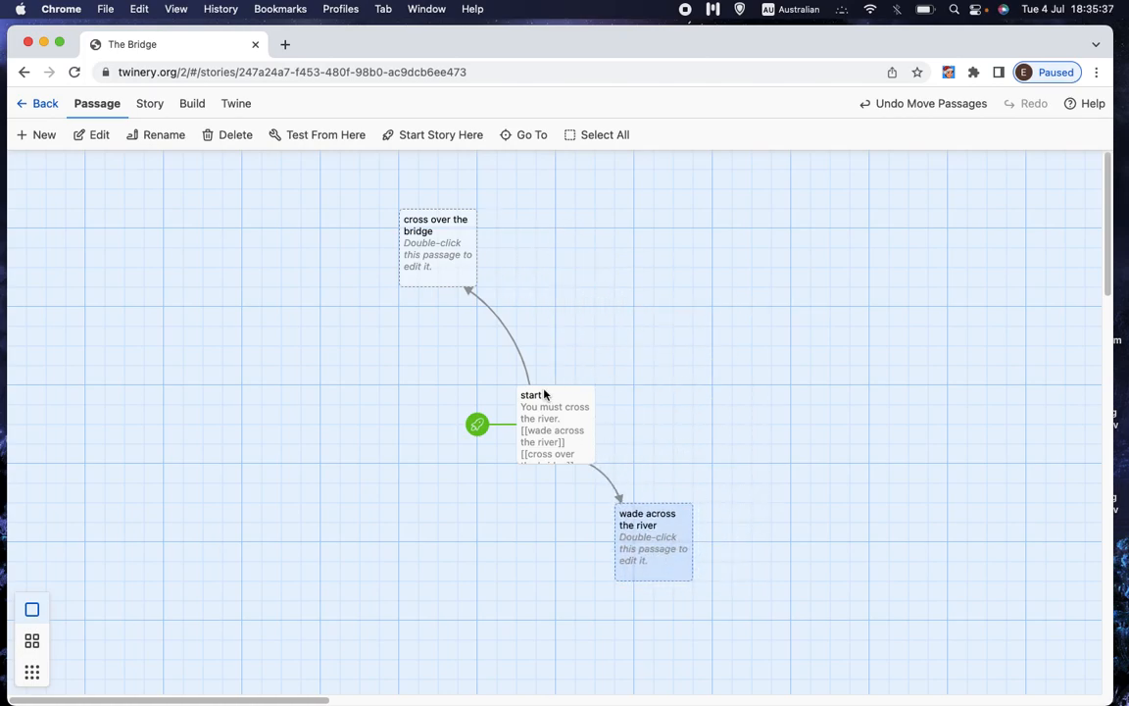
{"action": "left_click_drag", "start_coordinate": [436, 242], "coordinate": [515, 537]}
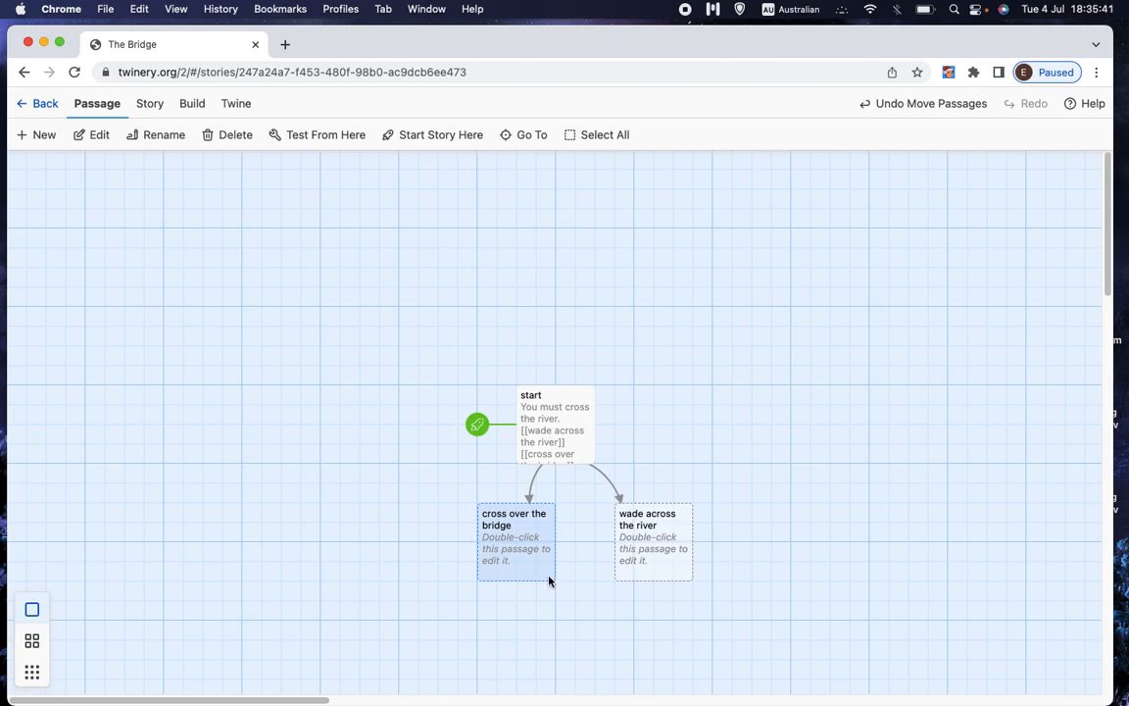
{"action": "mouse_move", "coordinate": [498, 528]}
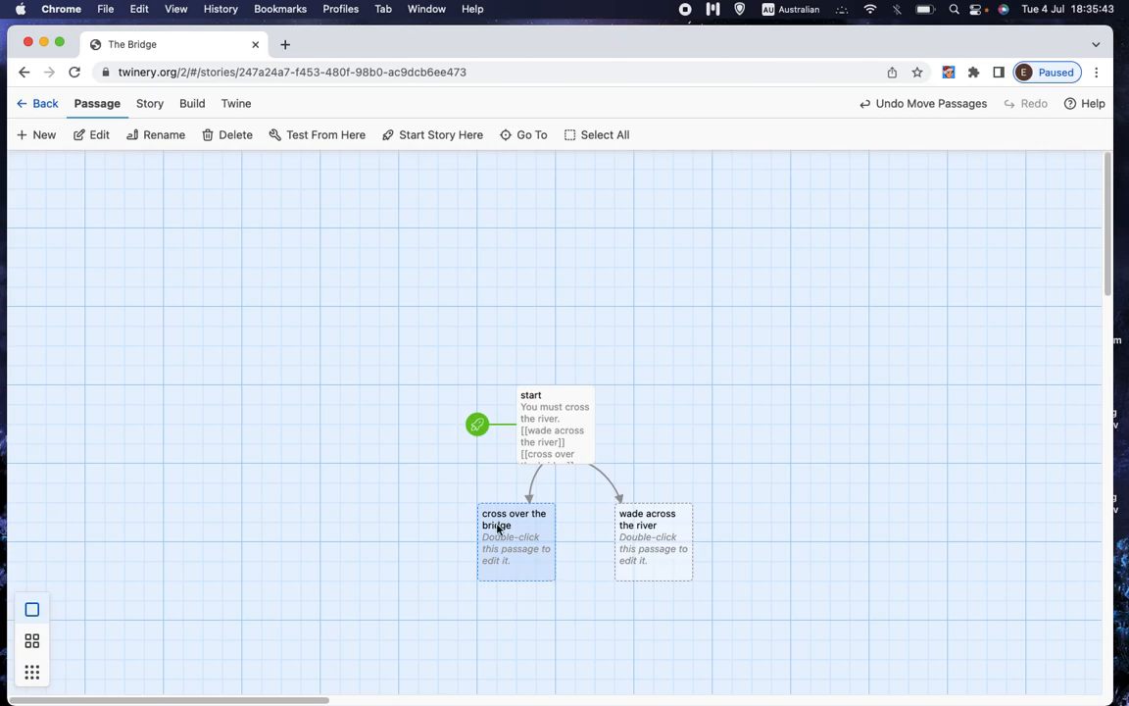
{"action": "mouse_move", "coordinate": [124, 238]}
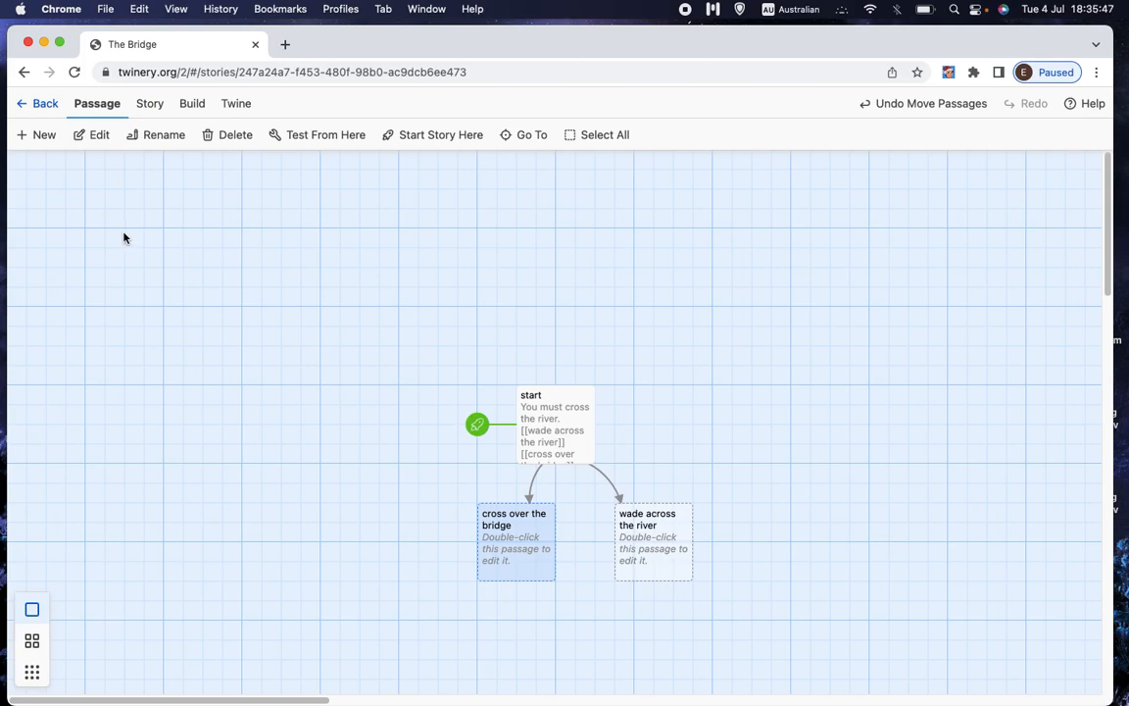
- Go back to the library, select The Bridge, and show the Library Build options
{"action": "left_click", "coordinate": [148, 103]}
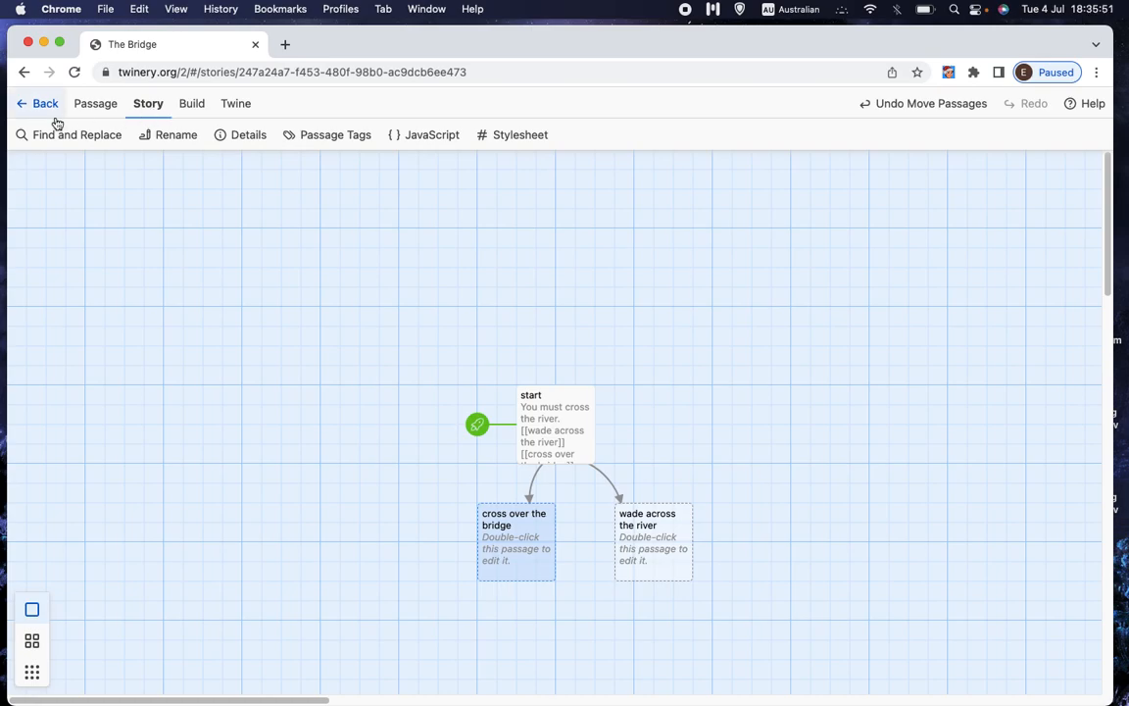
{"action": "left_click", "coordinate": [45, 103]}
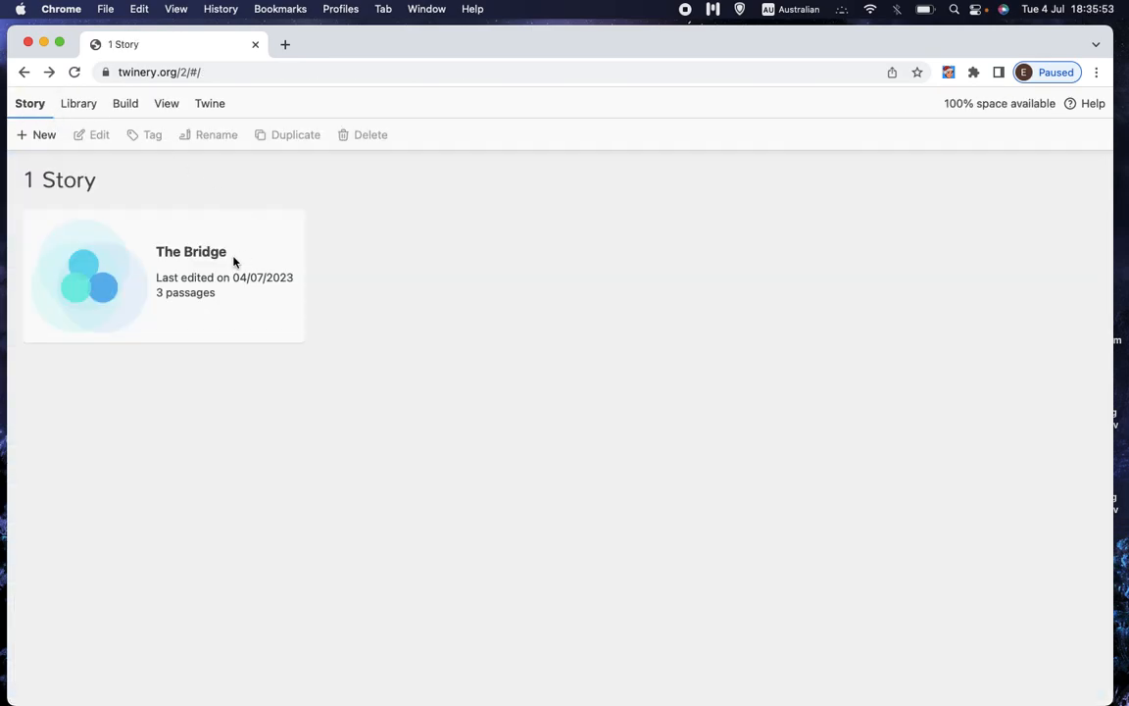
{"action": "mouse_move", "coordinate": [232, 309]}
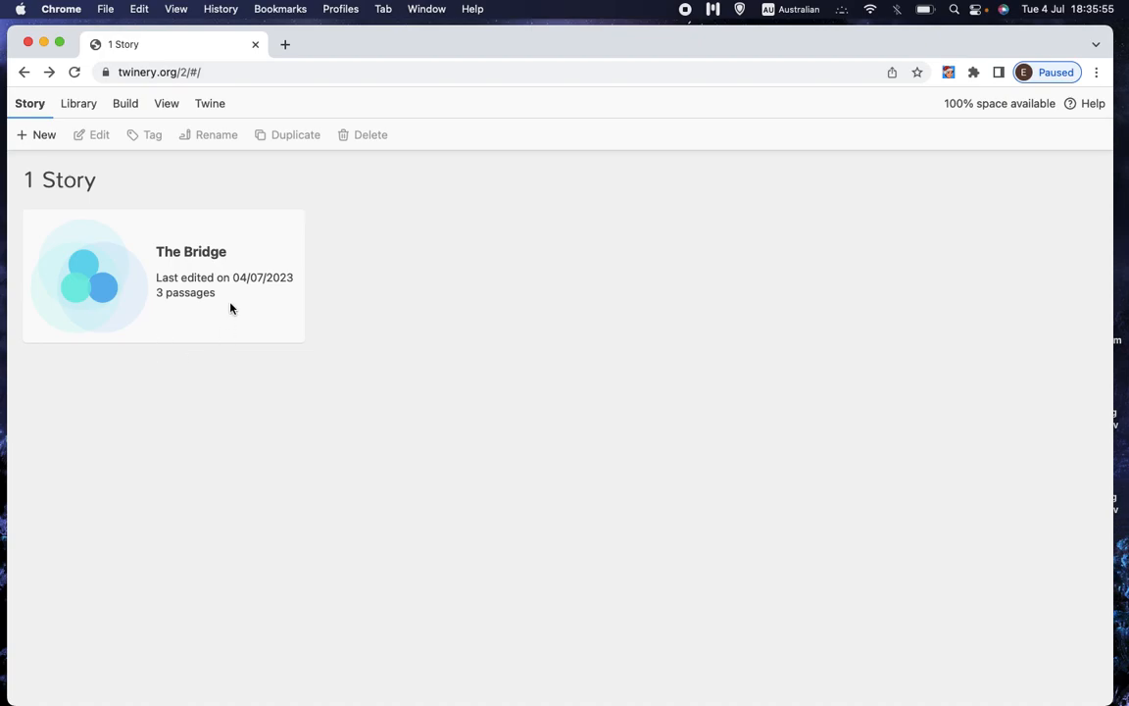
{"action": "mouse_move", "coordinate": [189, 283]}
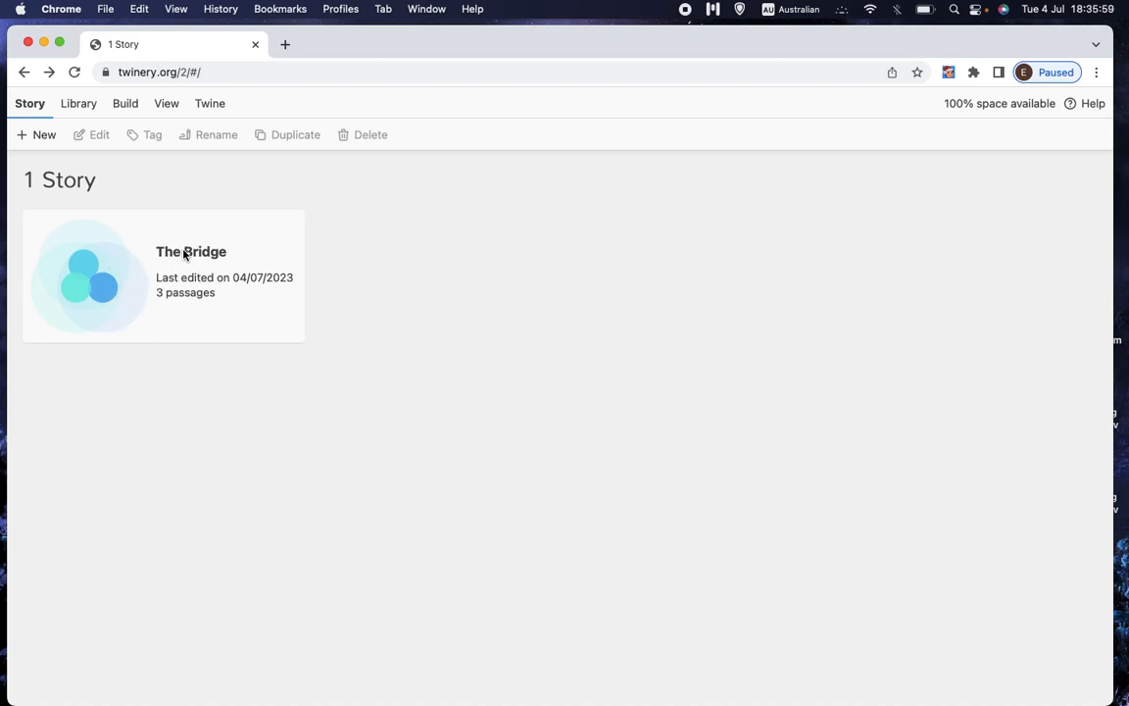
{"action": "left_click", "coordinate": [163, 275]}
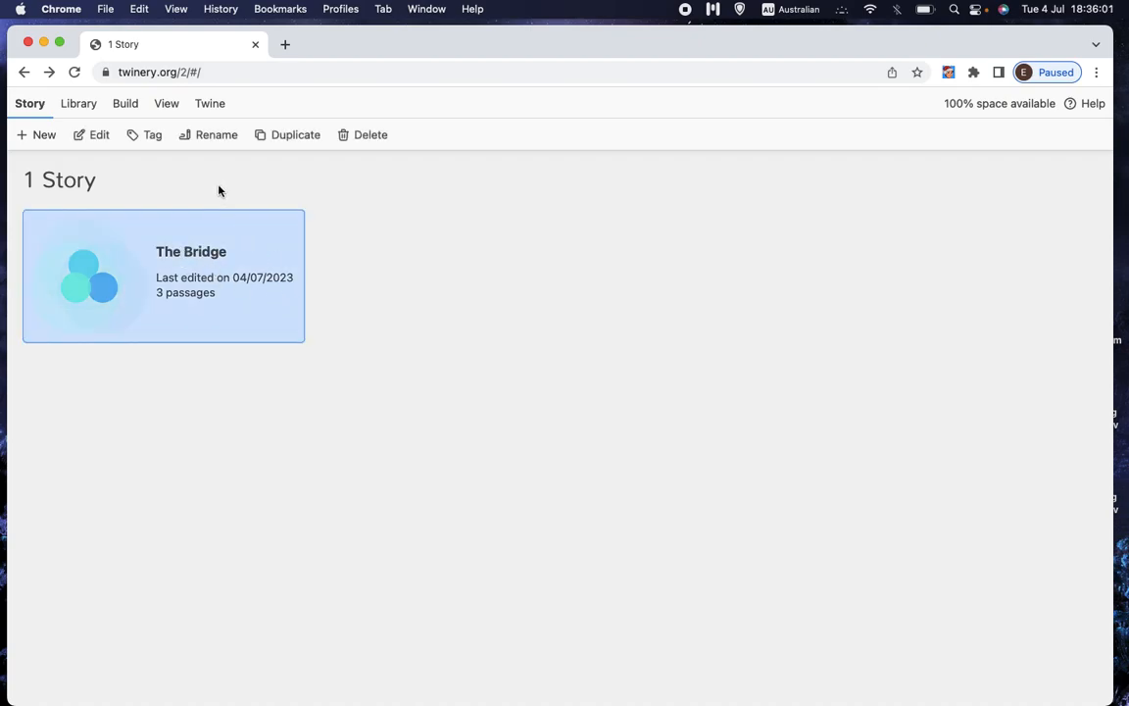
{"action": "mouse_move", "coordinate": [206, 194]}
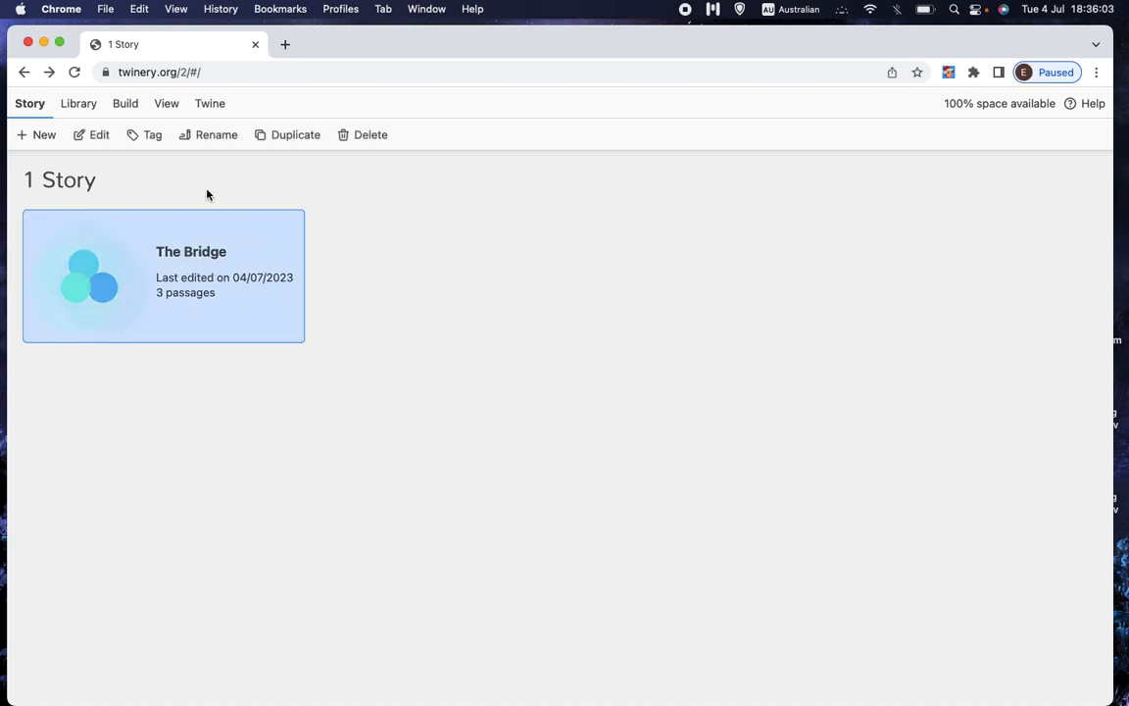
{"action": "mouse_move", "coordinate": [157, 161]}
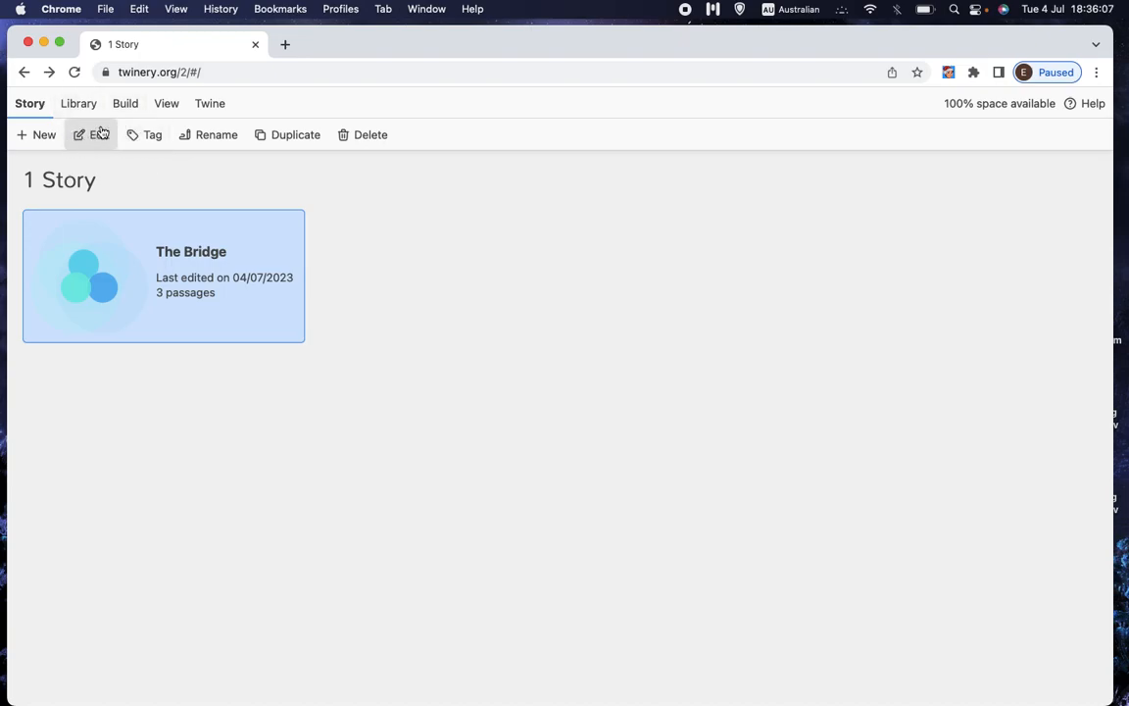
{"action": "left_click", "coordinate": [77, 103]}
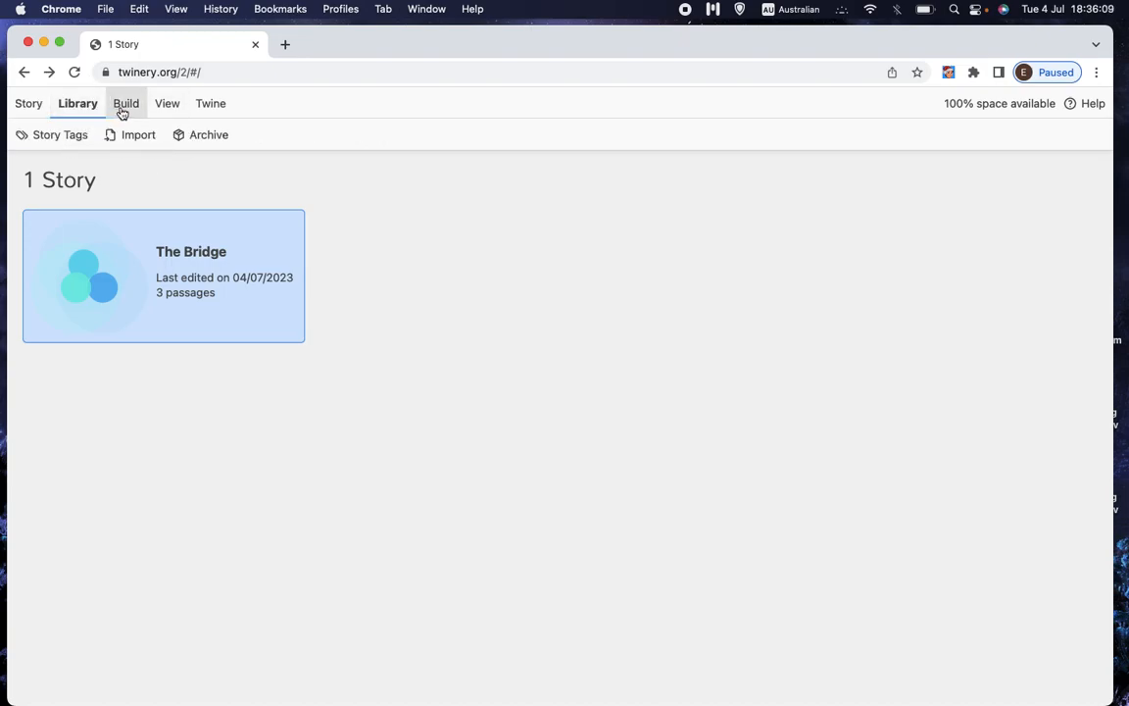
{"action": "left_click", "coordinate": [126, 102]}
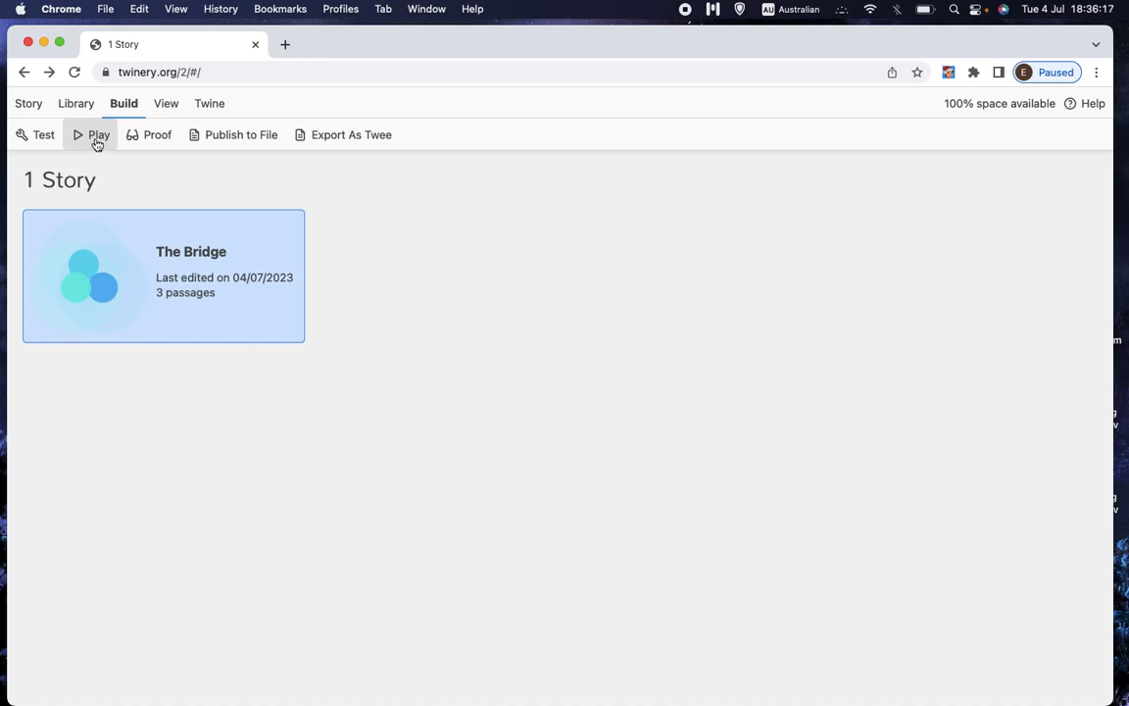
{"action": "left_click", "coordinate": [98, 134]}
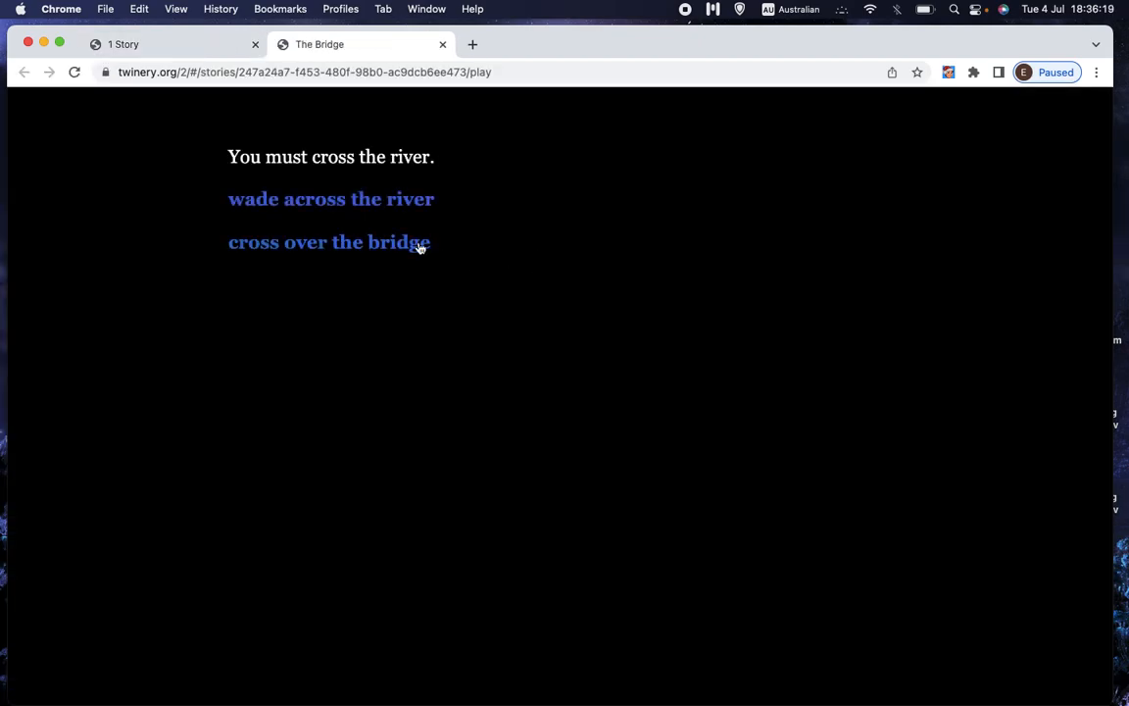
{"action": "mouse_move", "coordinate": [467, 299]}
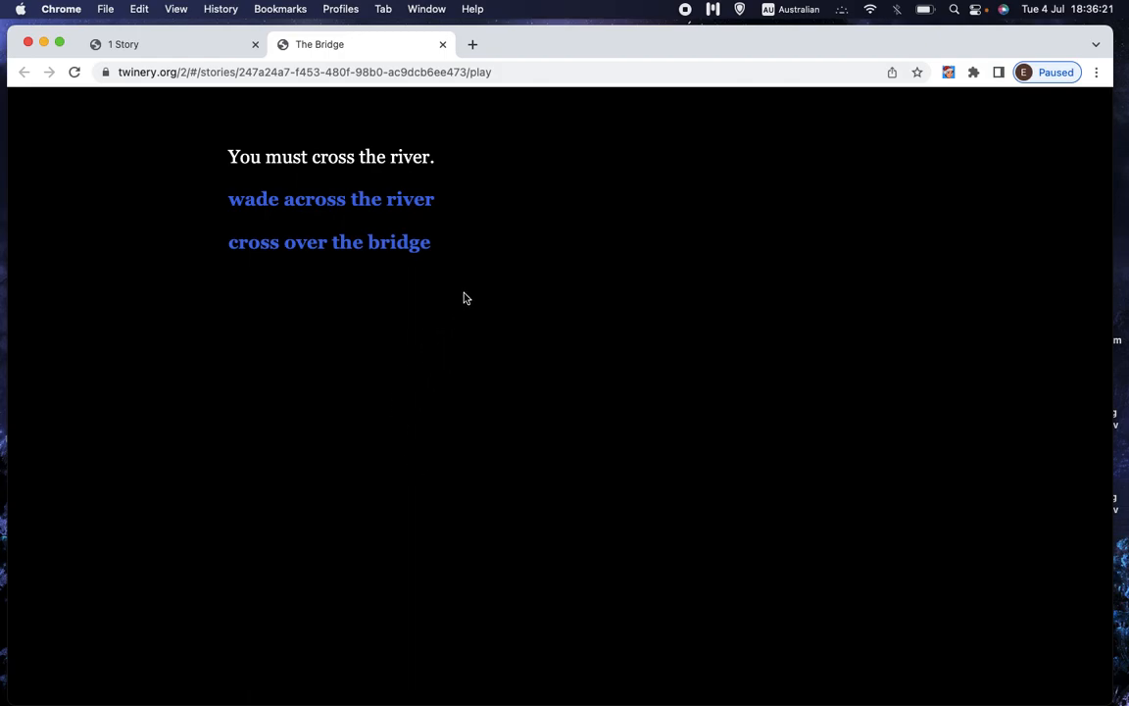
{"action": "mouse_move", "coordinate": [536, 272]}
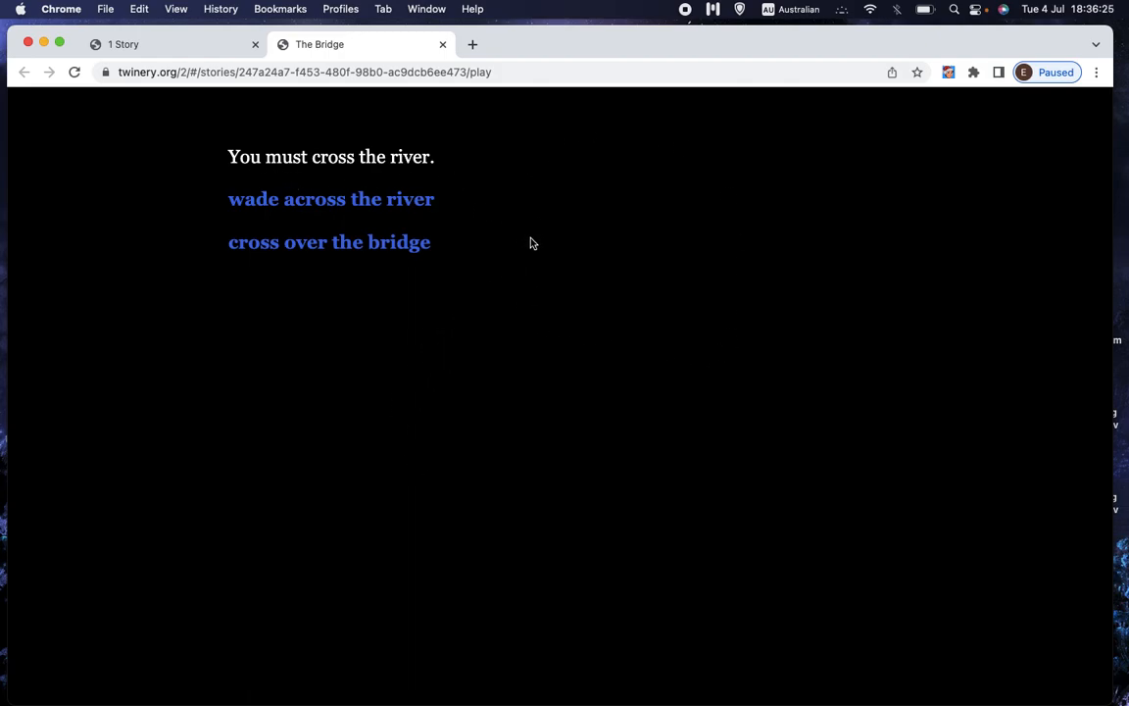
{"action": "mouse_move", "coordinate": [330, 199]}
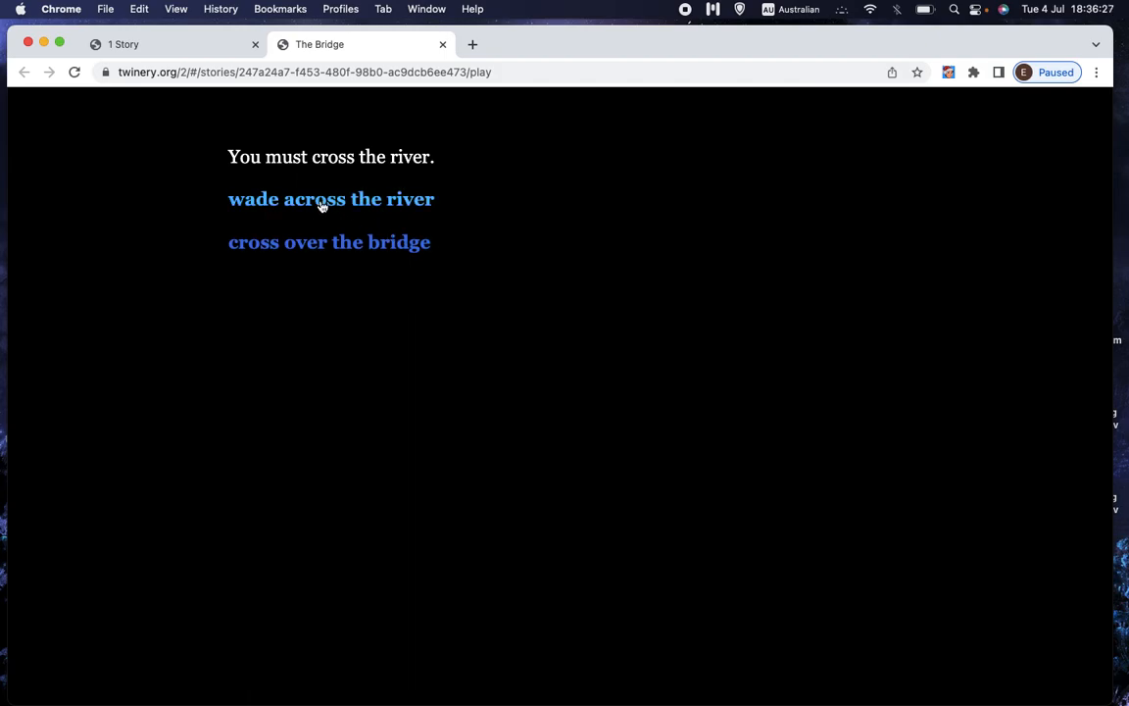
{"action": "mouse_move", "coordinate": [330, 242]}
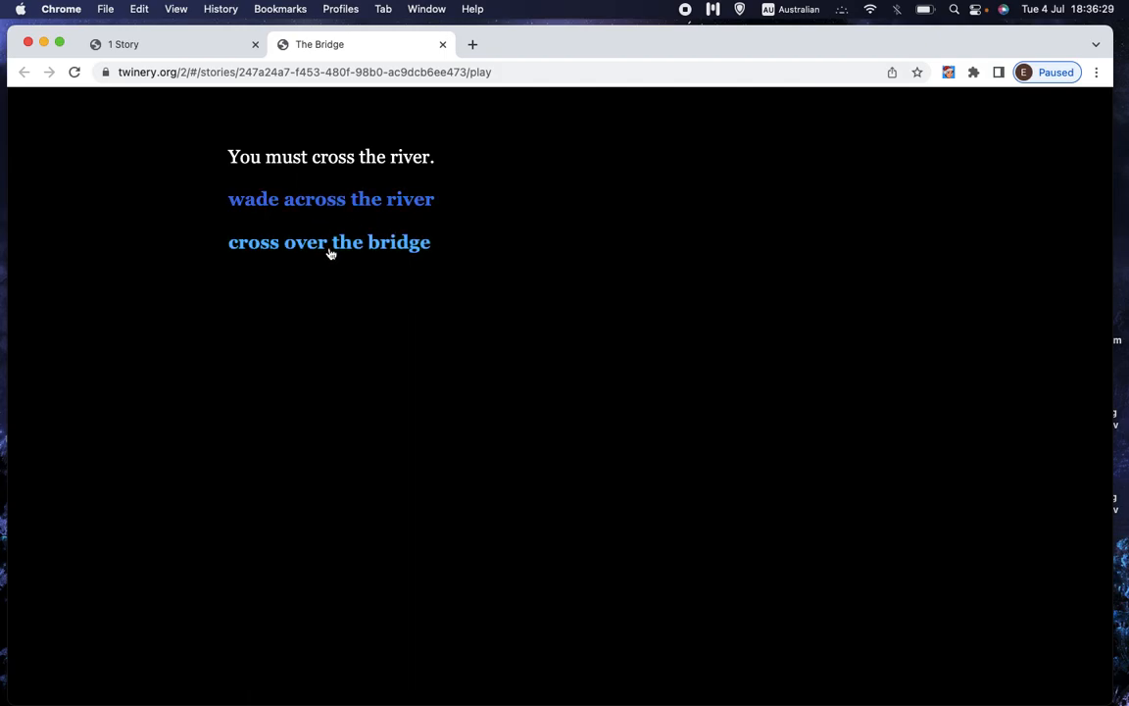
{"action": "mouse_move", "coordinate": [330, 199]}
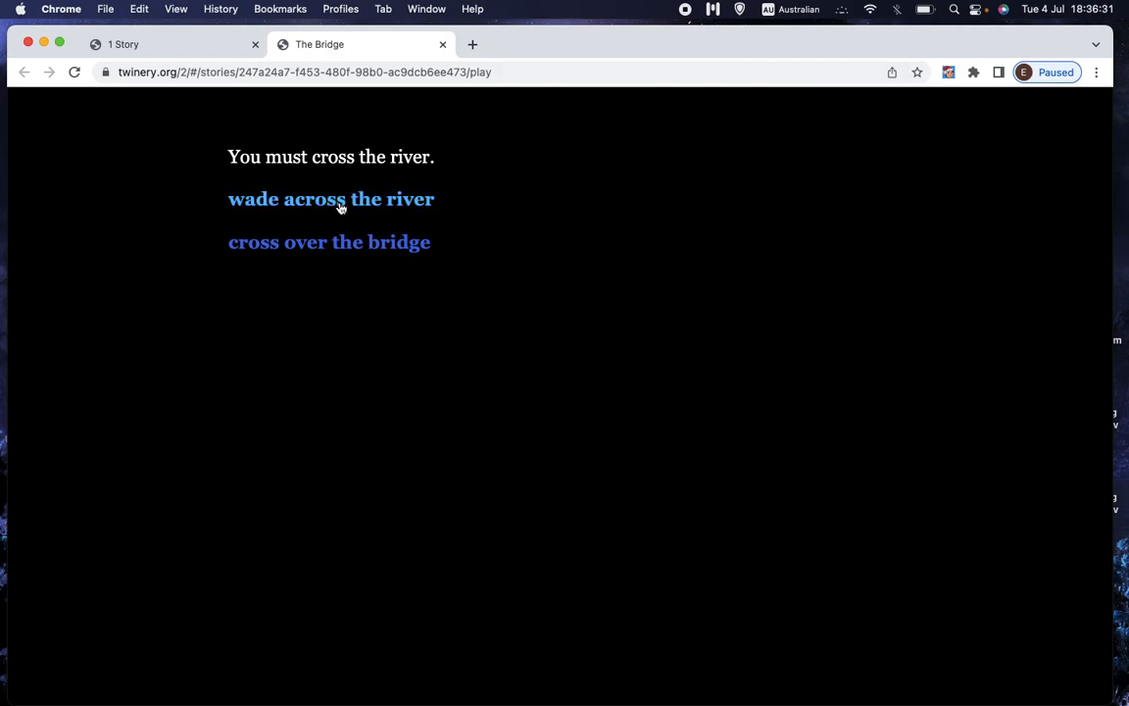
{"action": "left_click", "coordinate": [172, 44]}
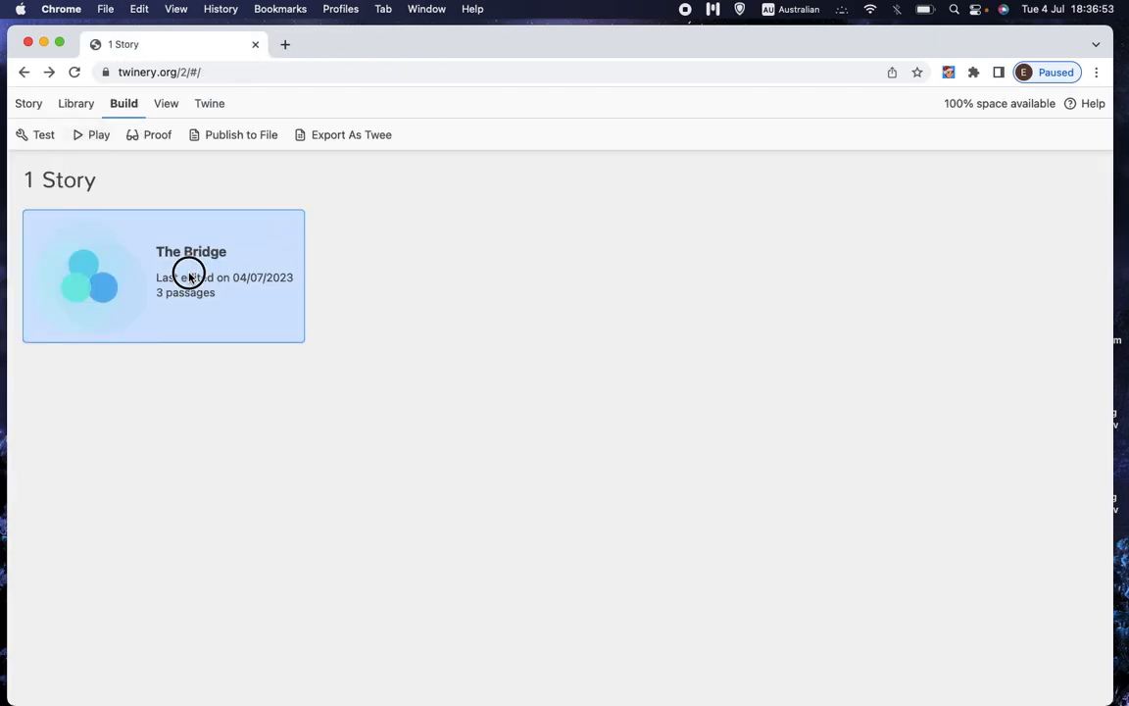
- Open The Bridge and write 'You have crossed the river. You win!' in cross over the bridge
{"action": "double_click", "coordinate": [164, 275]}
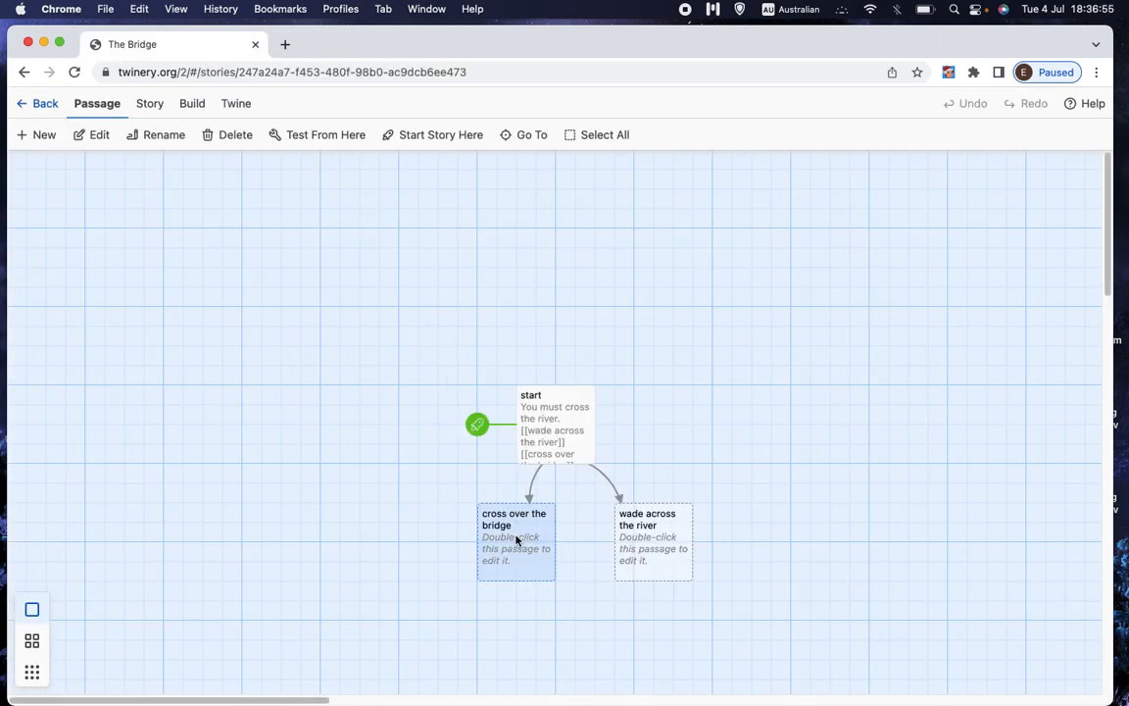
{"action": "double_click", "coordinate": [516, 538]}
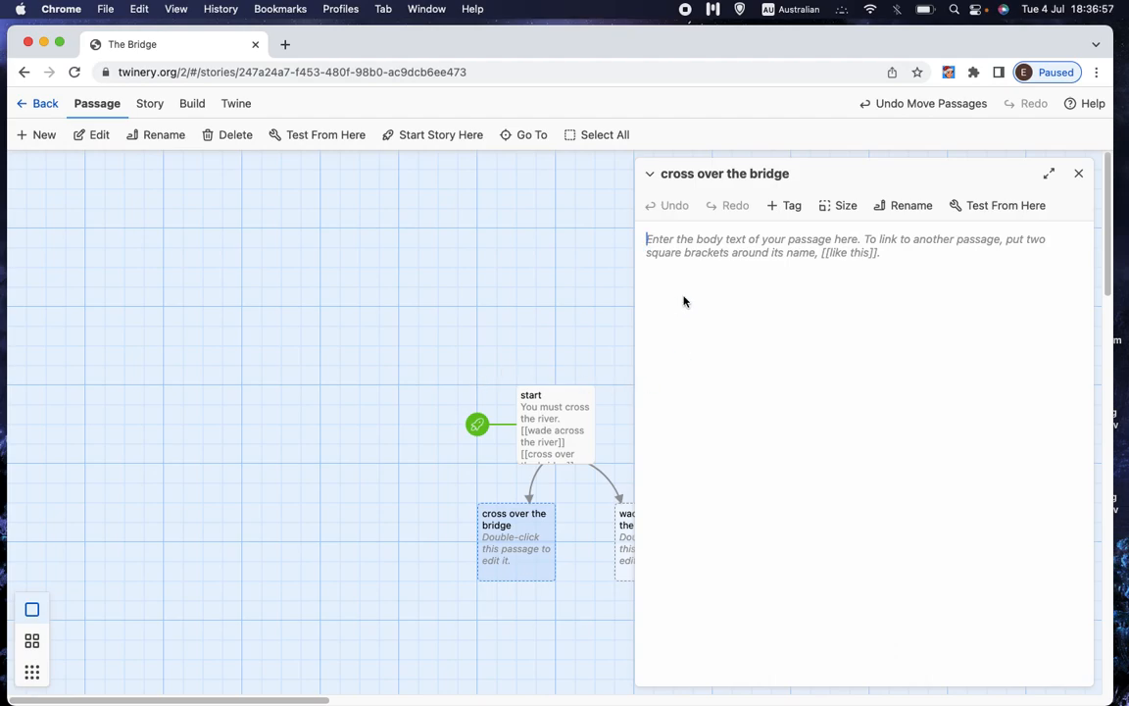
{"action": "type", "text": "You have crossed th"}
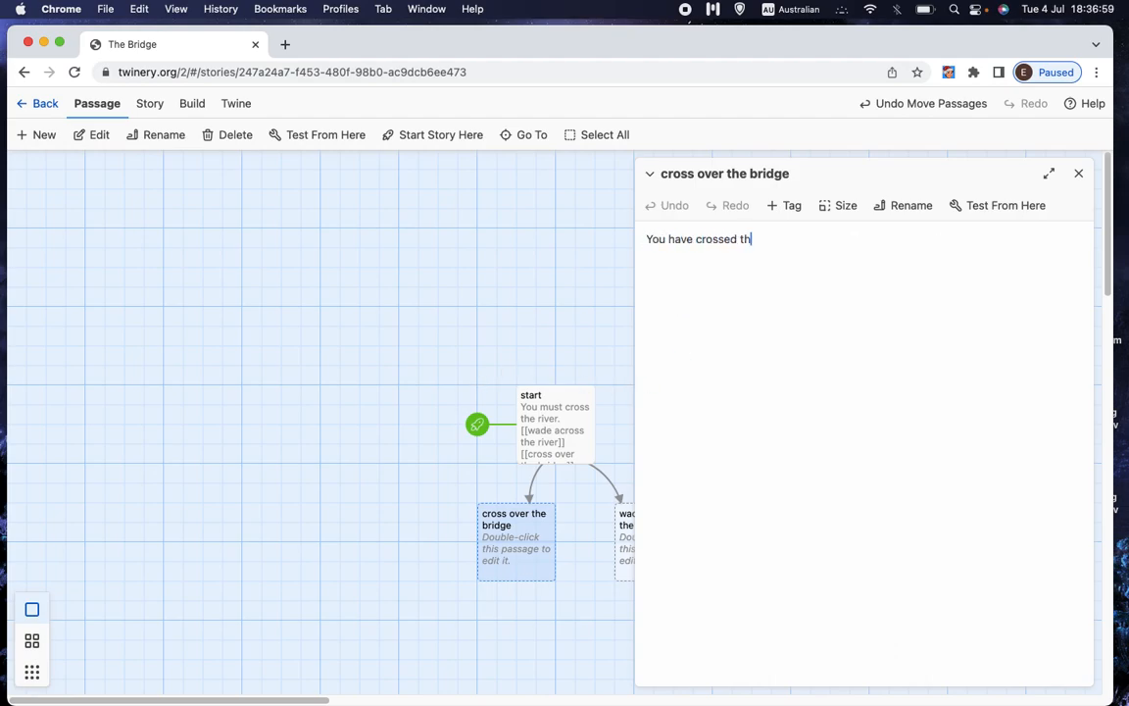
{"action": "type", "text": "e river. You win!"}
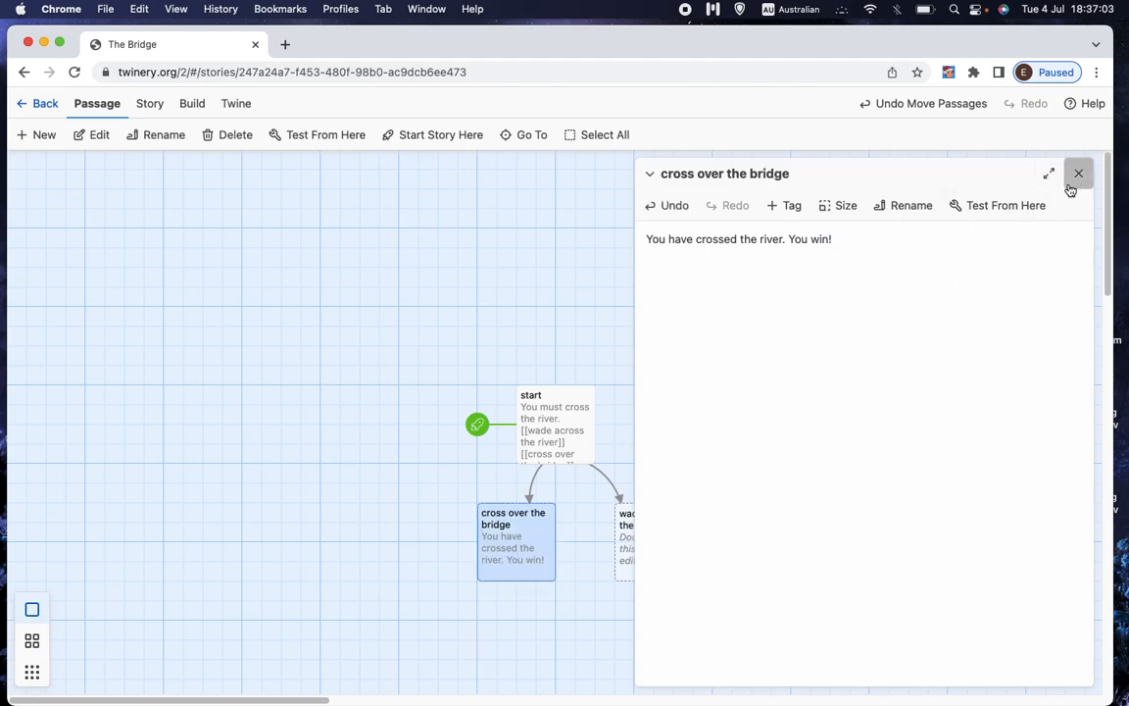
- Write 'The river carries you away. You lose!' in wade across the river, then return to the library
{"action": "left_click", "coordinate": [627, 519]}
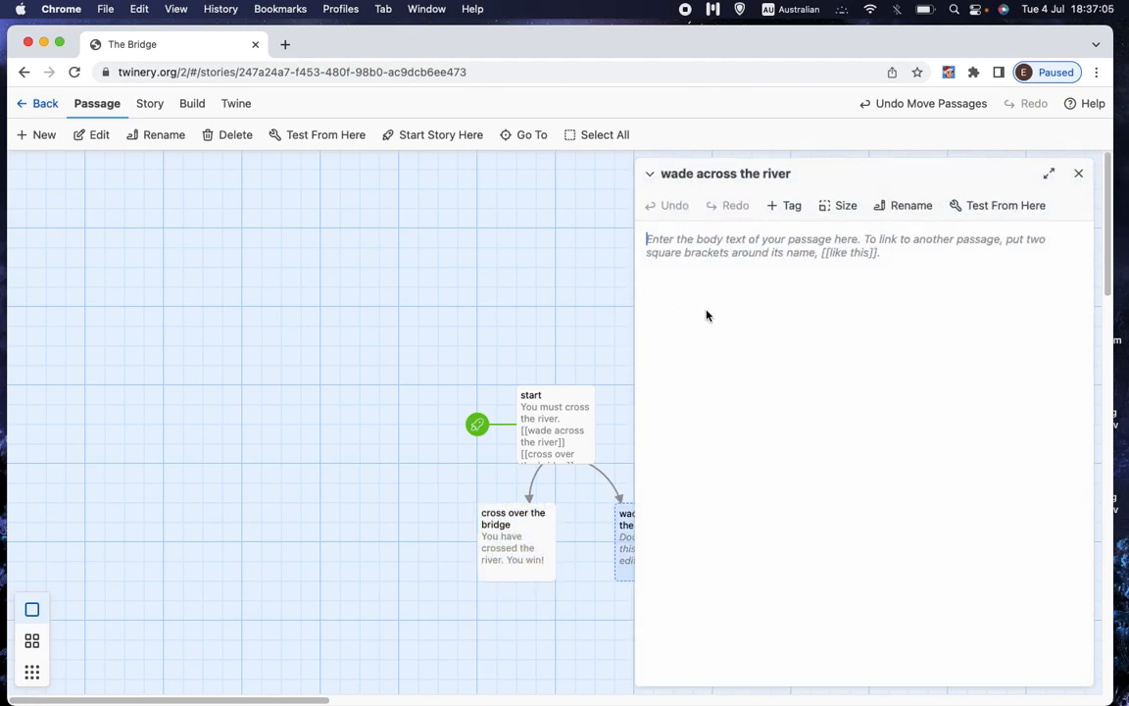
{"action": "type", "text": "The"}
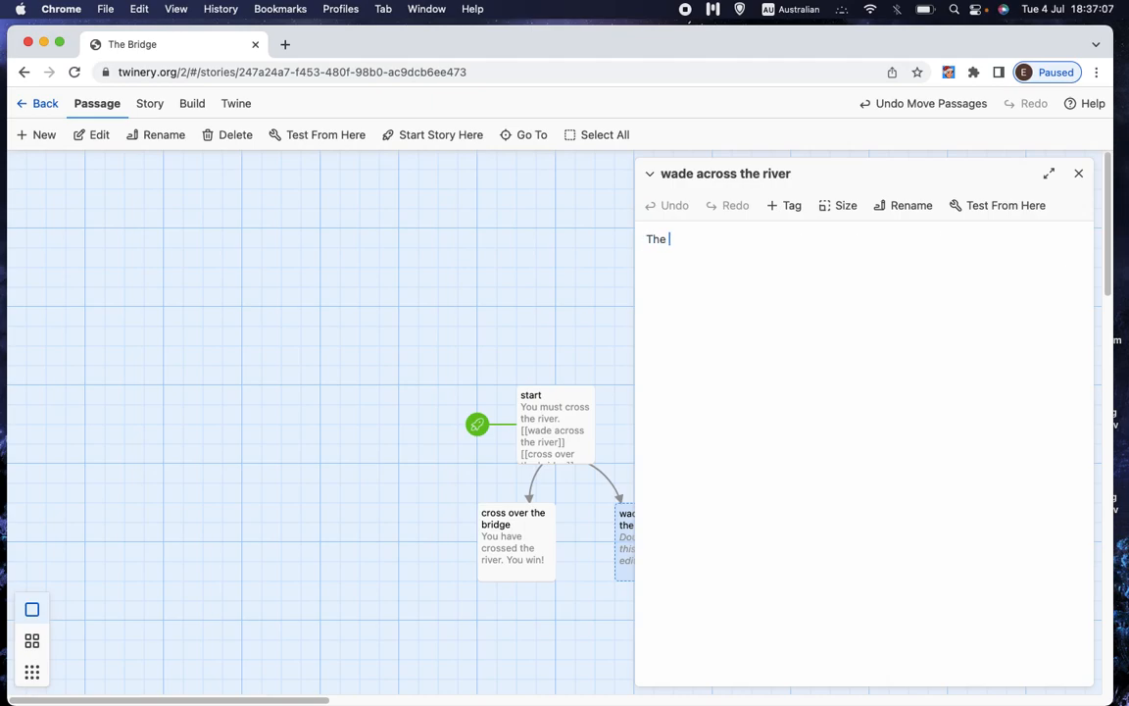
{"action": "type", "text": "river carries you a"}
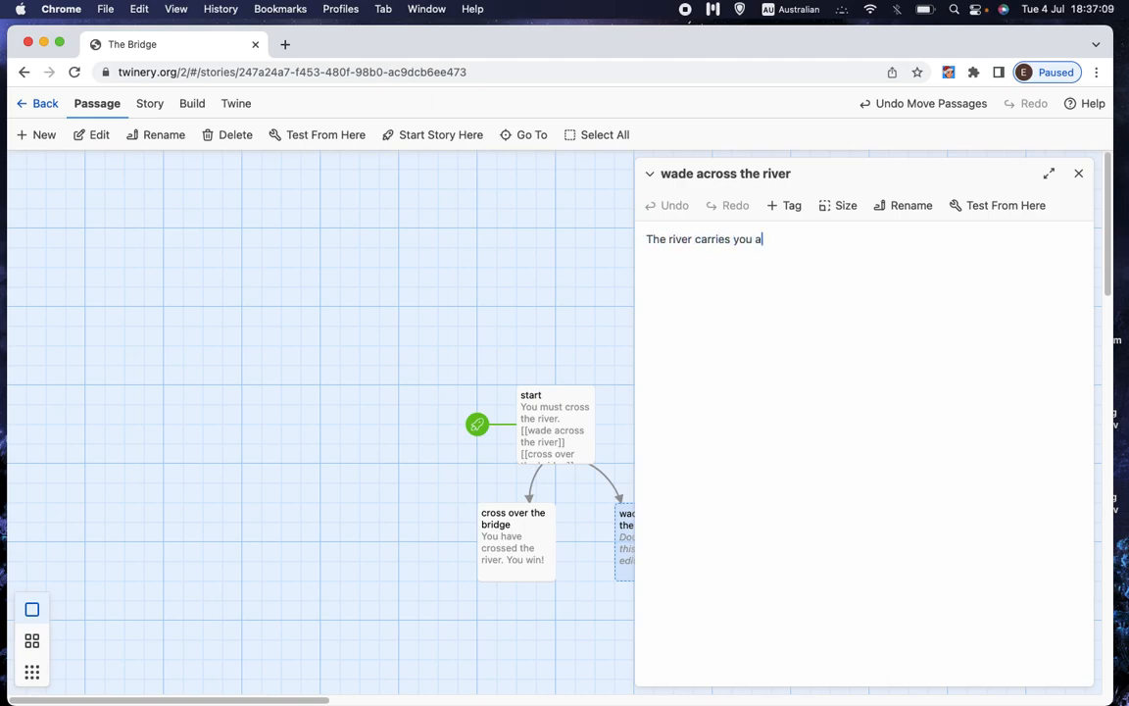
{"action": "type", "text": "way. You lose!"}
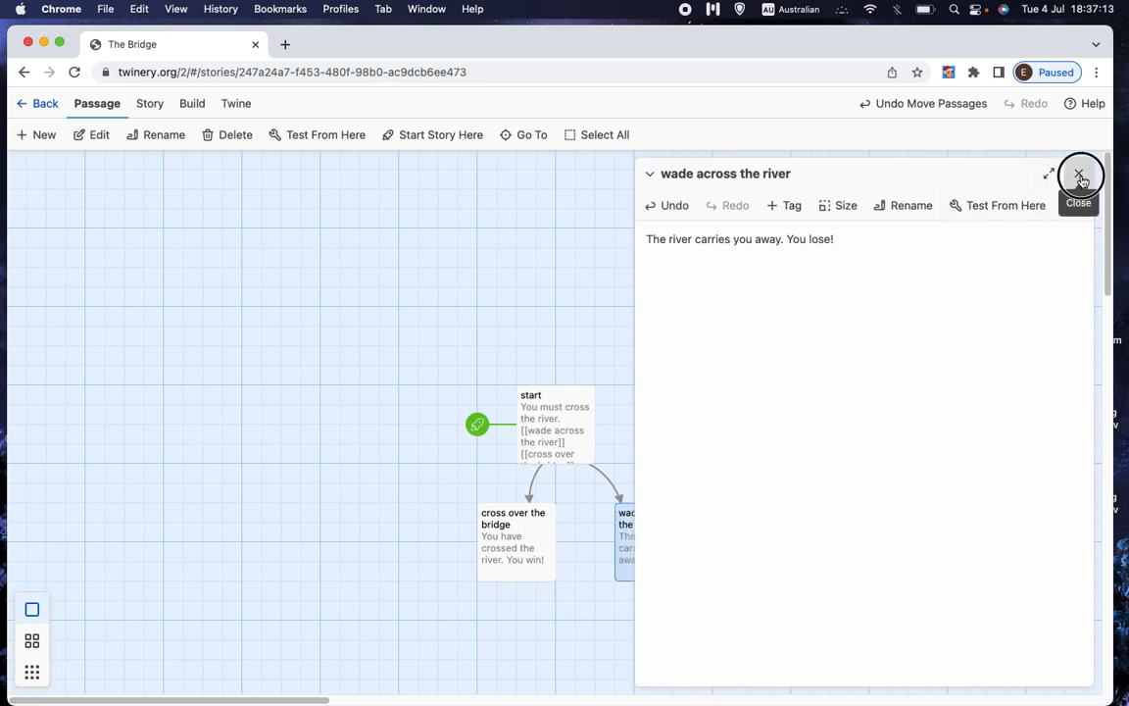
{"action": "left_click", "coordinate": [1080, 174]}
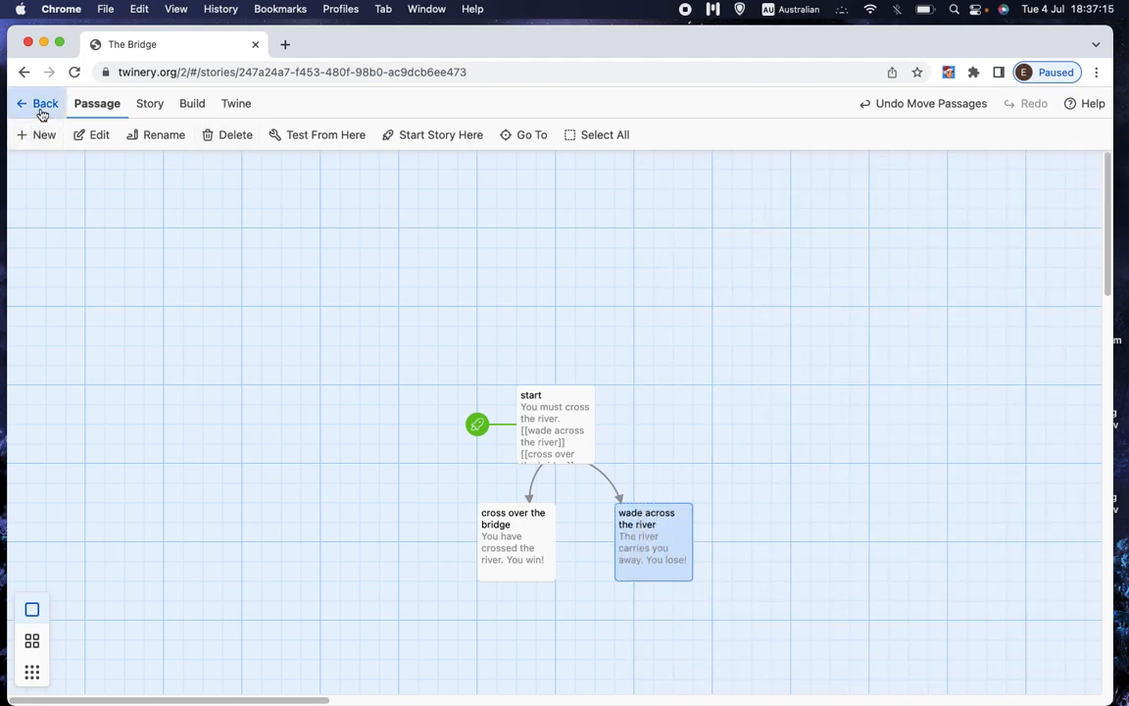
{"action": "mouse_move", "coordinate": [738, 151]}
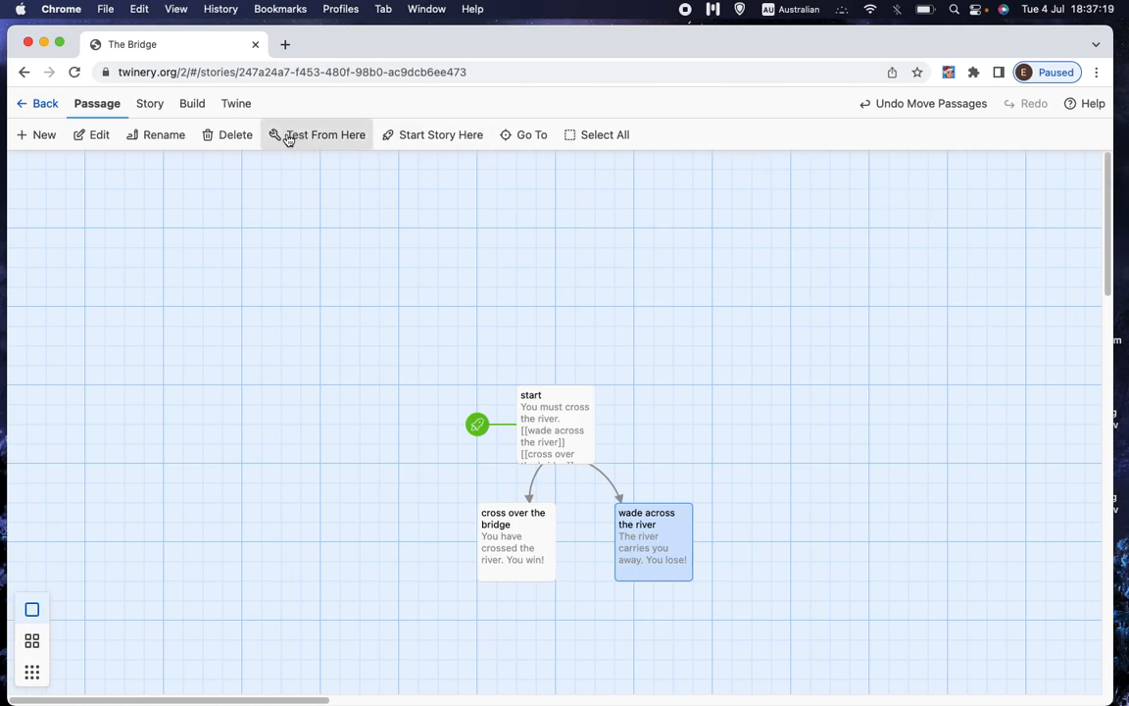
{"action": "mouse_move", "coordinate": [517, 276]}
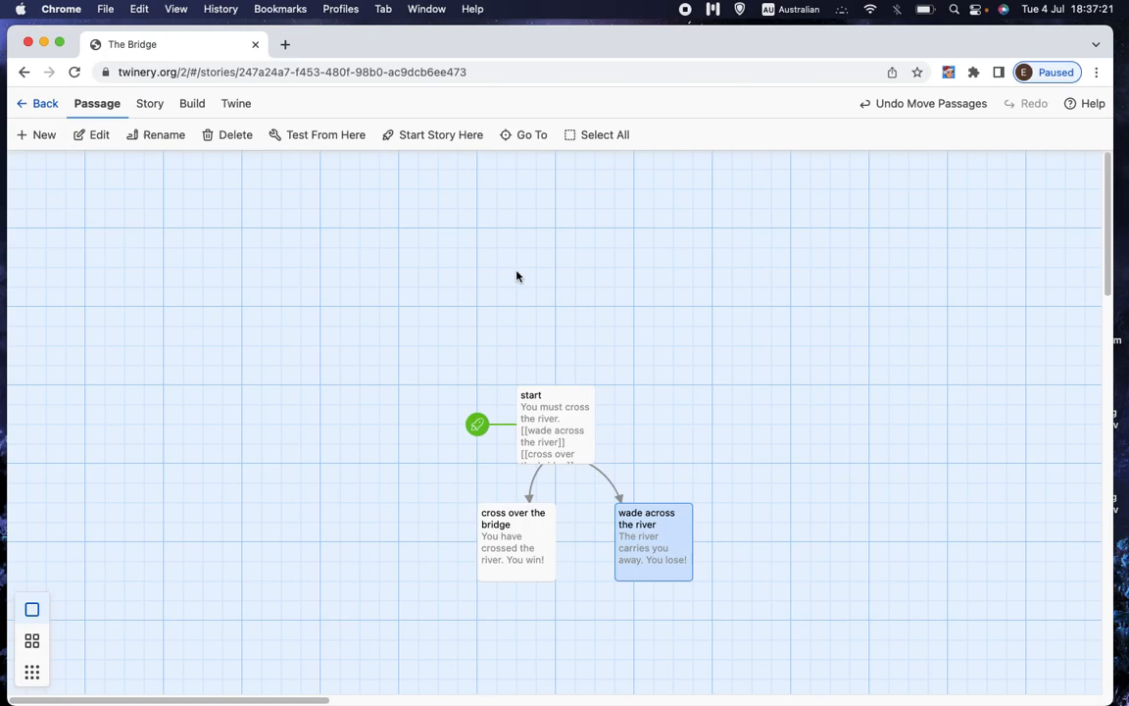
{"action": "mouse_move", "coordinate": [44, 134]}
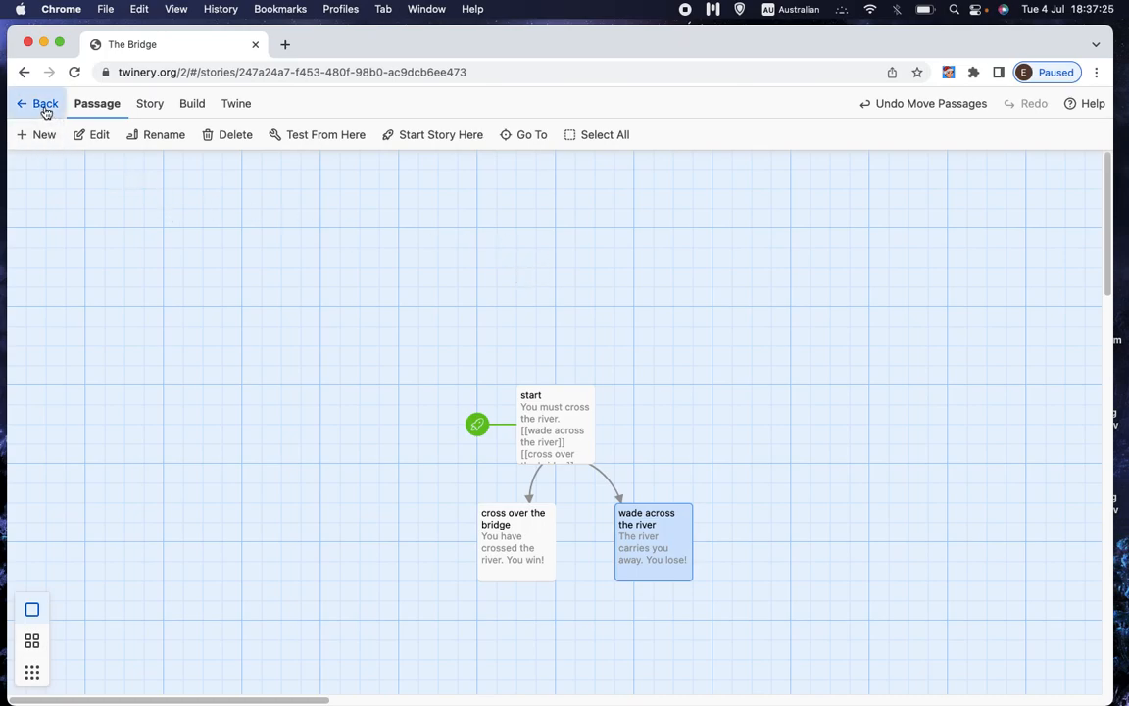
{"action": "left_click", "coordinate": [45, 103]}
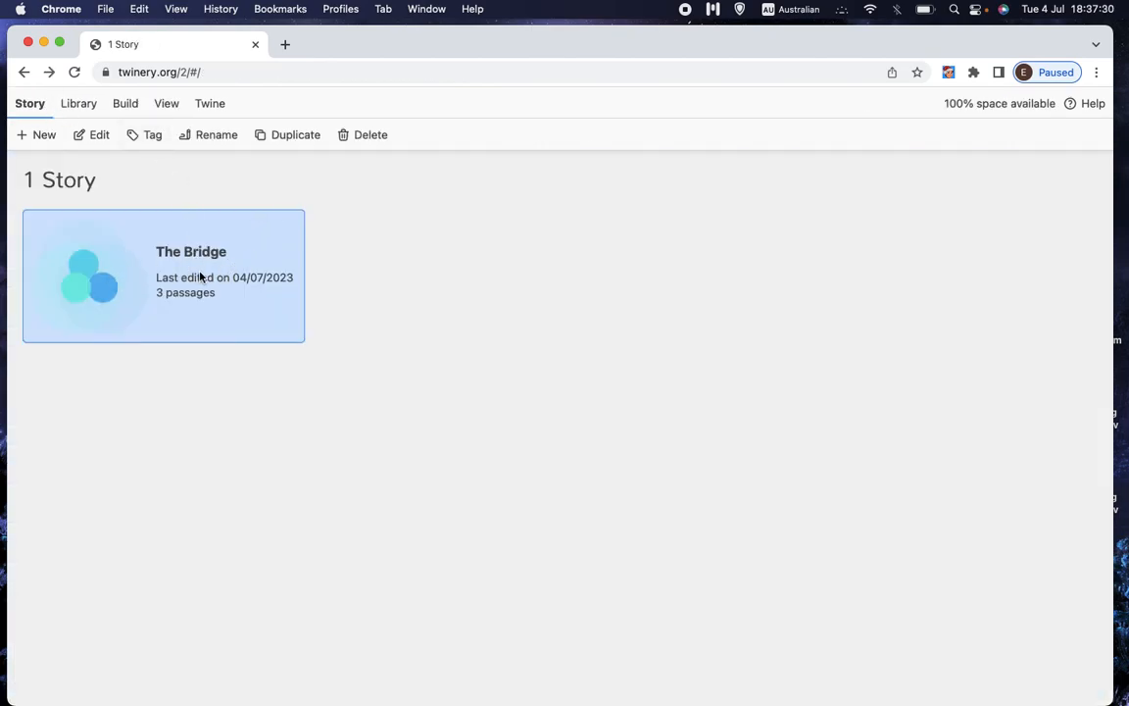
- Play The Bridge in the browser and wade across the river to the losing ending
{"action": "left_click", "coordinate": [124, 102]}
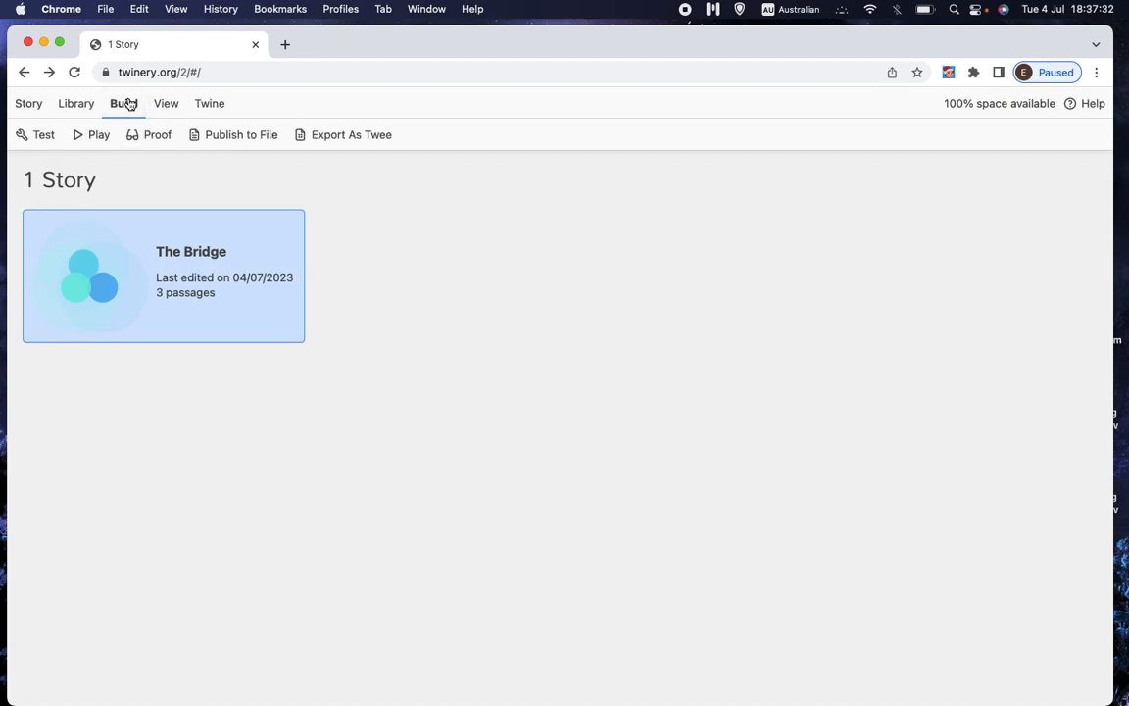
{"action": "left_click", "coordinate": [98, 134]}
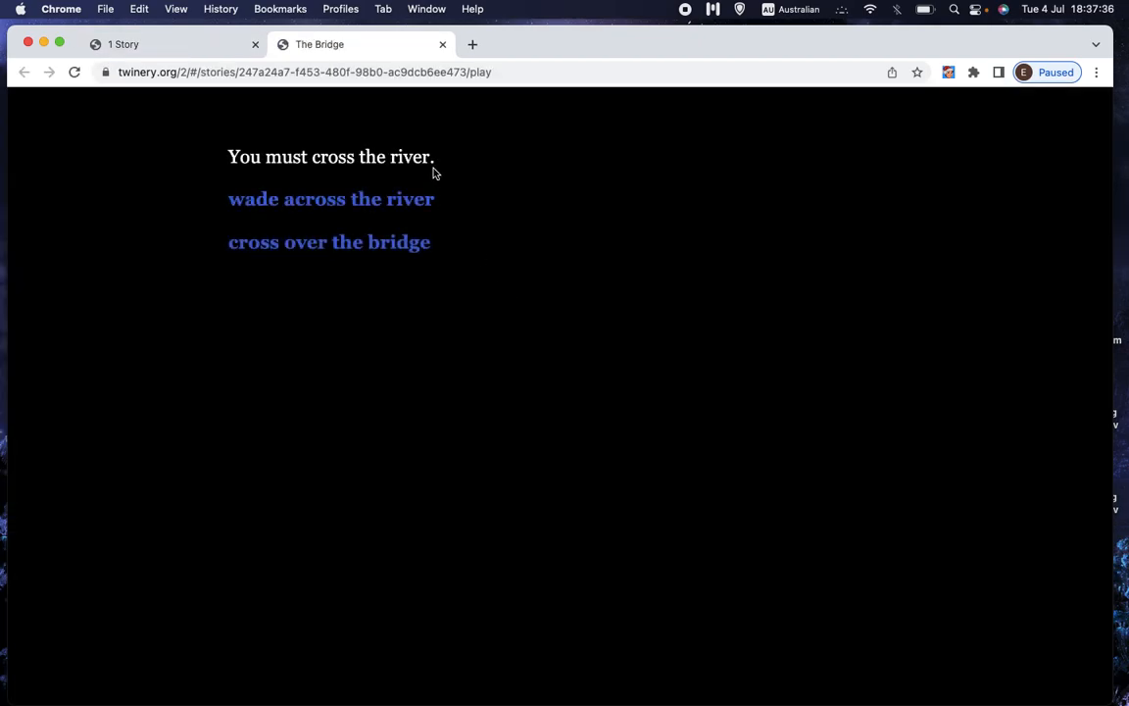
{"action": "mouse_move", "coordinate": [342, 217]}
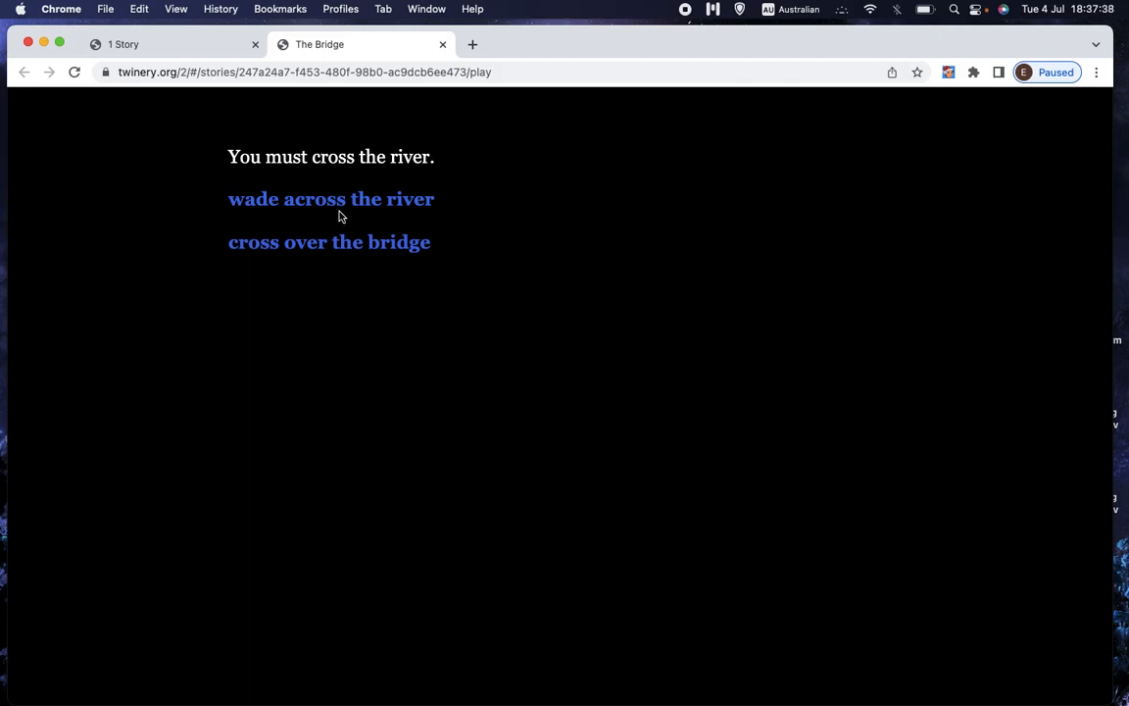
{"action": "left_click", "coordinate": [330, 199]}
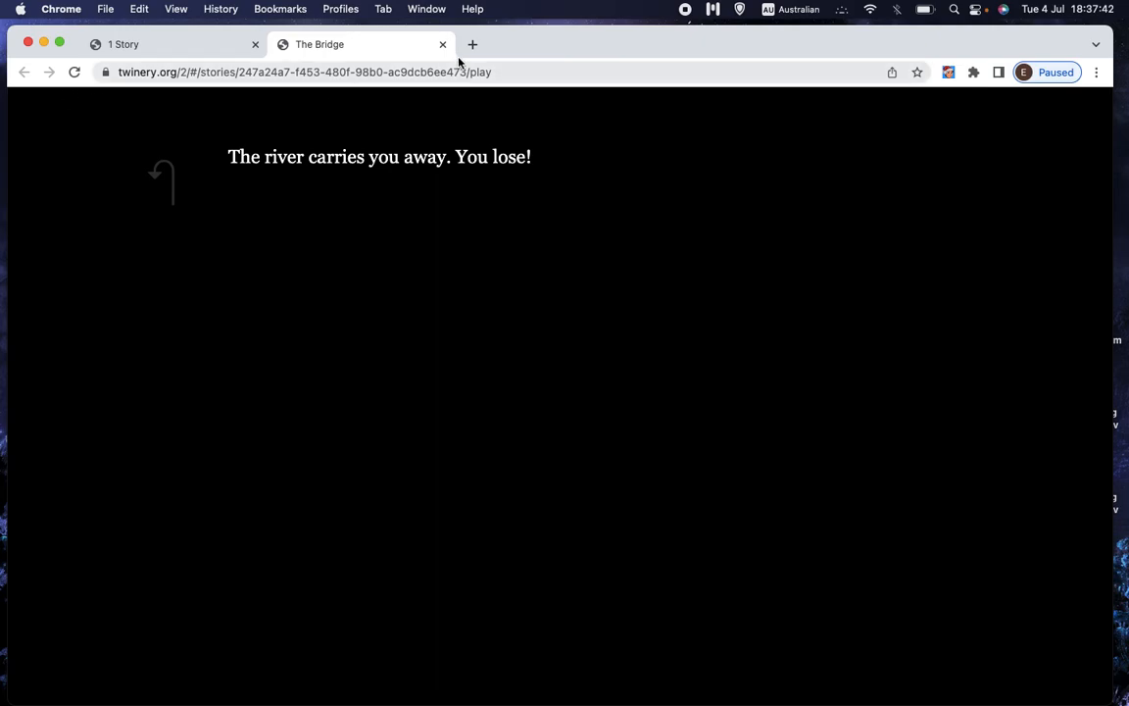
- Replay the story, take the bridge to the winning ending, and return to the library
{"action": "left_click", "coordinate": [442, 44]}
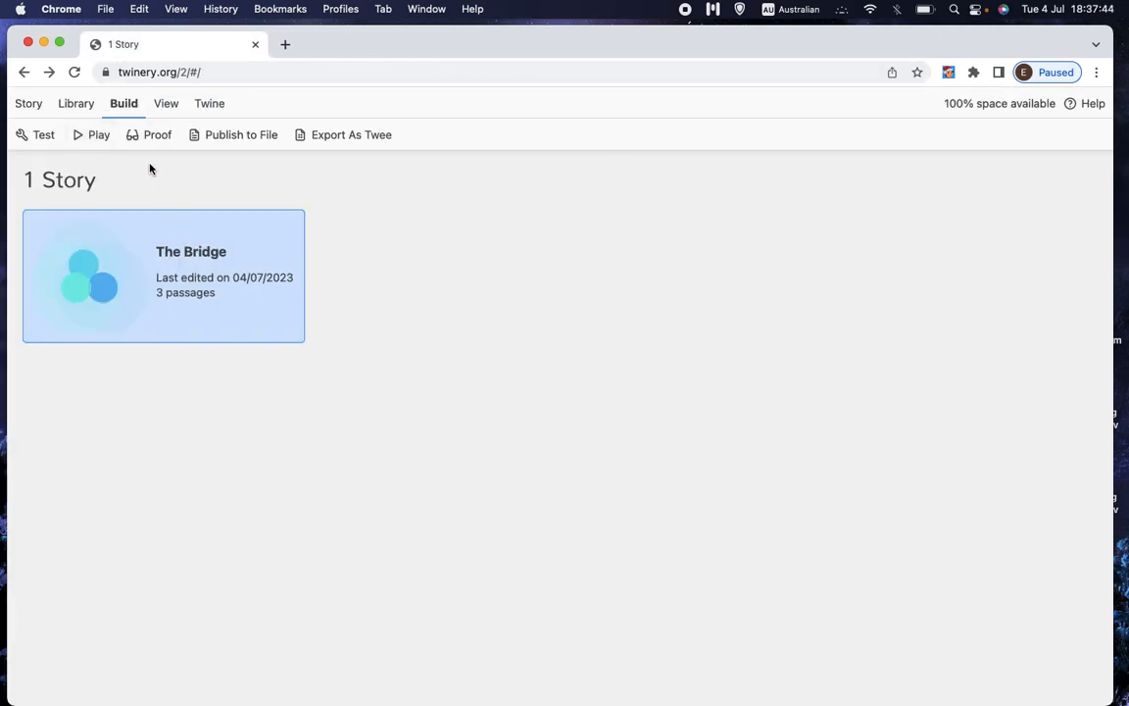
{"action": "left_click", "coordinate": [98, 134]}
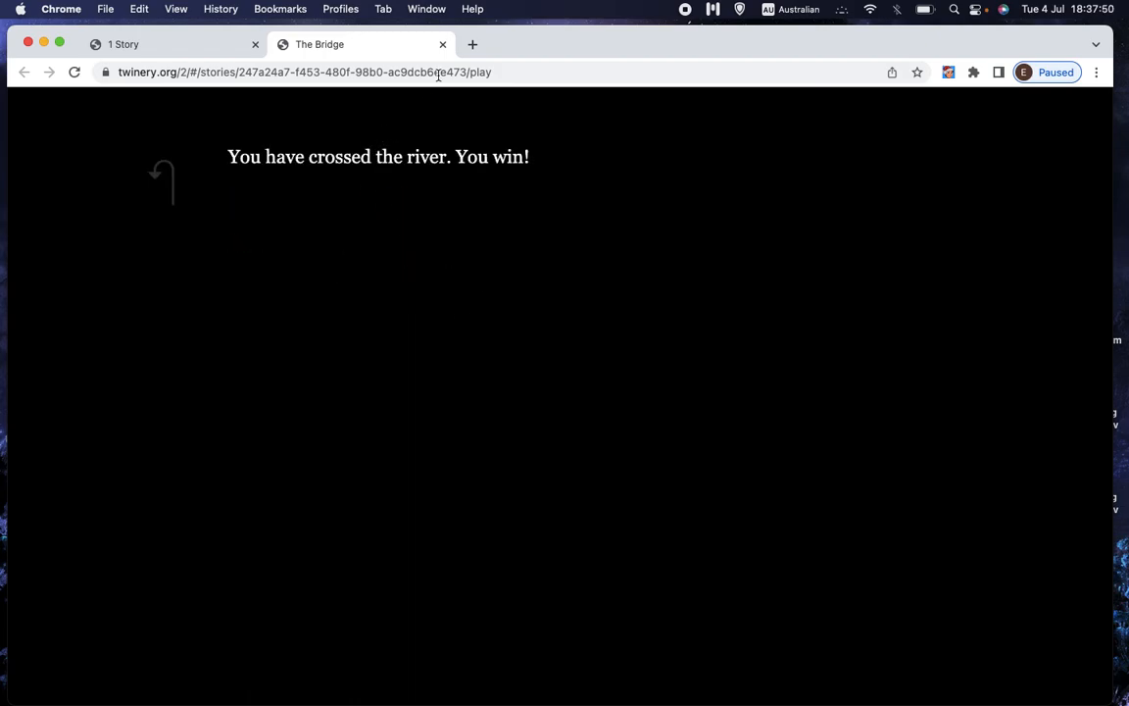
{"action": "left_click", "coordinate": [442, 44]}
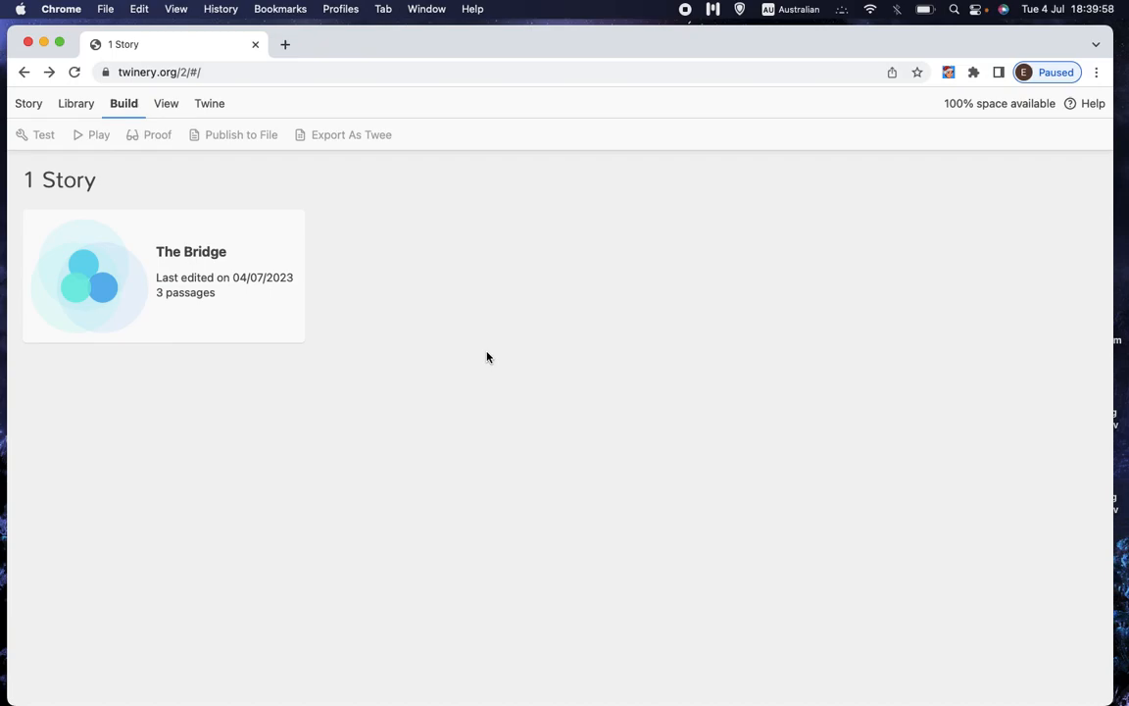
{"action": "mouse_move", "coordinate": [572, 358]}
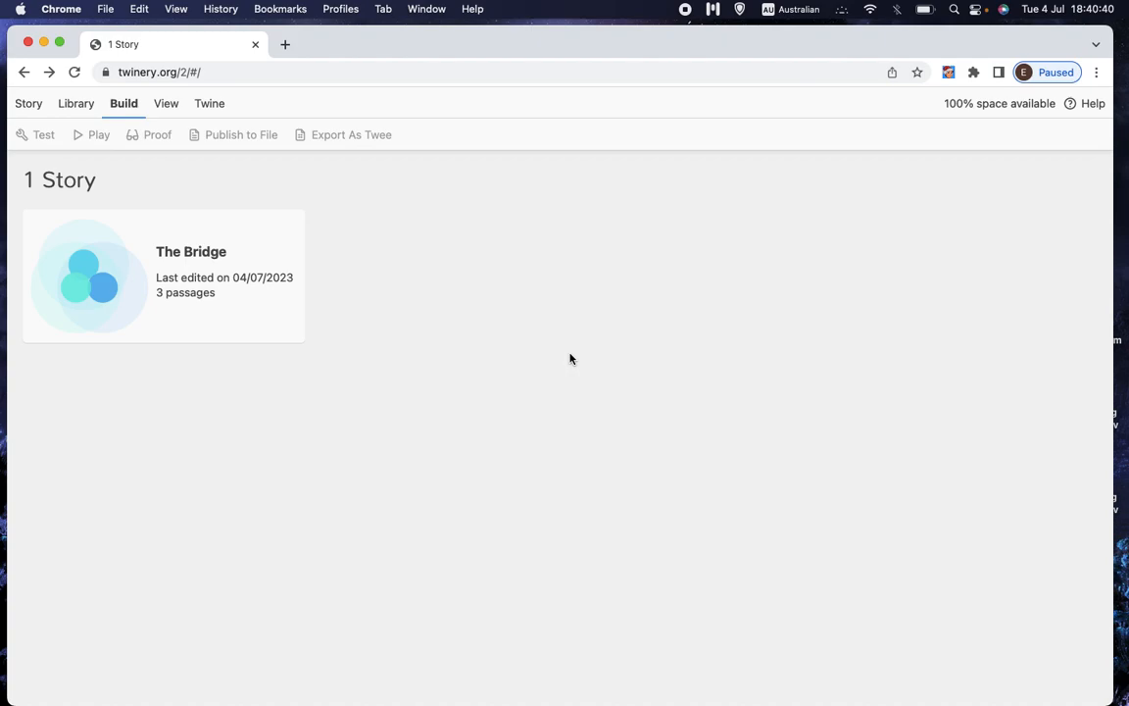
{"action": "mouse_move", "coordinate": [554, 370]}
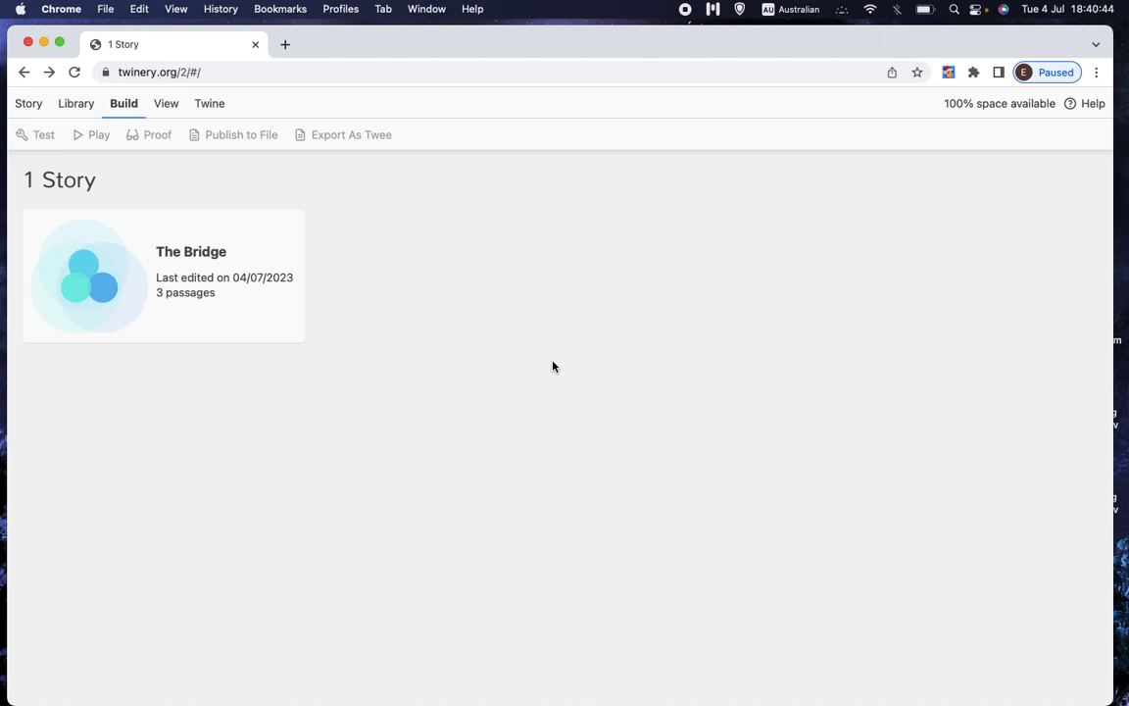
{"action": "mouse_move", "coordinate": [232, 84]}
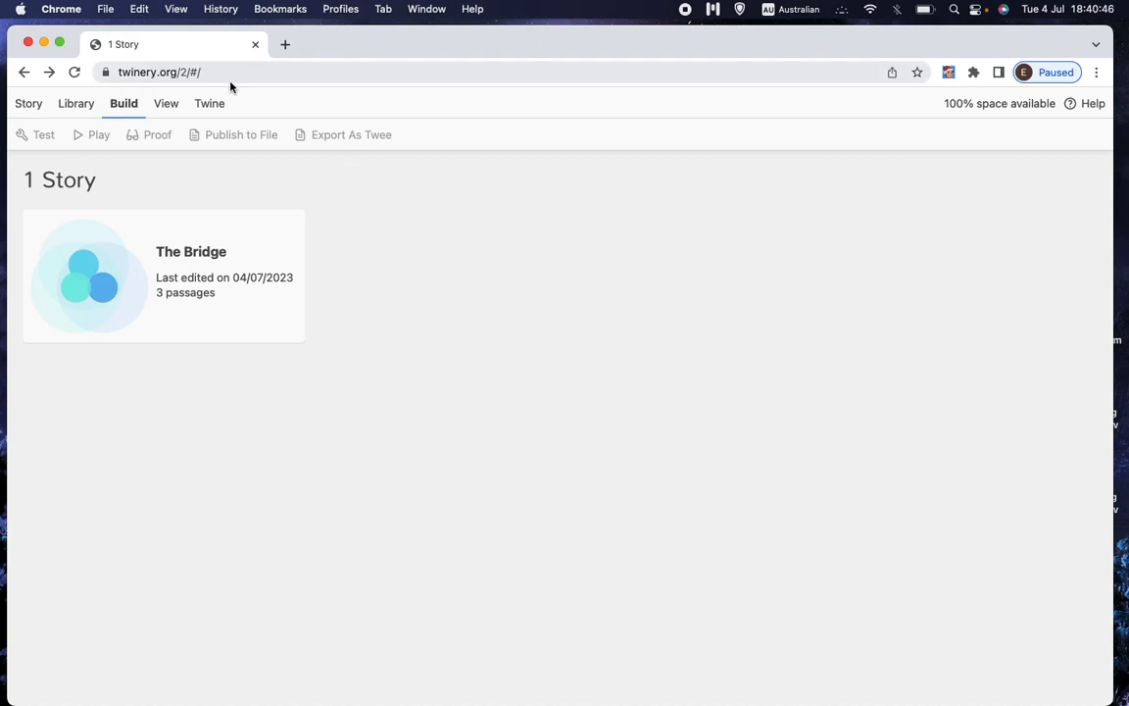
{"action": "mouse_move", "coordinate": [370, 120]}
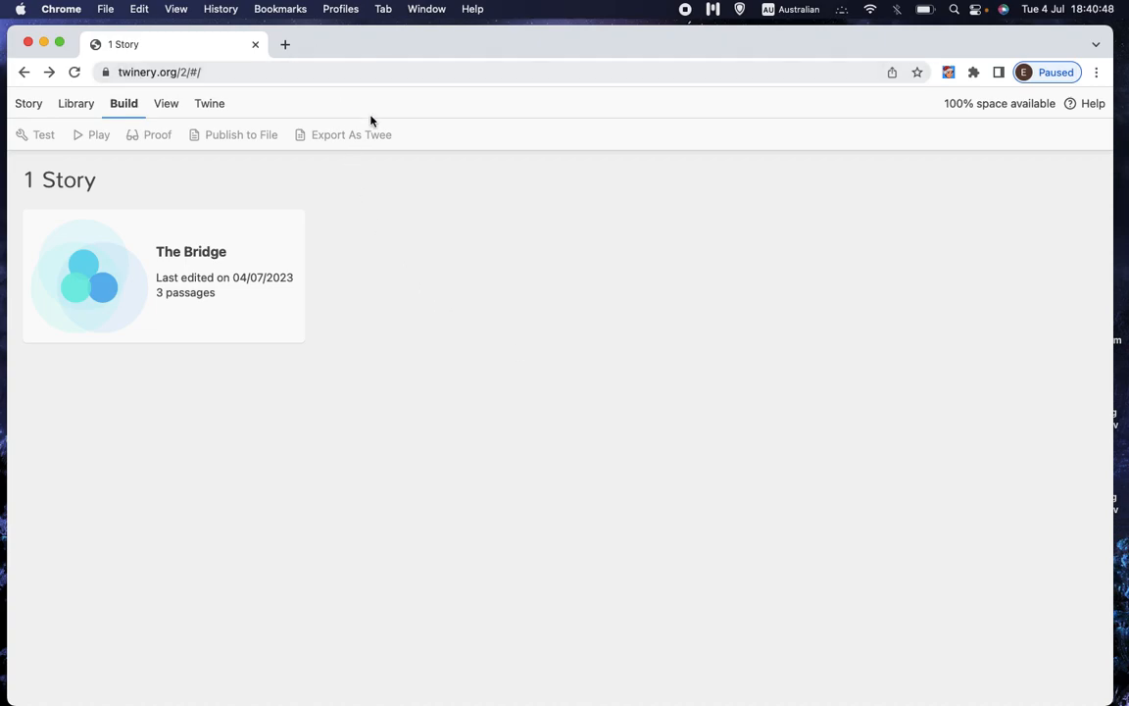
{"action": "mouse_move", "coordinate": [558, 305]}
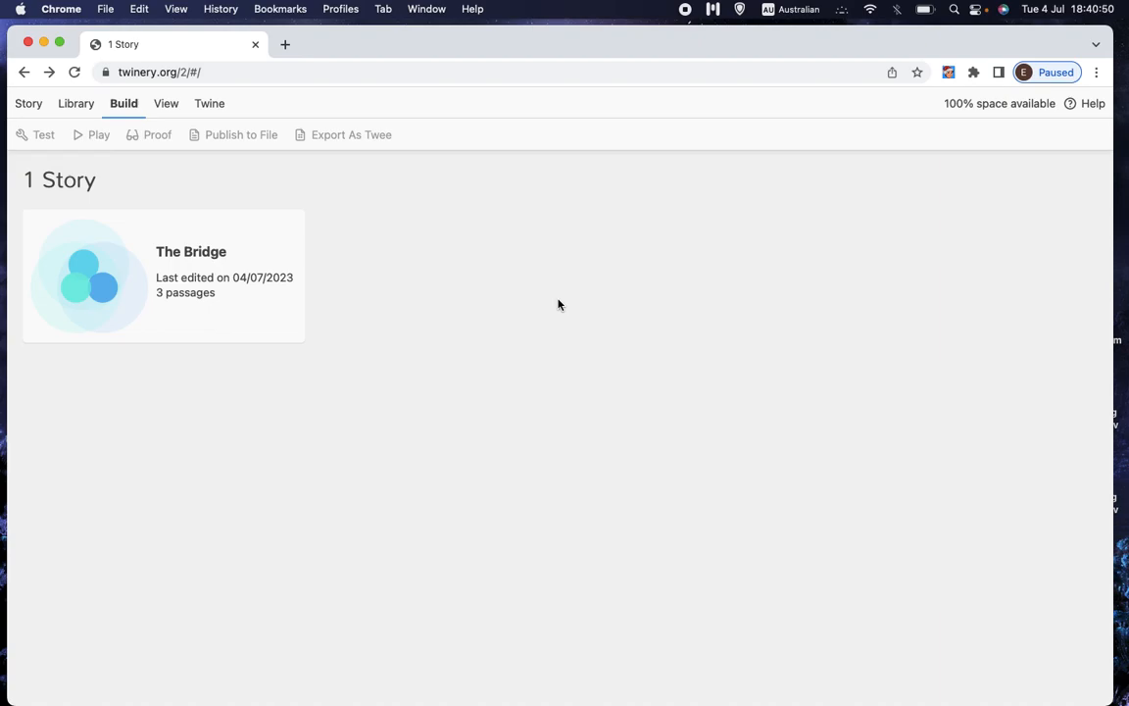
{"action": "mouse_move", "coordinate": [300, 214]}
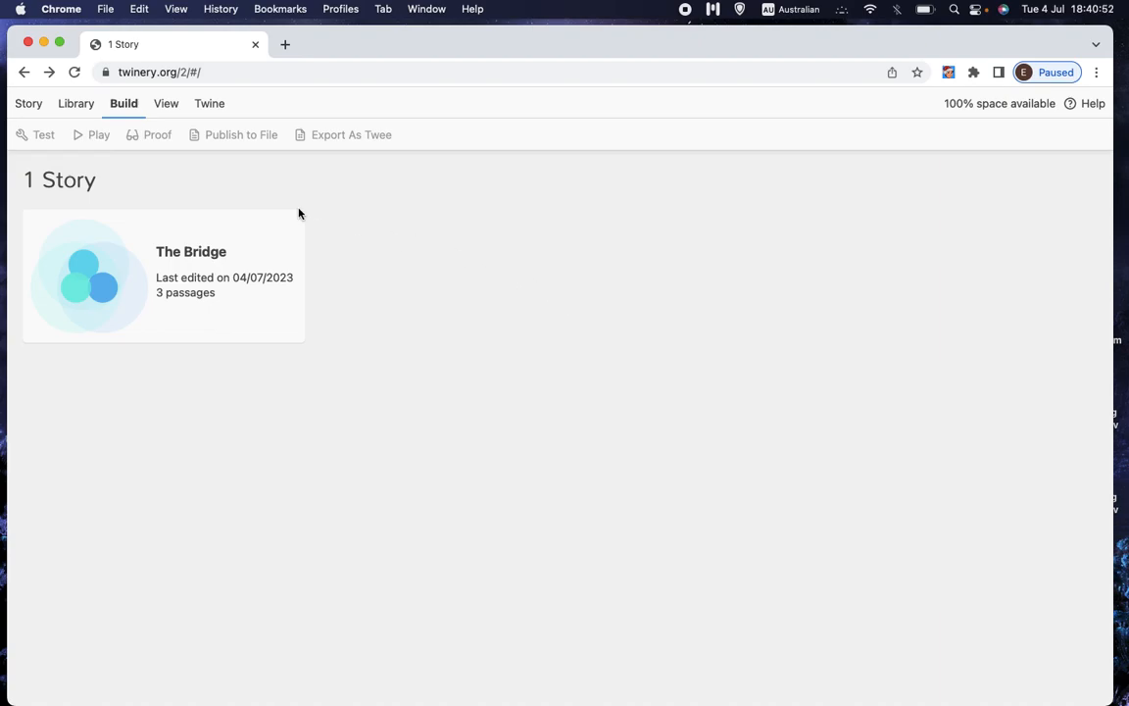
{"action": "mouse_move", "coordinate": [584, 349]}
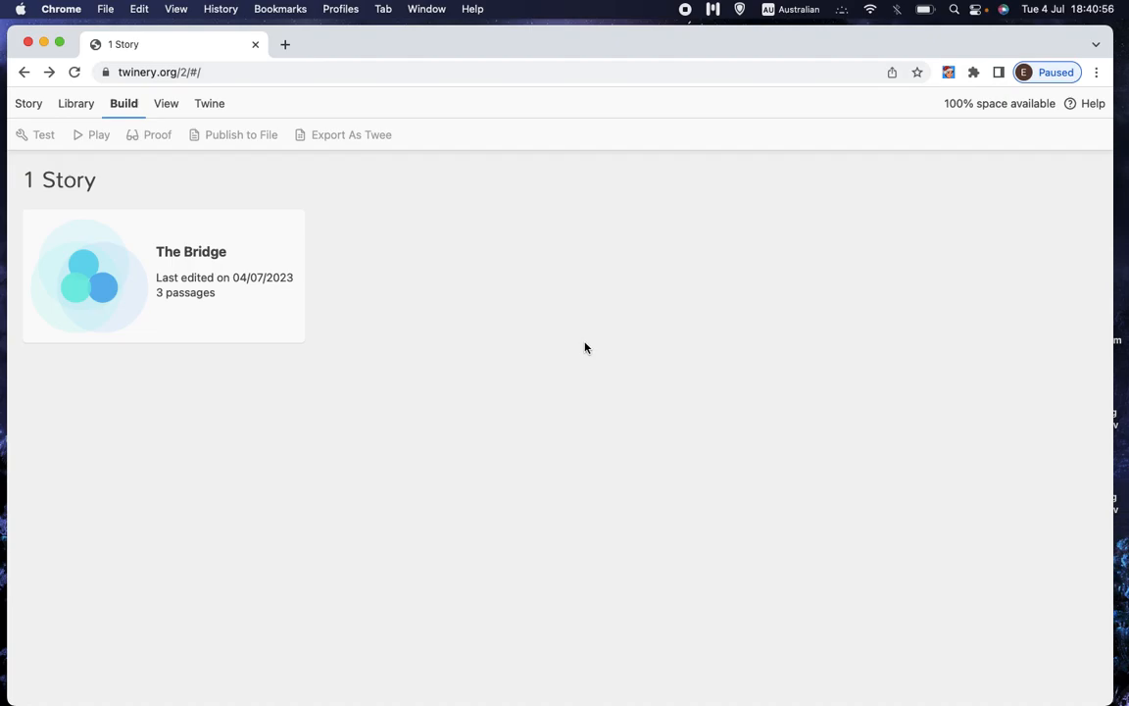
{"action": "mouse_move", "coordinate": [344, 318]}
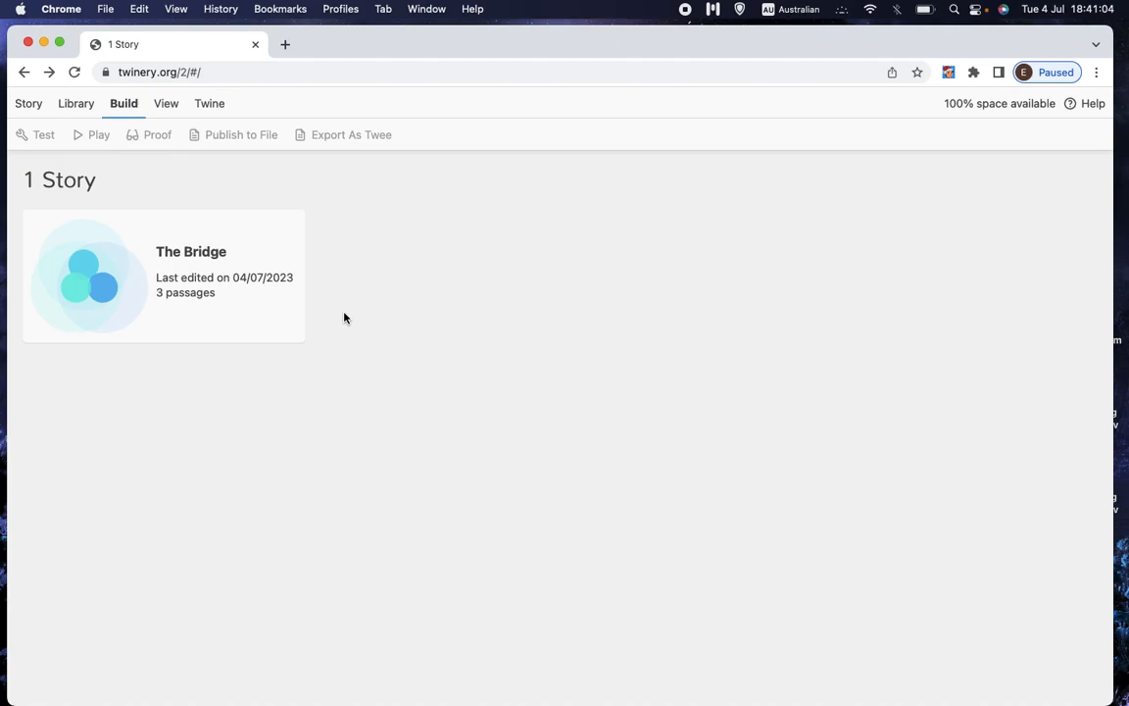
{"action": "mouse_move", "coordinate": [353, 321]}
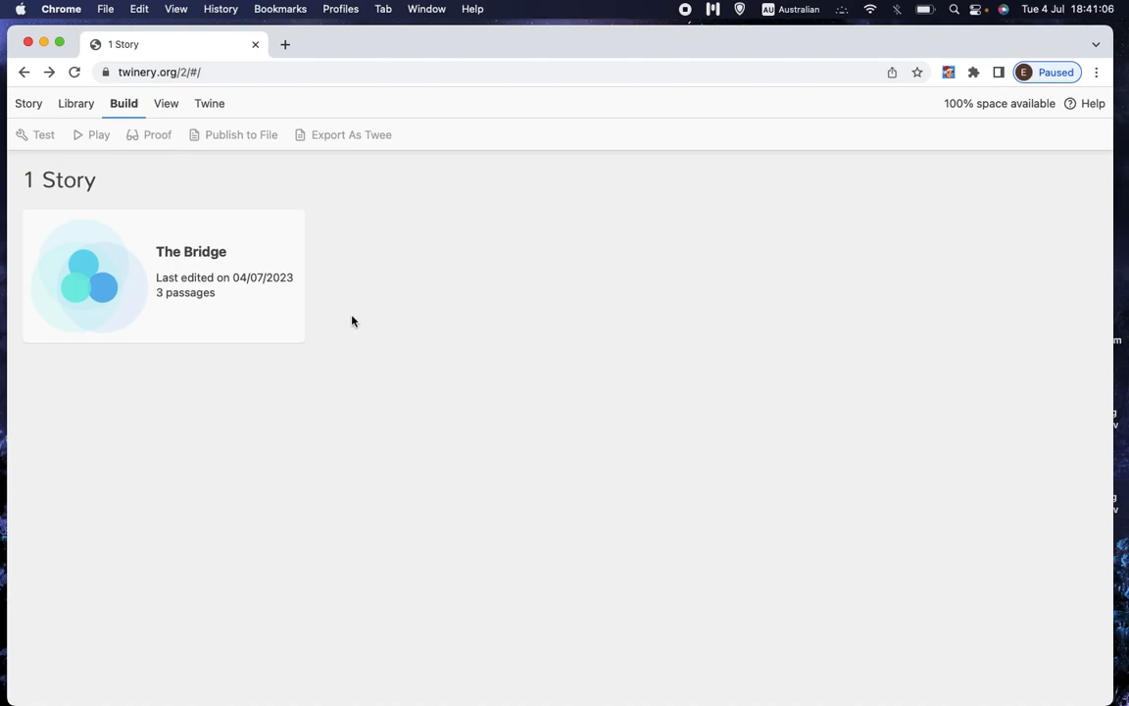
{"action": "mouse_move", "coordinate": [486, 302]}
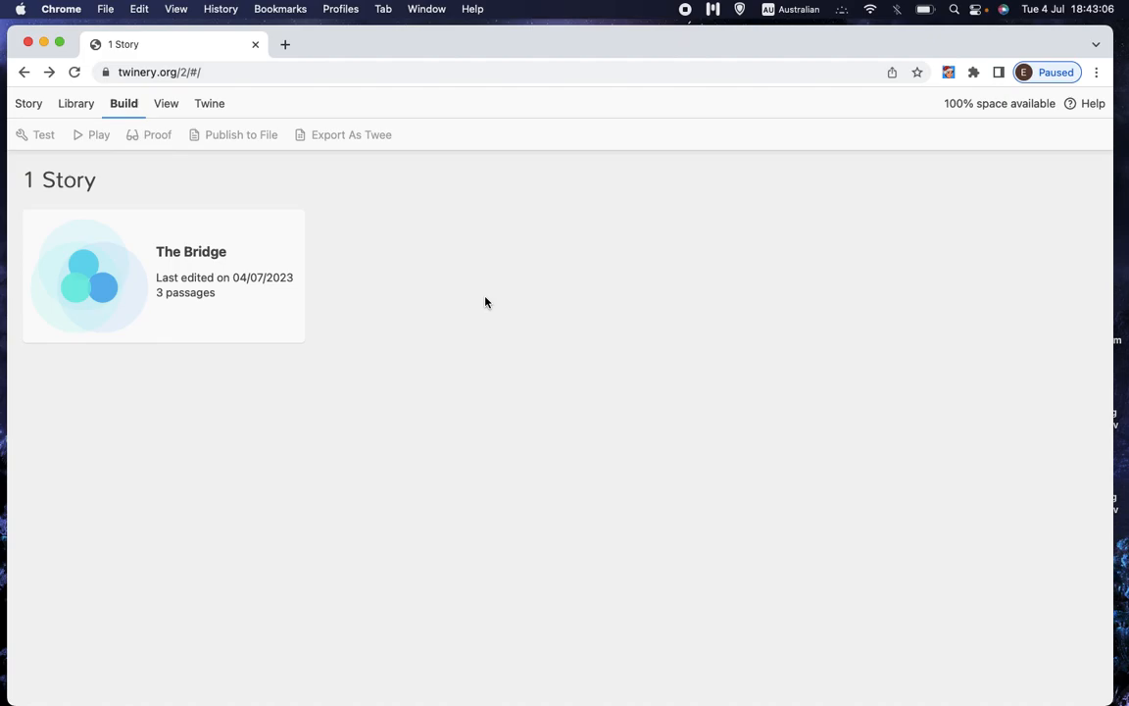
{"action": "mouse_move", "coordinate": [663, 248]}
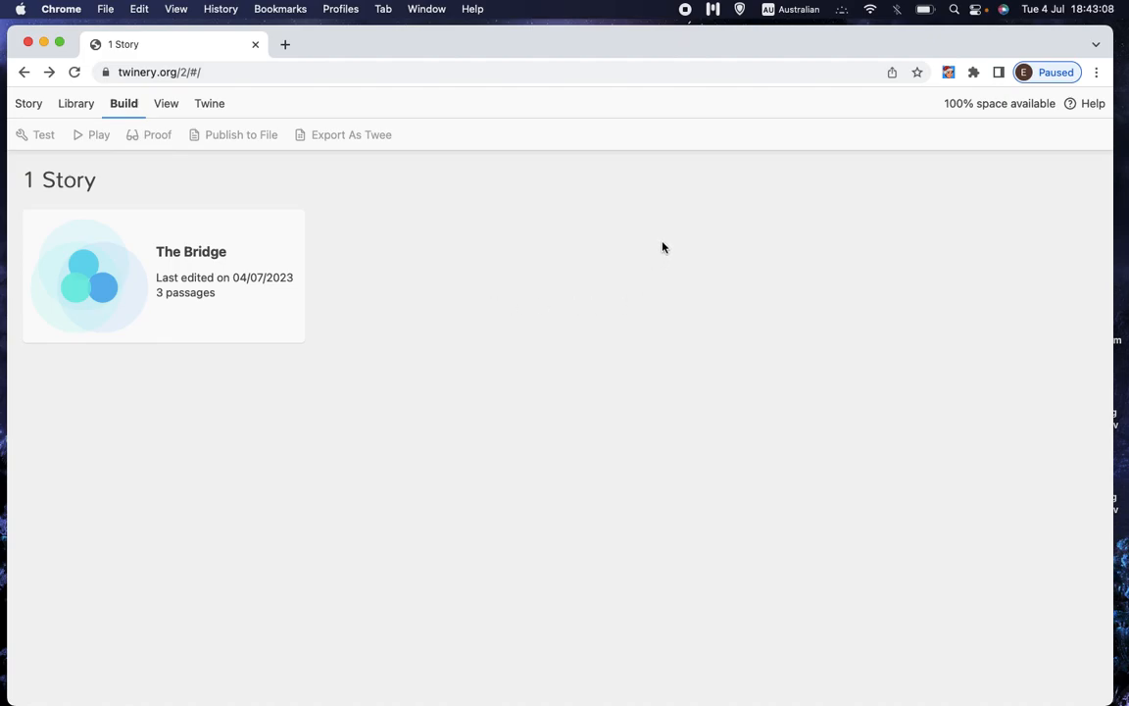
{"action": "mouse_move", "coordinate": [686, 17]}
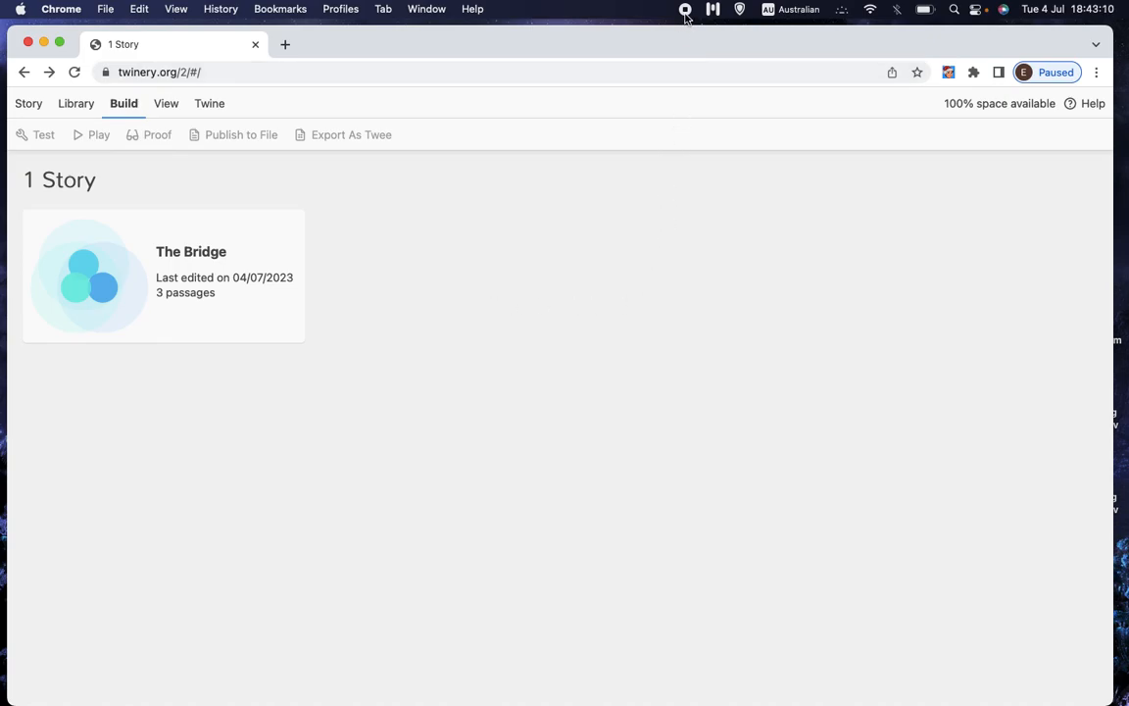